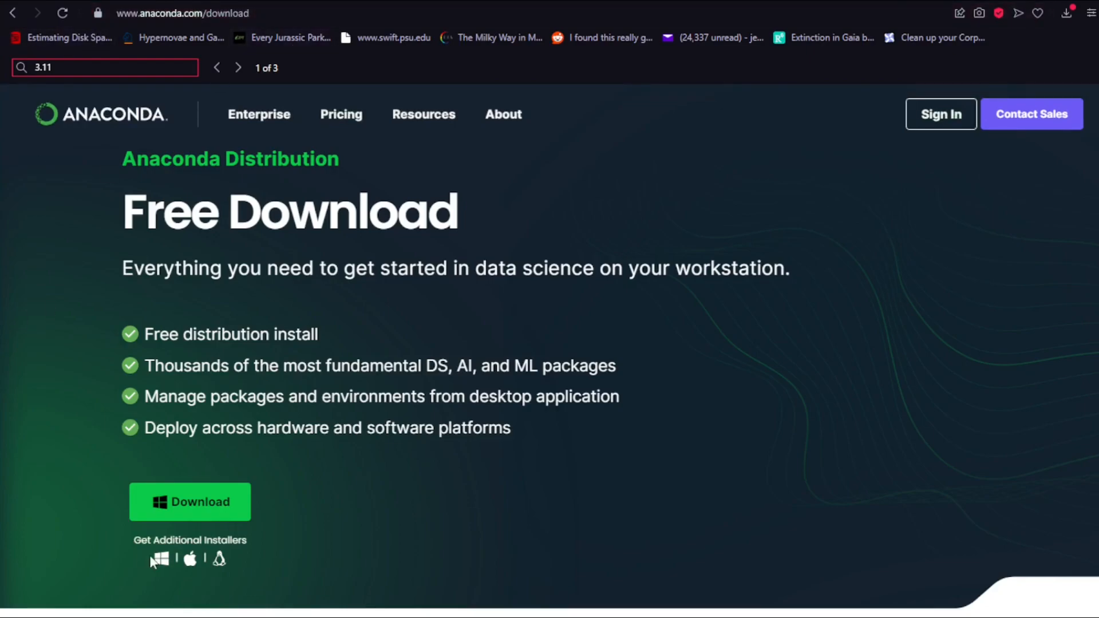
{"action": "mouse_move", "coordinate": [505, 229]}
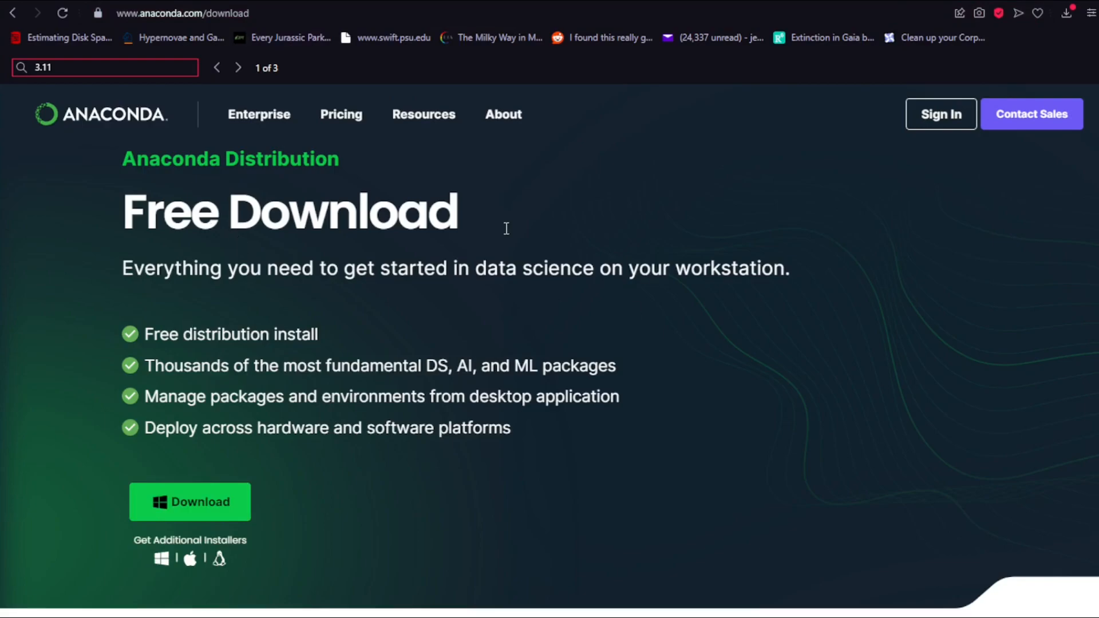
{"action": "mouse_move", "coordinate": [279, 138]}
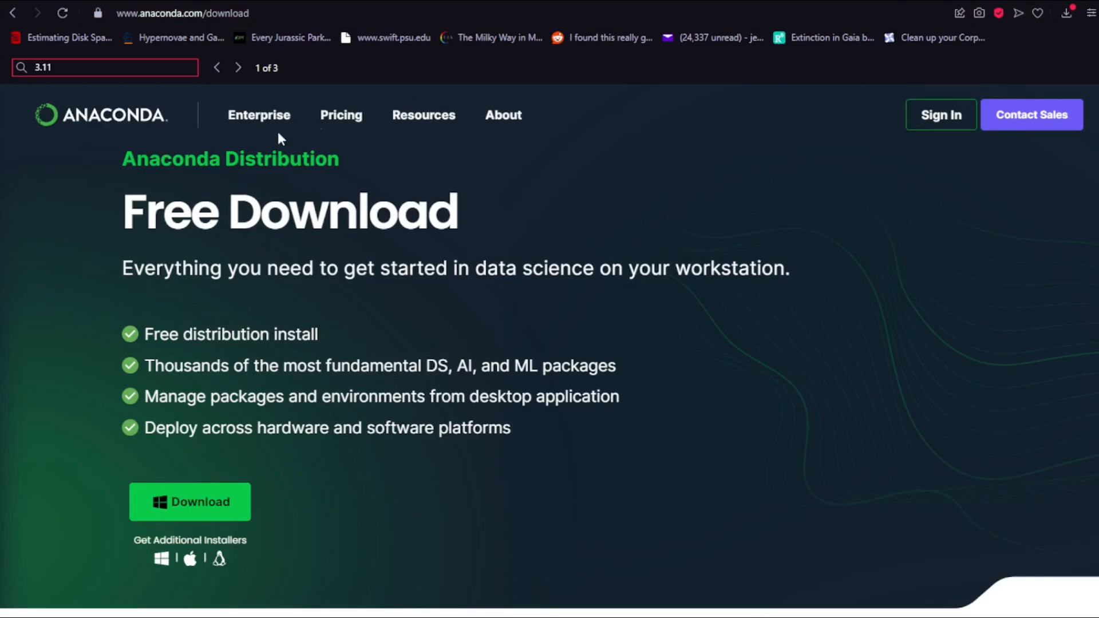
{"action": "mouse_move", "coordinate": [191, 501]}
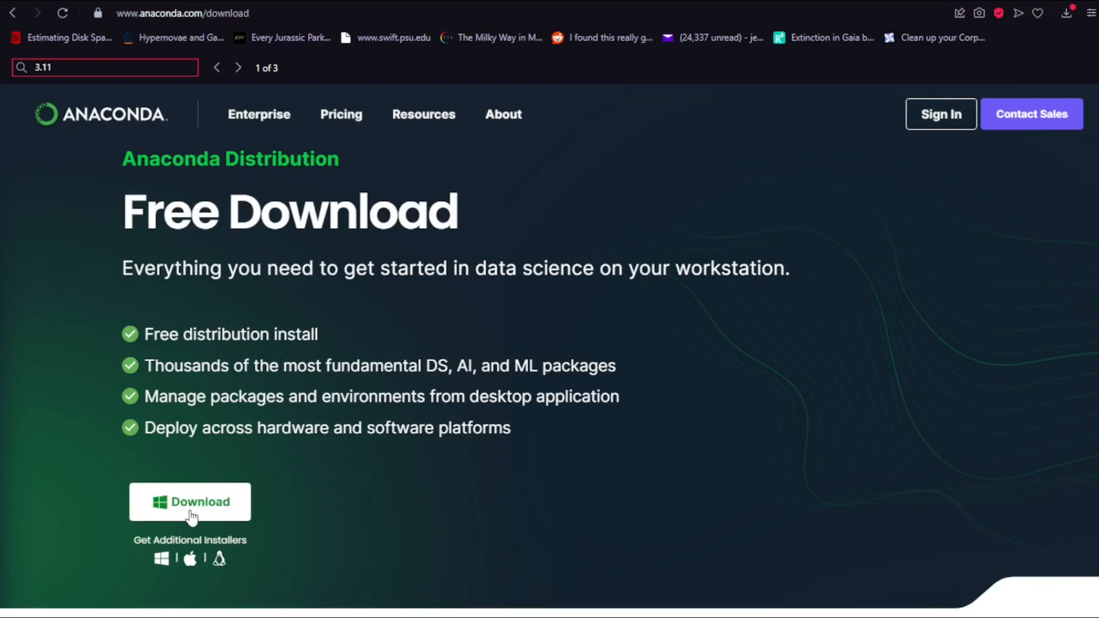
Step: Download the Windows Anaconda installer and launch Anaconda3-2023.09-0-Windows-x86_64.exe from Downloads
{"action": "left_click", "coordinate": [190, 502]}
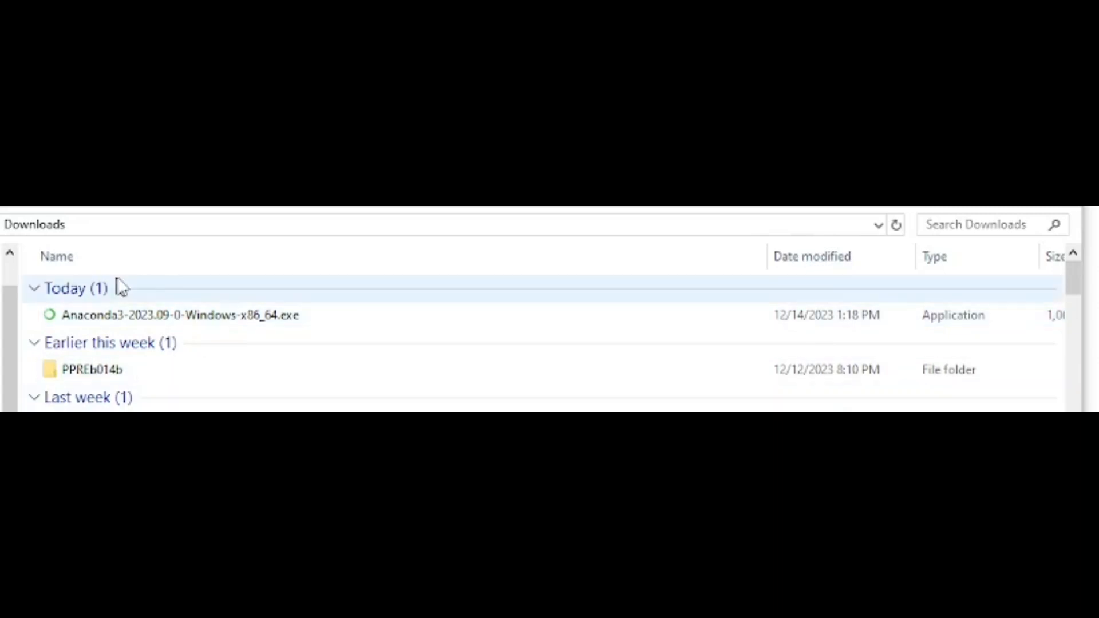
{"action": "left_click", "coordinate": [179, 314]}
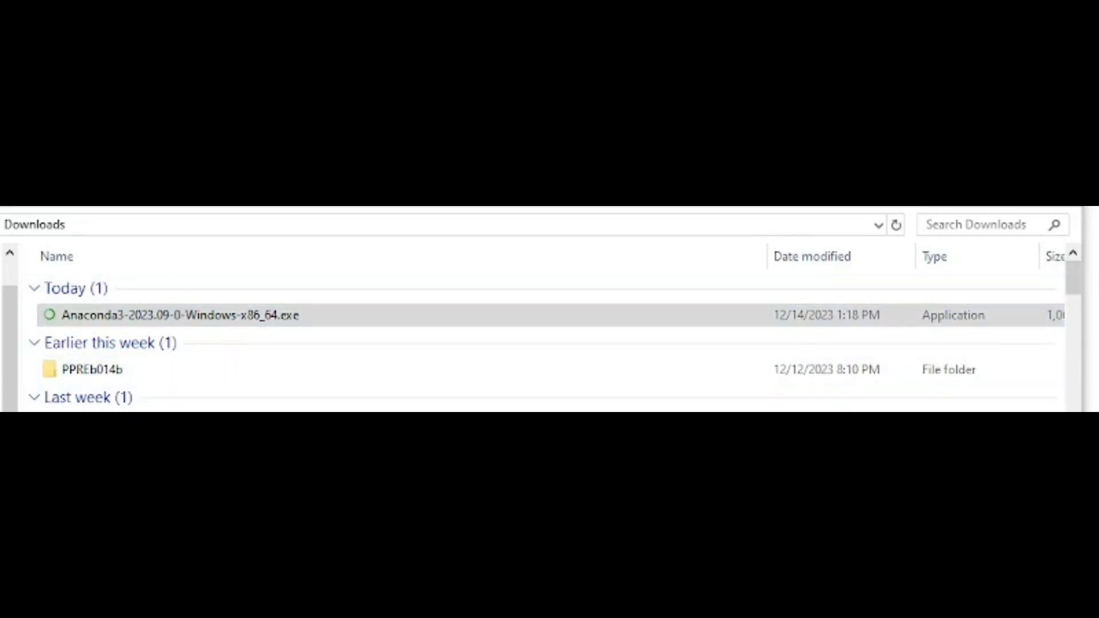
{"action": "double_click", "coordinate": [179, 315]}
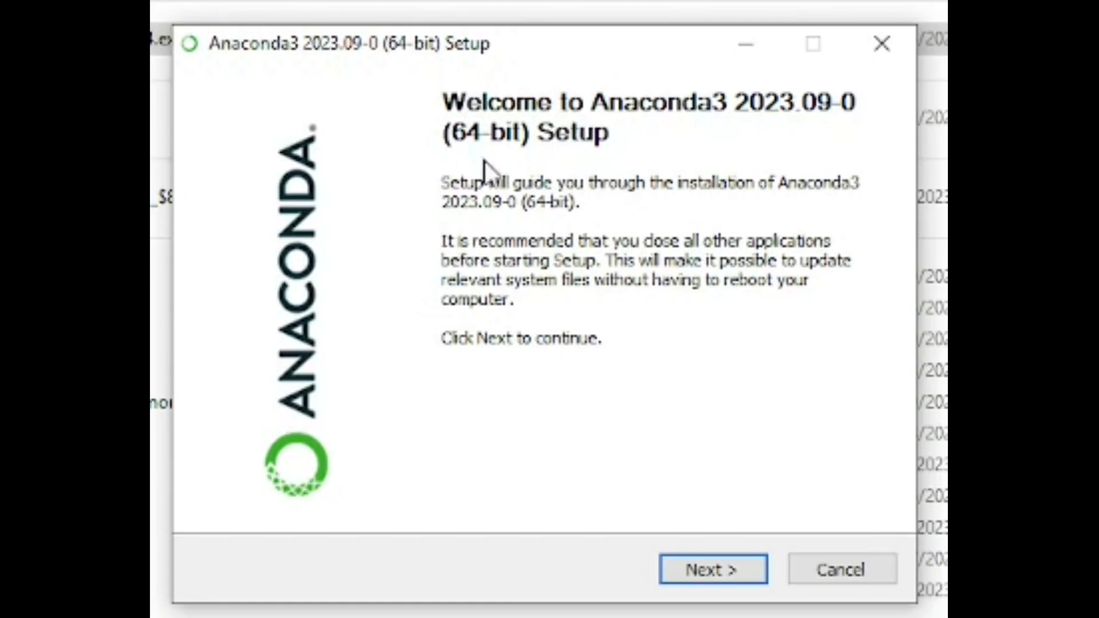
{"action": "mouse_move", "coordinate": [604, 137]}
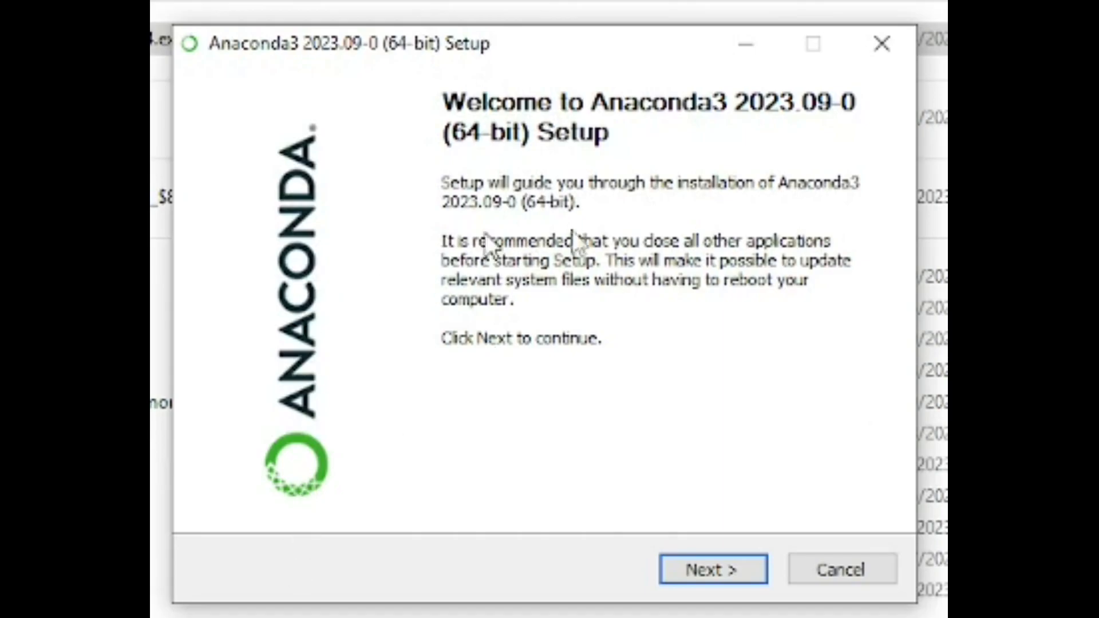
Step: Accept the license and install for Just Me into the default C:\Users\Public\anaconda3 folder
{"action": "left_click", "coordinate": [711, 569]}
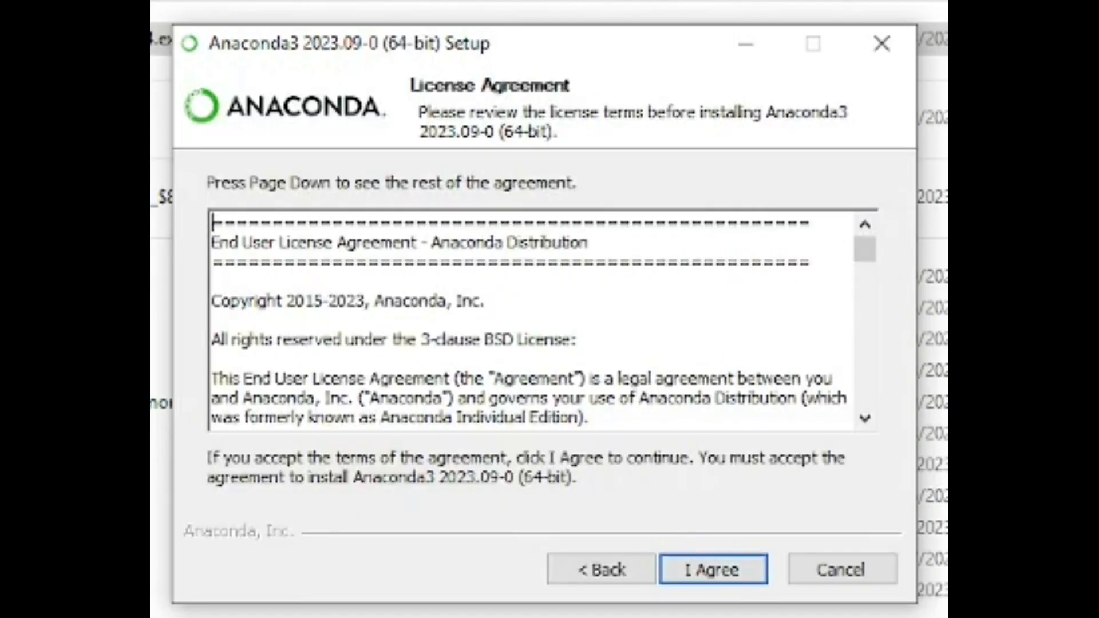
{"action": "left_click", "coordinate": [711, 569]}
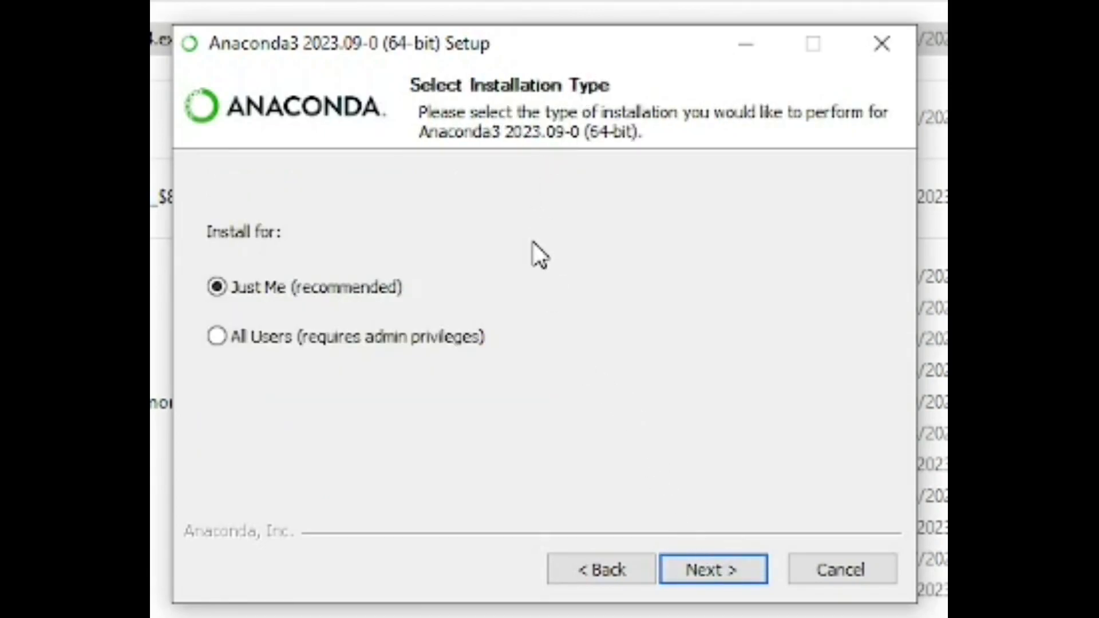
{"action": "mouse_move", "coordinate": [555, 66]}
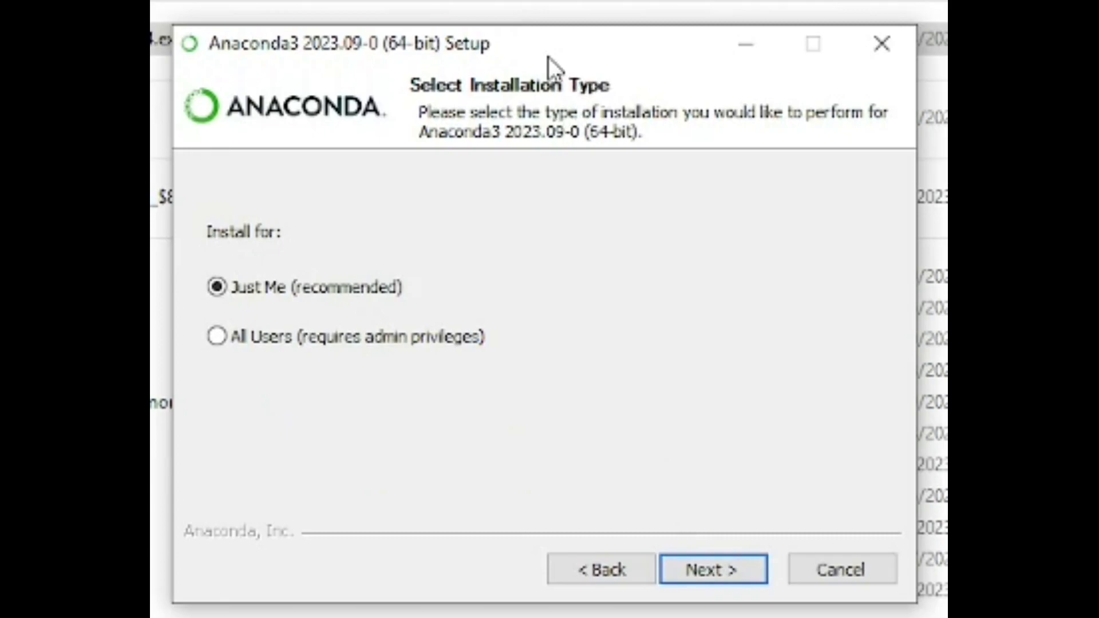
{"action": "mouse_move", "coordinate": [538, 105]}
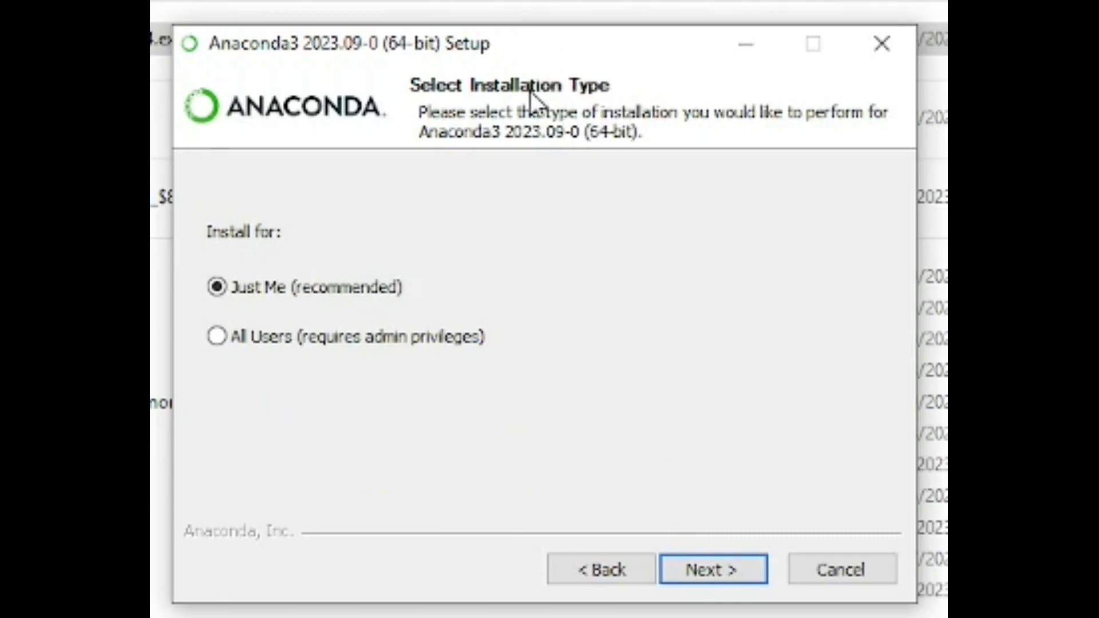
{"action": "mouse_move", "coordinate": [660, 489]}
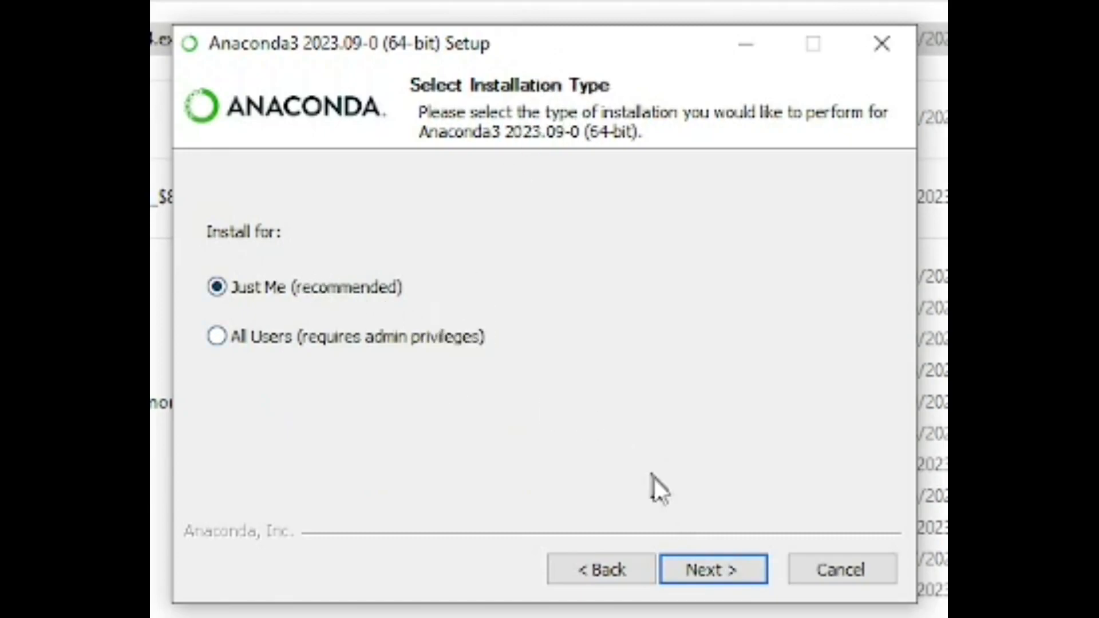
{"action": "left_click", "coordinate": [713, 569]}
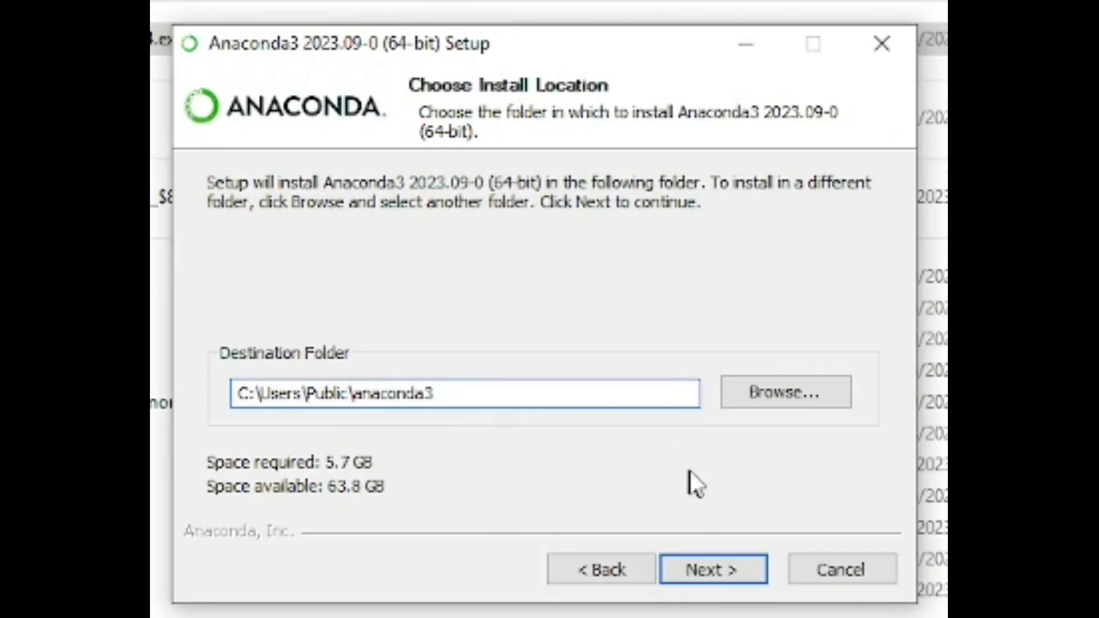
{"action": "left_click", "coordinate": [712, 570]}
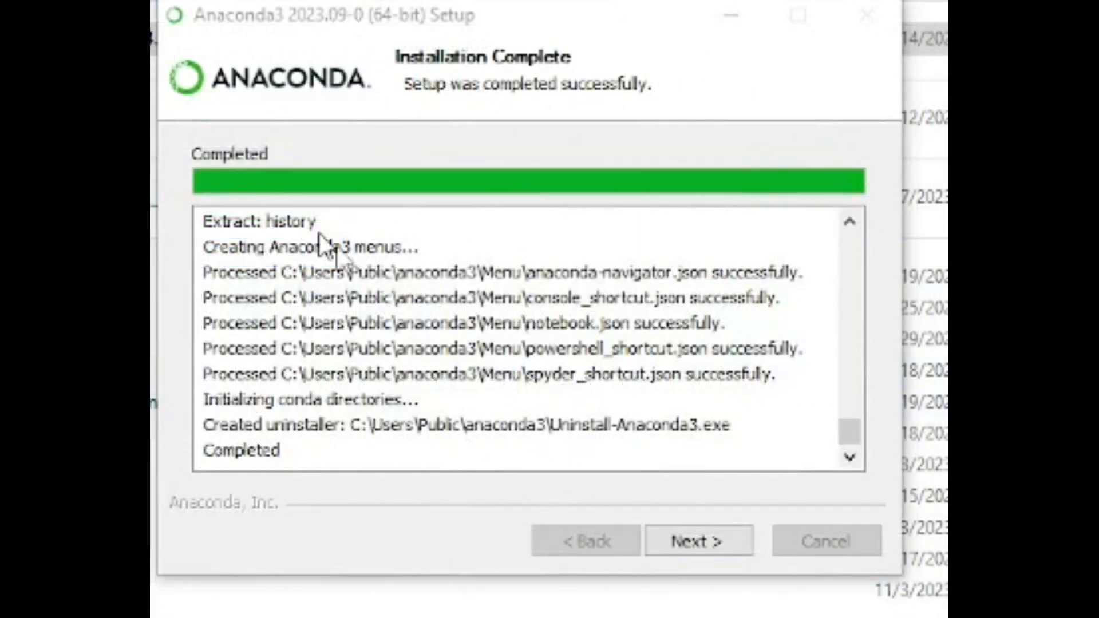
{"action": "mouse_move", "coordinate": [575, 607]}
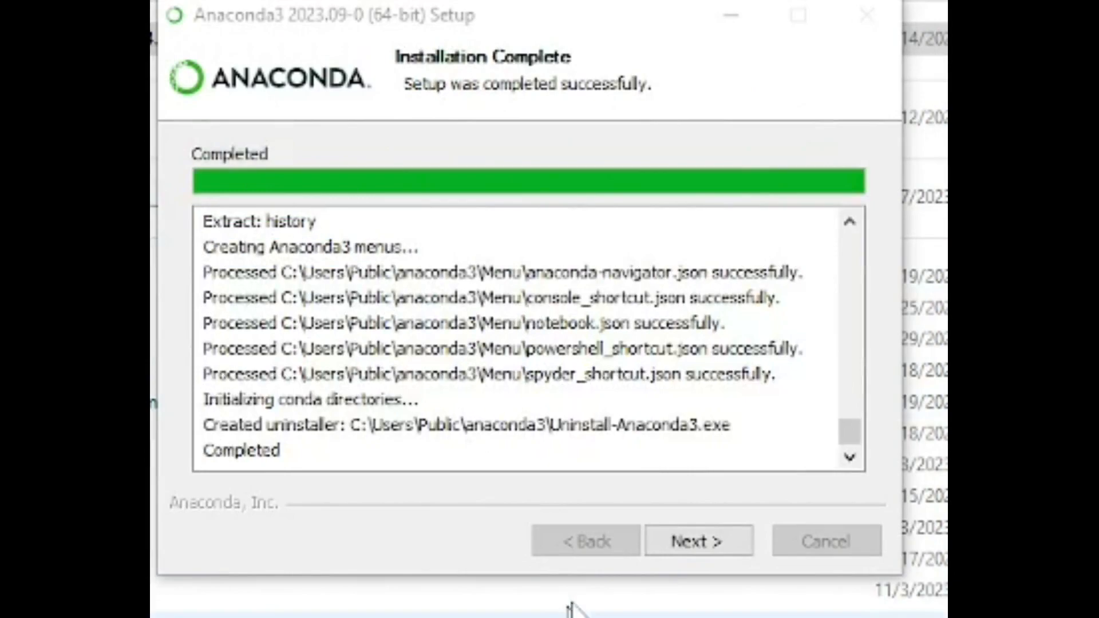
Step: Finish the completed installation so Anaconda Navigator launches
{"action": "left_click", "coordinate": [697, 541]}
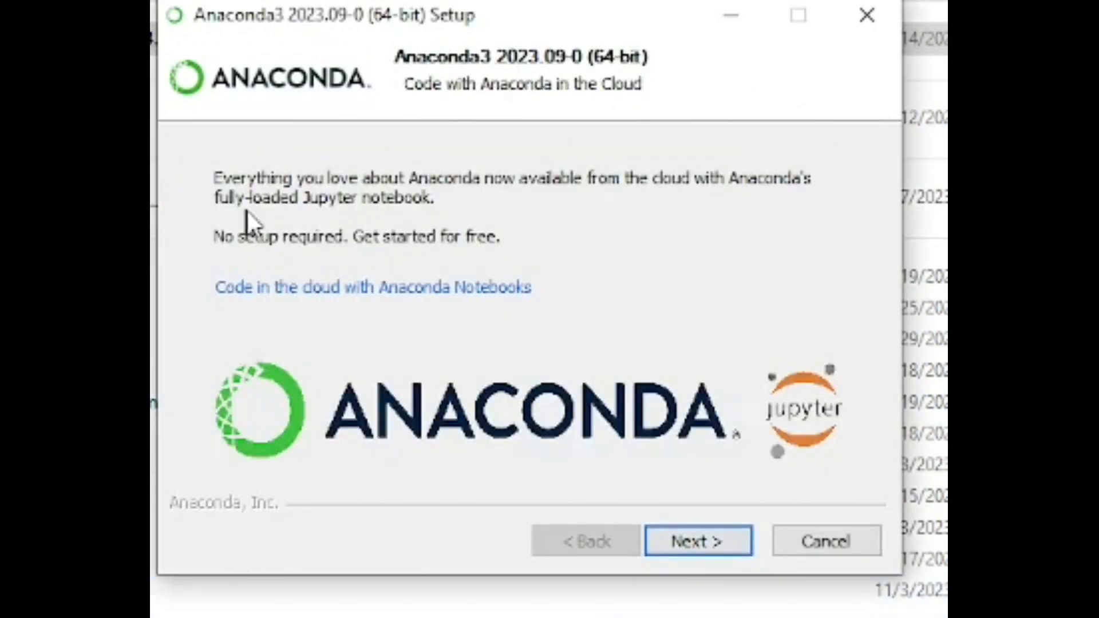
{"action": "left_click", "coordinate": [698, 540]}
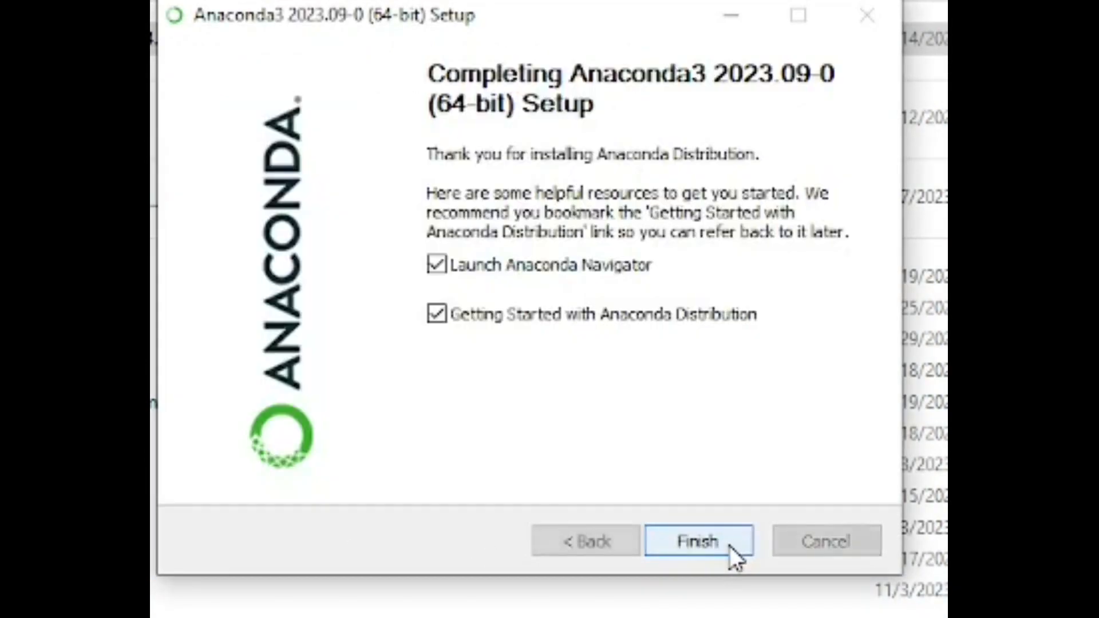
{"action": "left_click", "coordinate": [698, 540]}
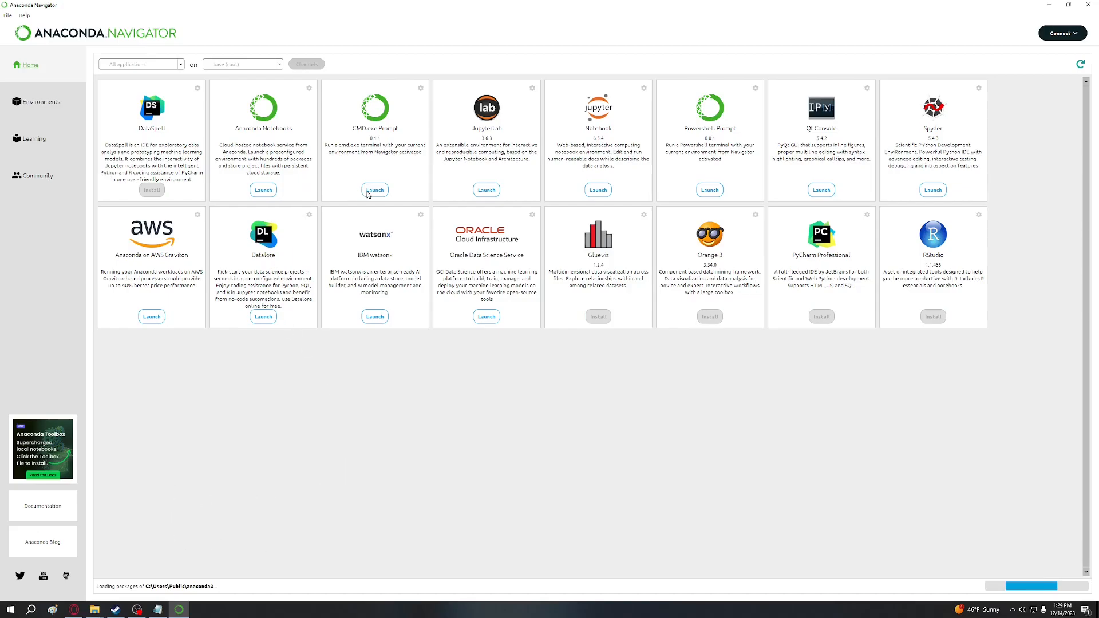
Step: Launch the CMD.exe Prompt from Navigator's base environment
{"action": "left_click", "coordinate": [374, 189]}
{"action": "type", "text": "python"}
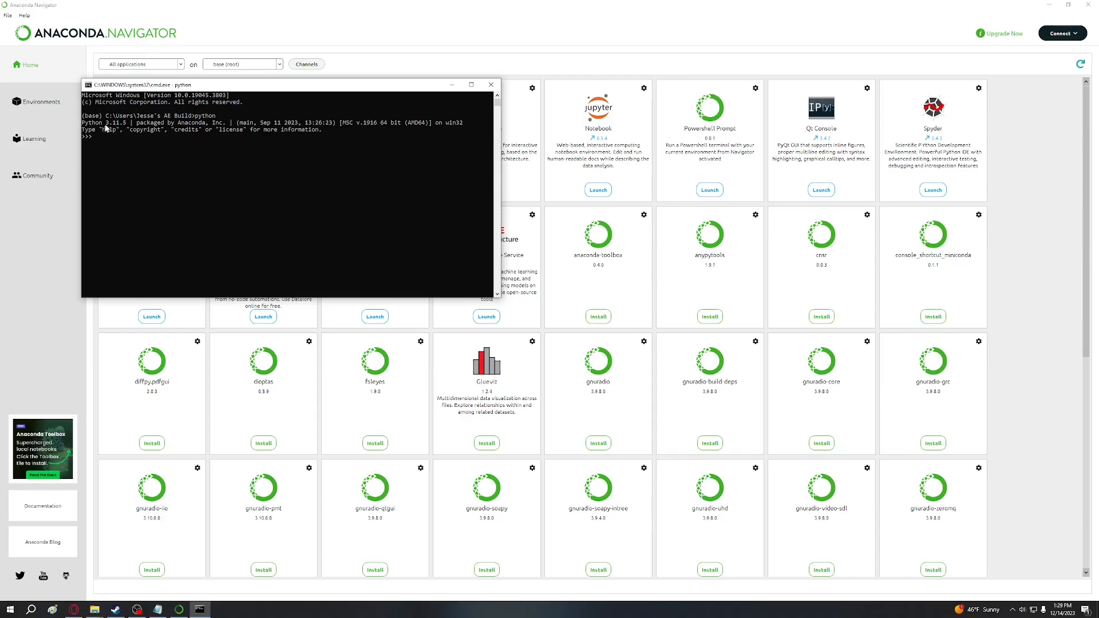
{"action": "mouse_move", "coordinate": [123, 131]}
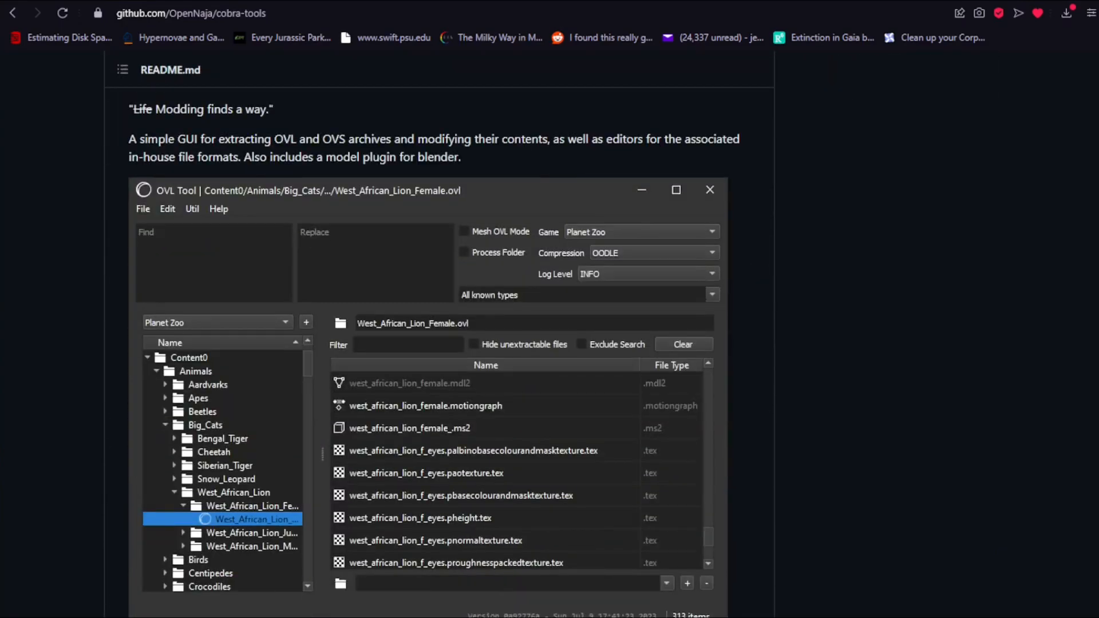
Step: Scroll the cobra-tools README down to the Installation and prerequisites sections
{"action": "scroll", "scroll_direction": "down", "scroll_amount": 3}
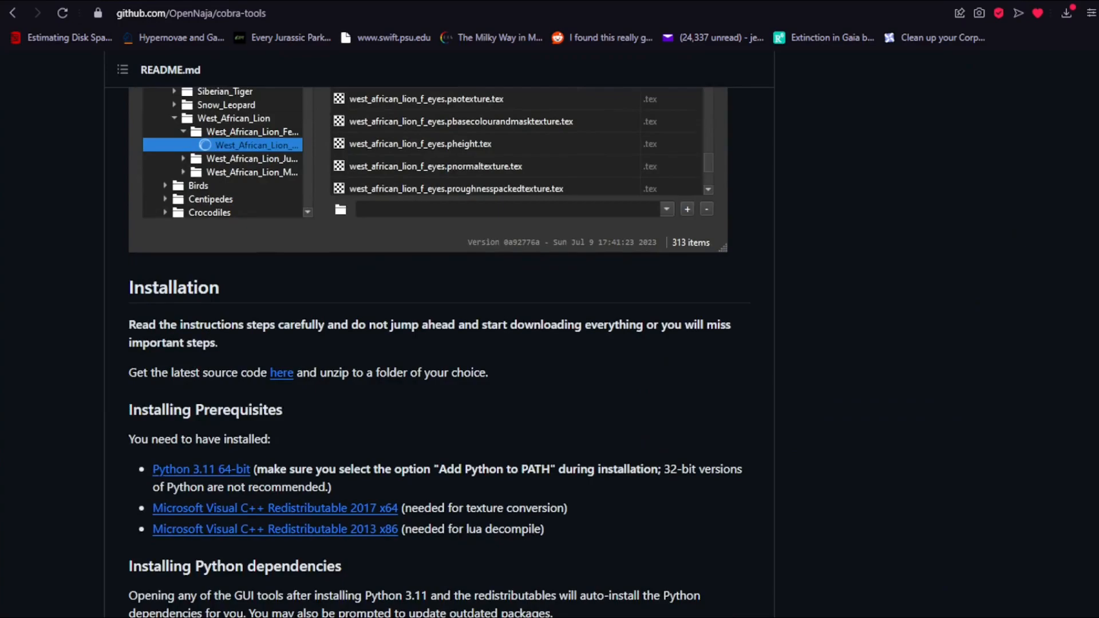
{"action": "left_click", "coordinate": [282, 372]}
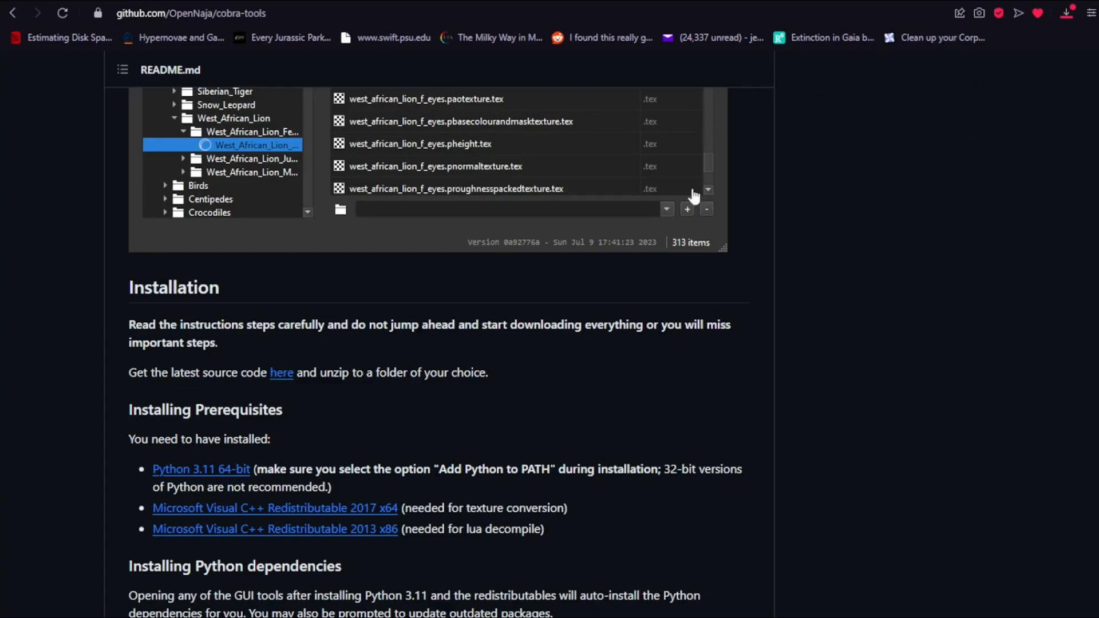
{"action": "scroll", "scroll_direction": "down", "scroll_amount": 3}
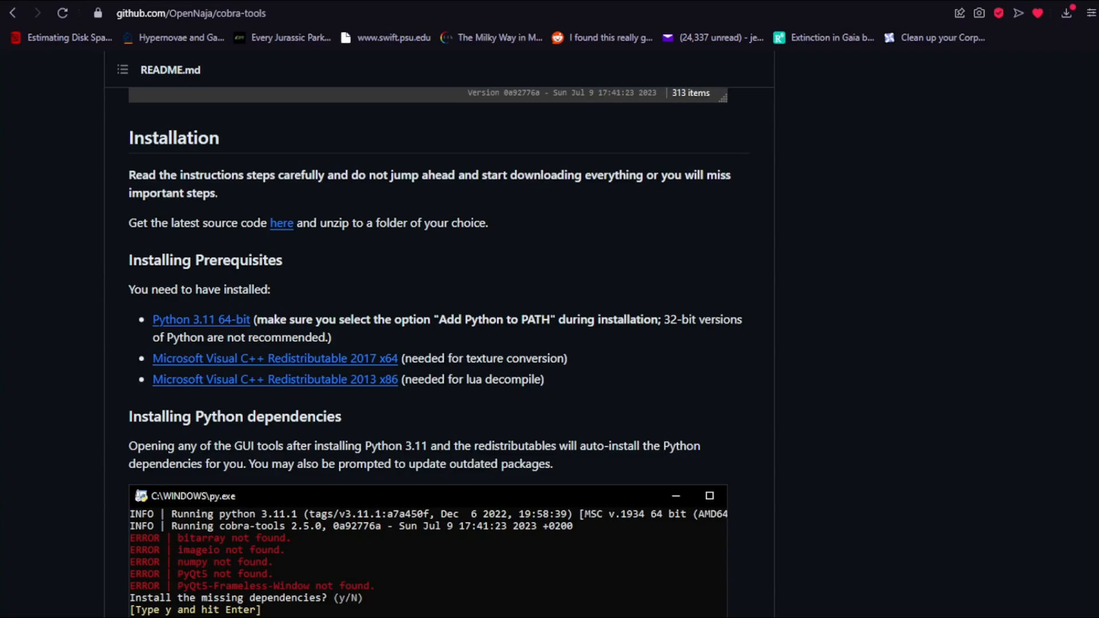
Step: Highlight the note about adding Python to PATH, then clear the highlight
{"action": "left_click_drag", "start_coordinate": [152, 379], "coordinate": [544, 379]}
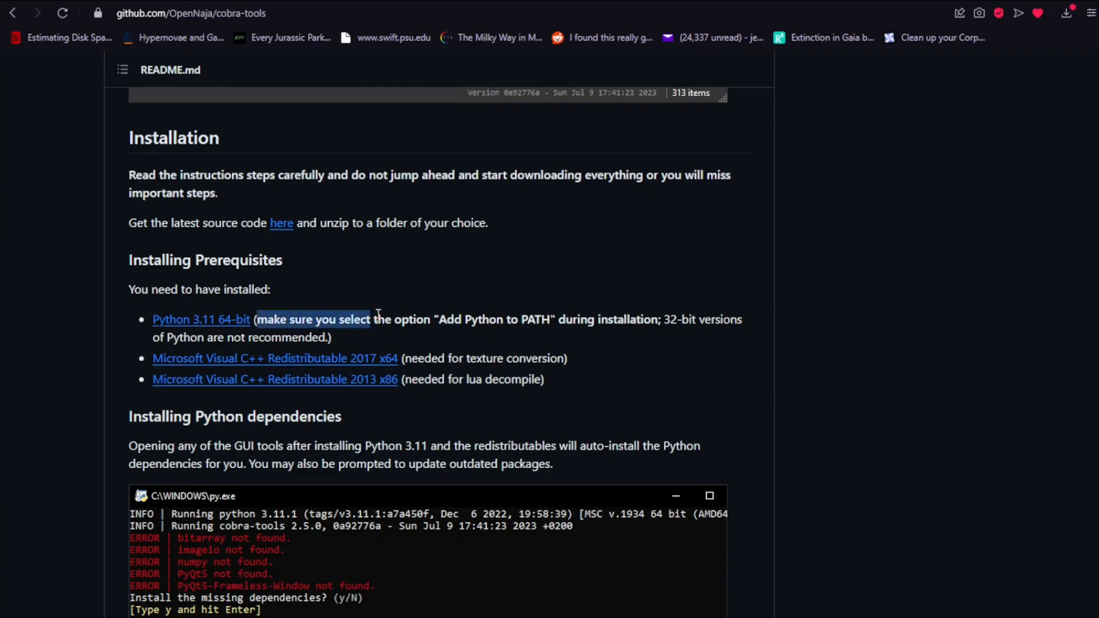
{"action": "left_click_drag", "start_coordinate": [372, 320], "coordinate": [634, 319]}
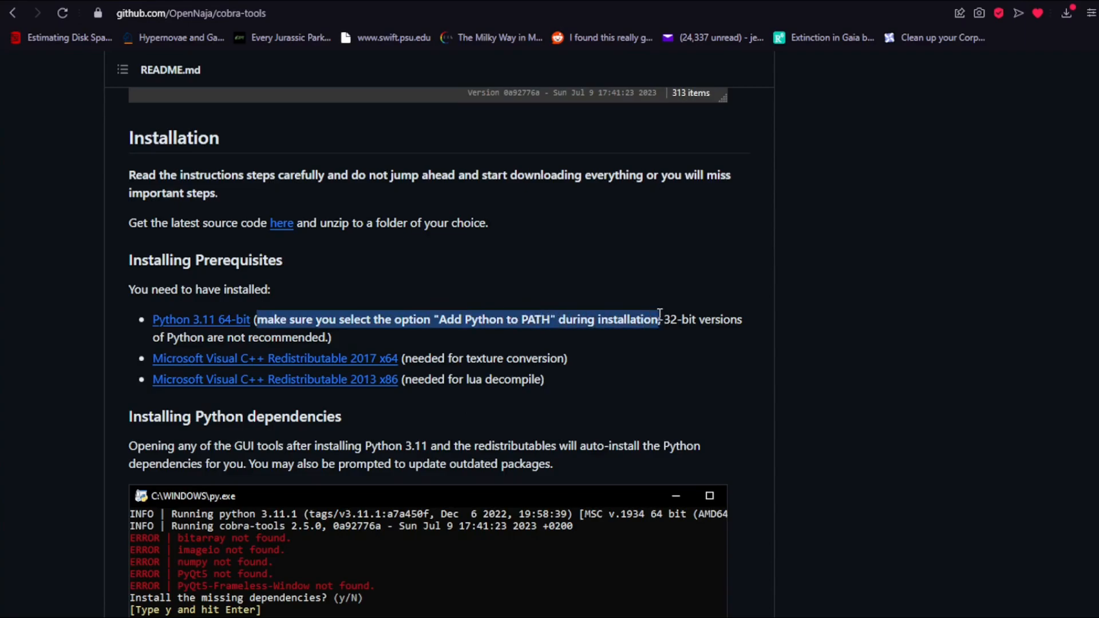
{"action": "left_click", "coordinate": [631, 367]}
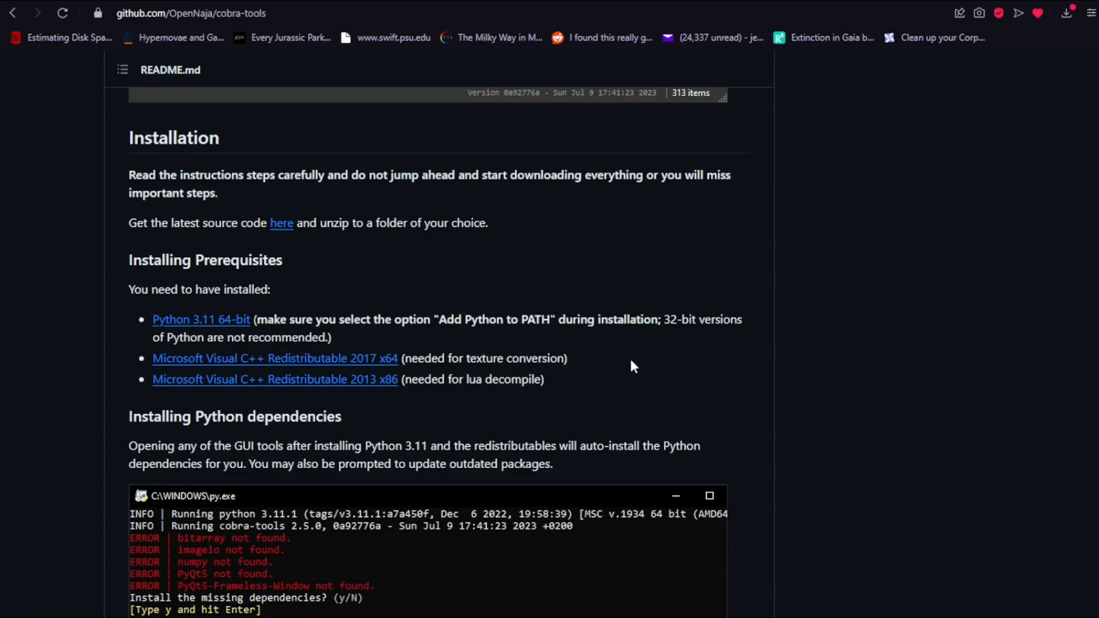
{"action": "mouse_move", "coordinate": [567, 346]}
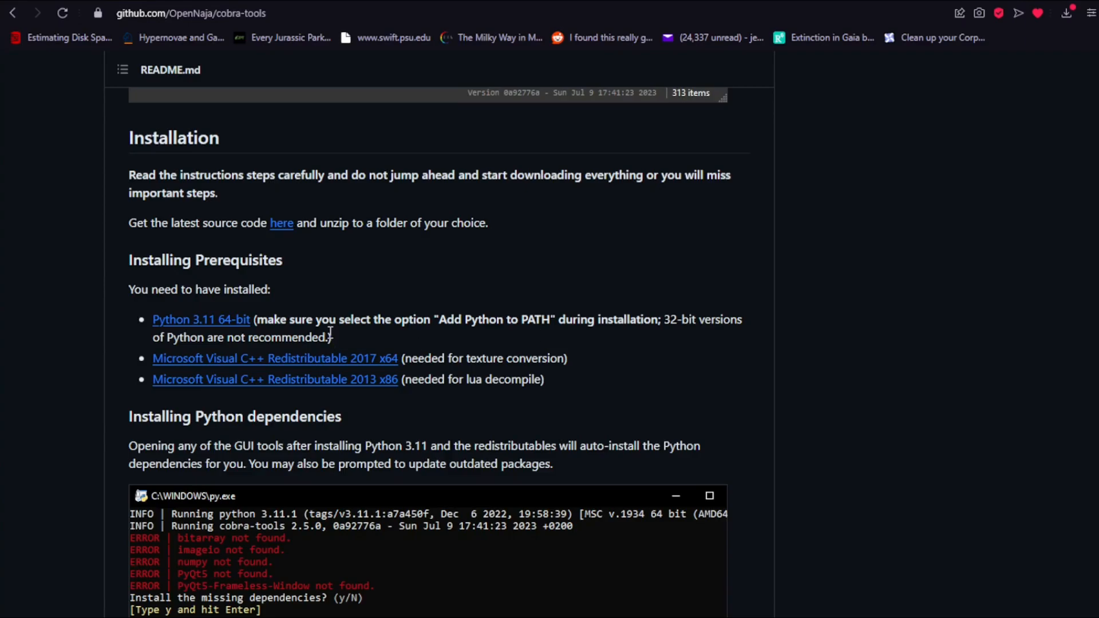
{"action": "mouse_move", "coordinate": [304, 313]}
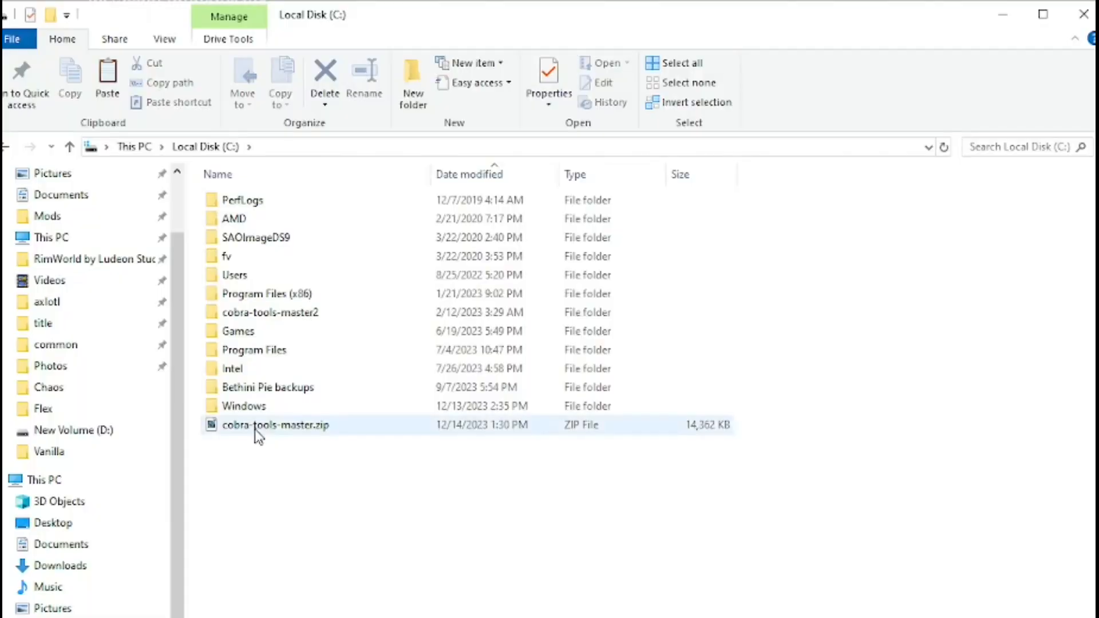
{"action": "mouse_move", "coordinate": [248, 426]}
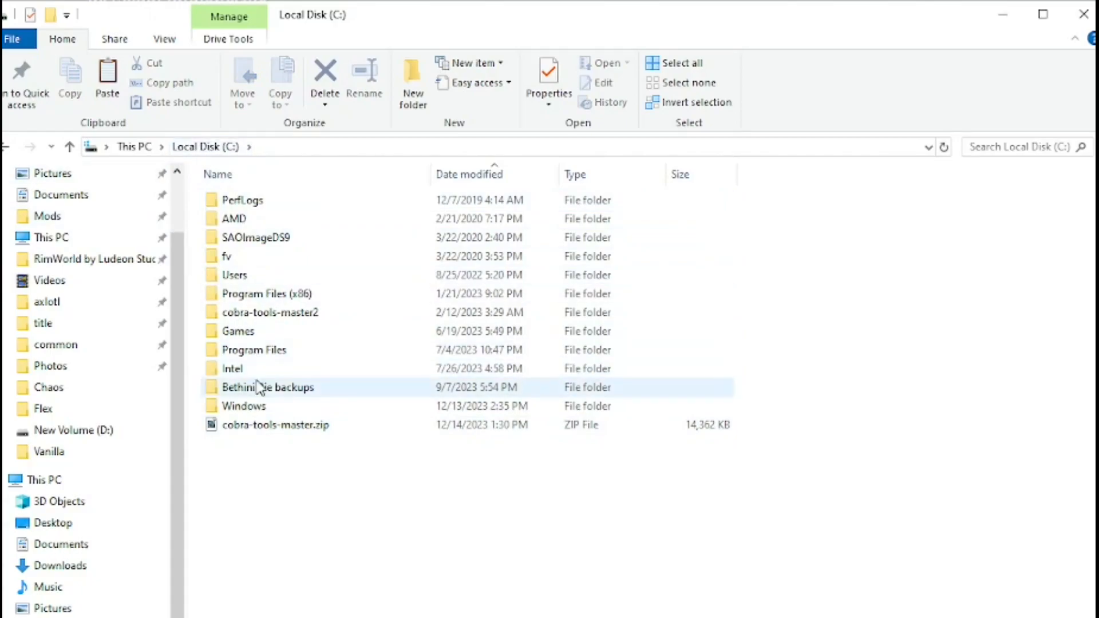
Step: Extract cobra-tools-master.zip here on C: and enter the cobra-tools-master folder
{"action": "right_click", "coordinate": [276, 425]}
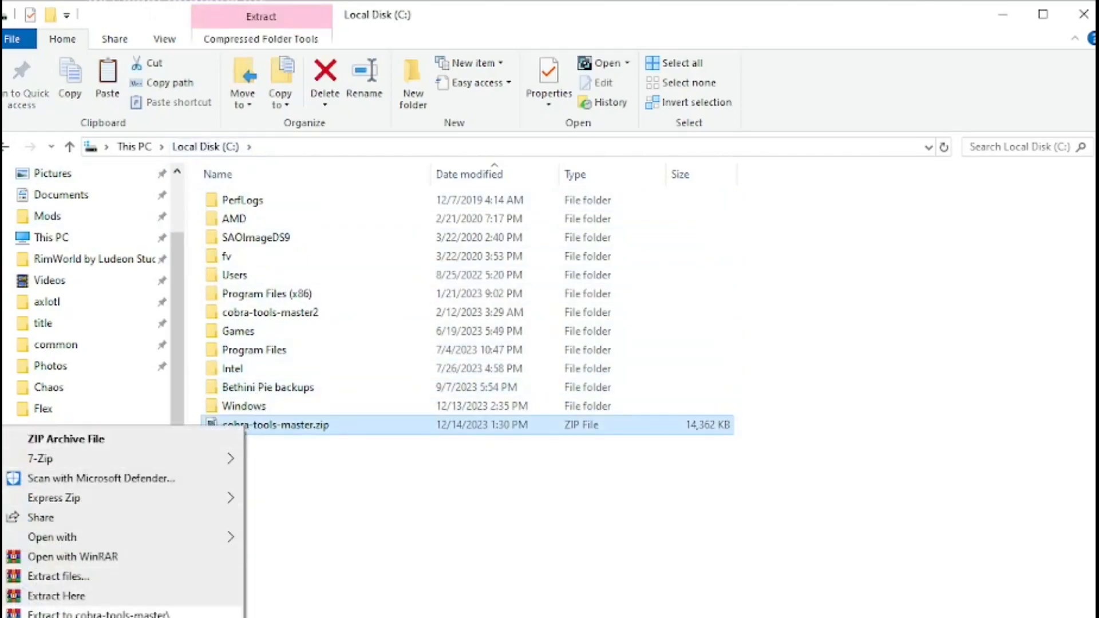
{"action": "left_click", "coordinate": [56, 596]}
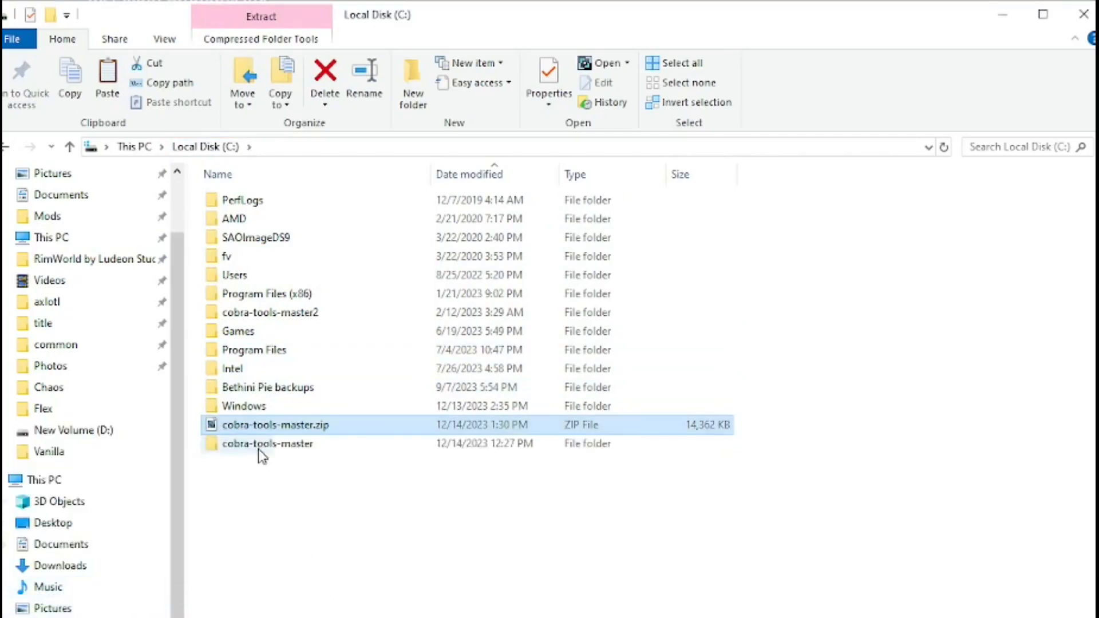
{"action": "double_click", "coordinate": [266, 443]}
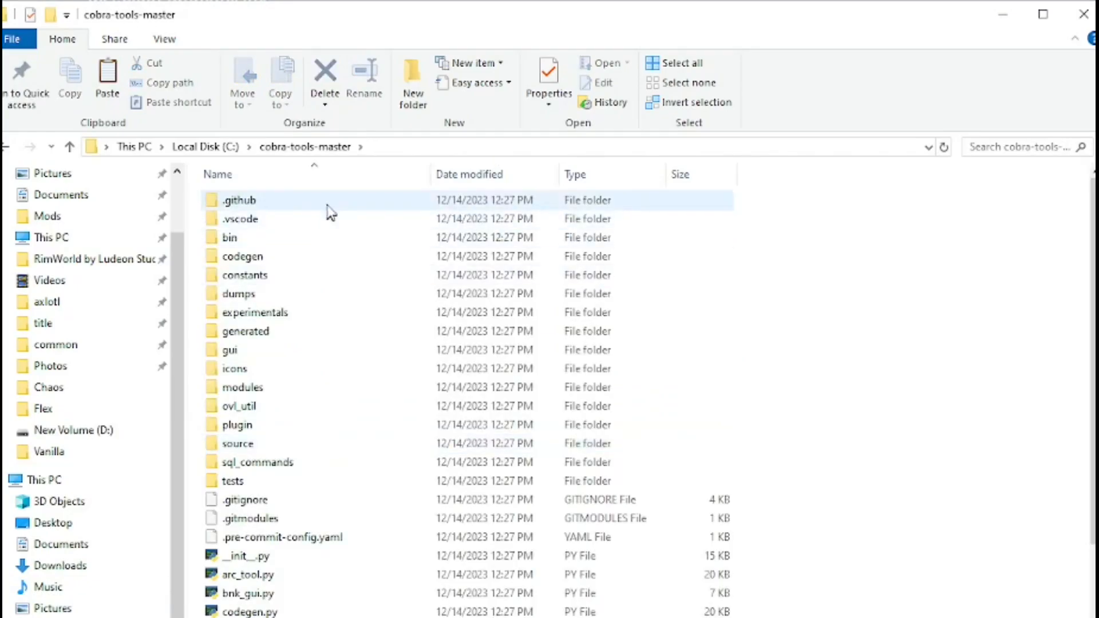
Step: View My_readme.txt with the cd and python ovl_tool_gui.py launch commands
{"action": "scroll", "scroll_direction": "down", "scroll_amount": 3}
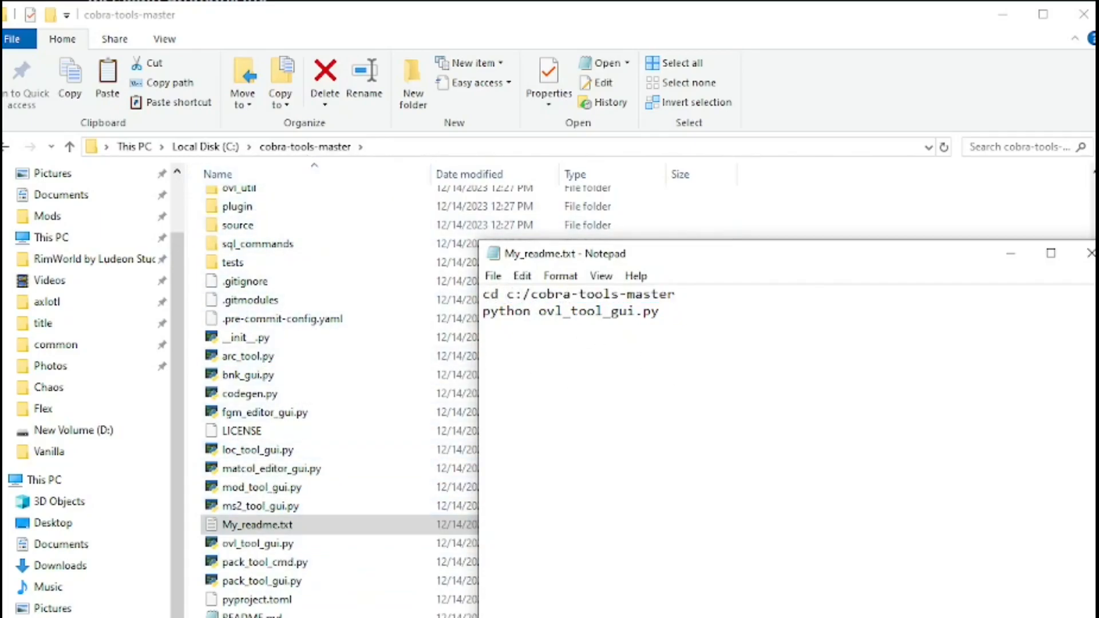
{"action": "double_click", "coordinate": [505, 311]}
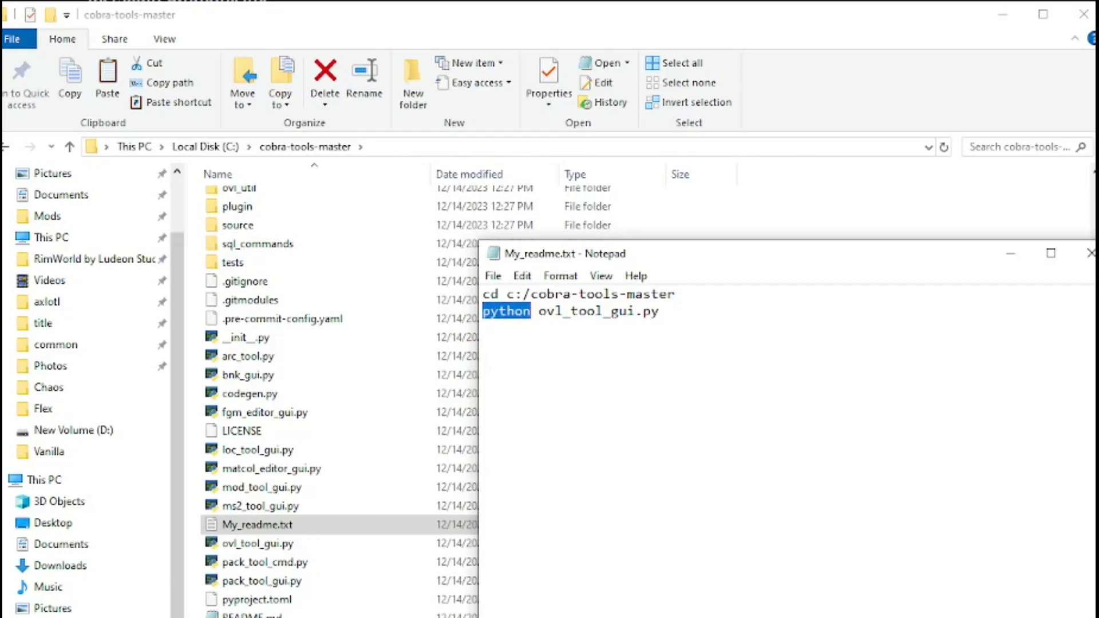
{"action": "left_click", "coordinate": [483, 360]}
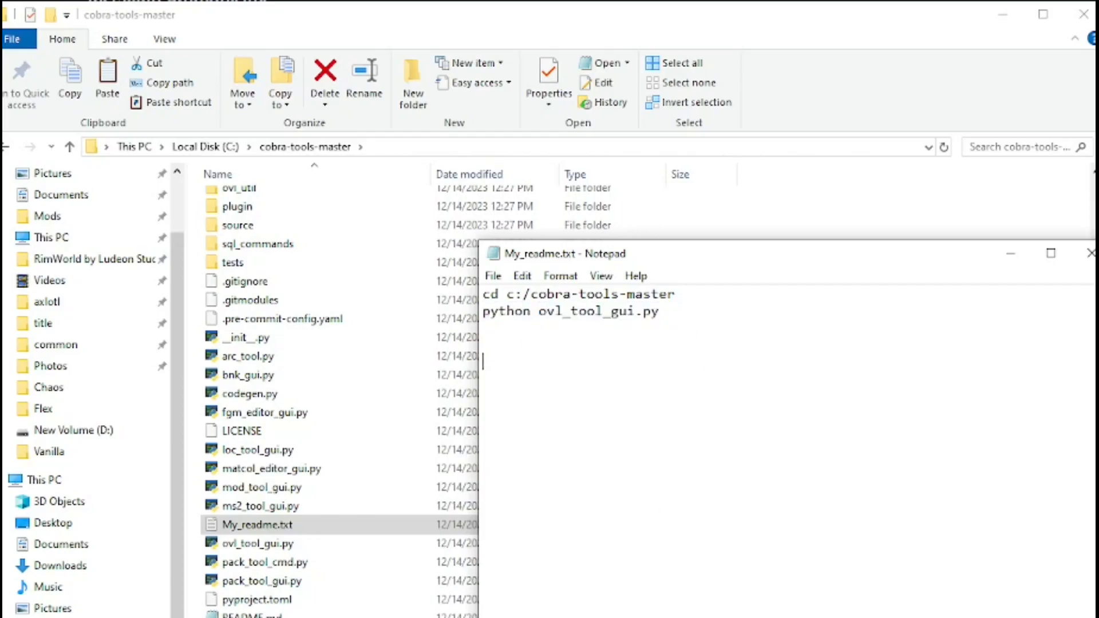
{"action": "right_click", "coordinate": [575, 301]}
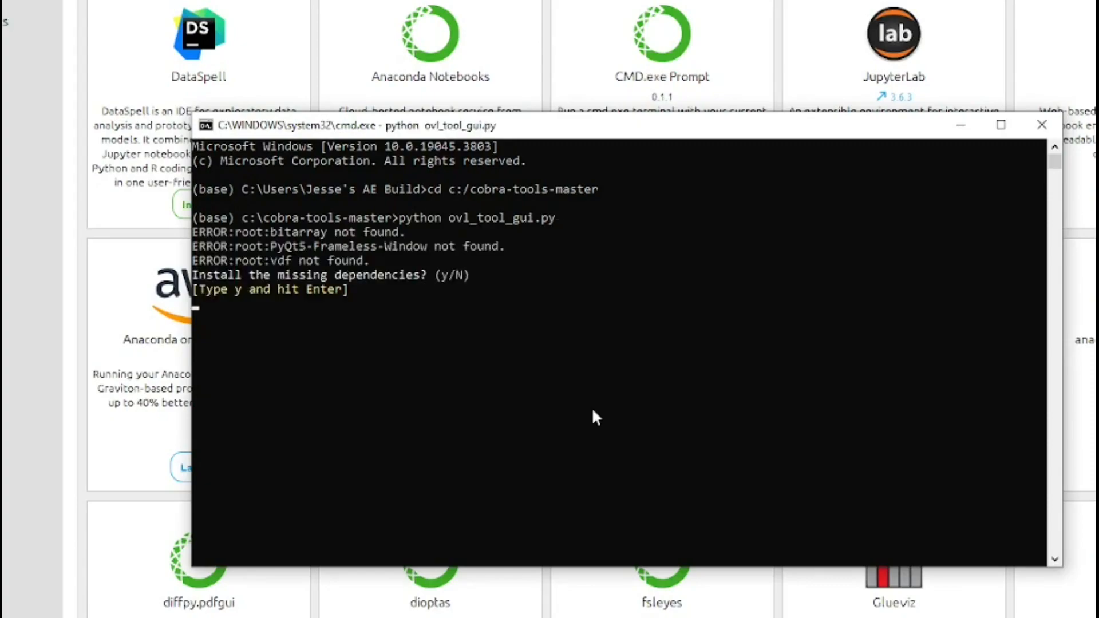
{"action": "mouse_move", "coordinate": [554, 413]}
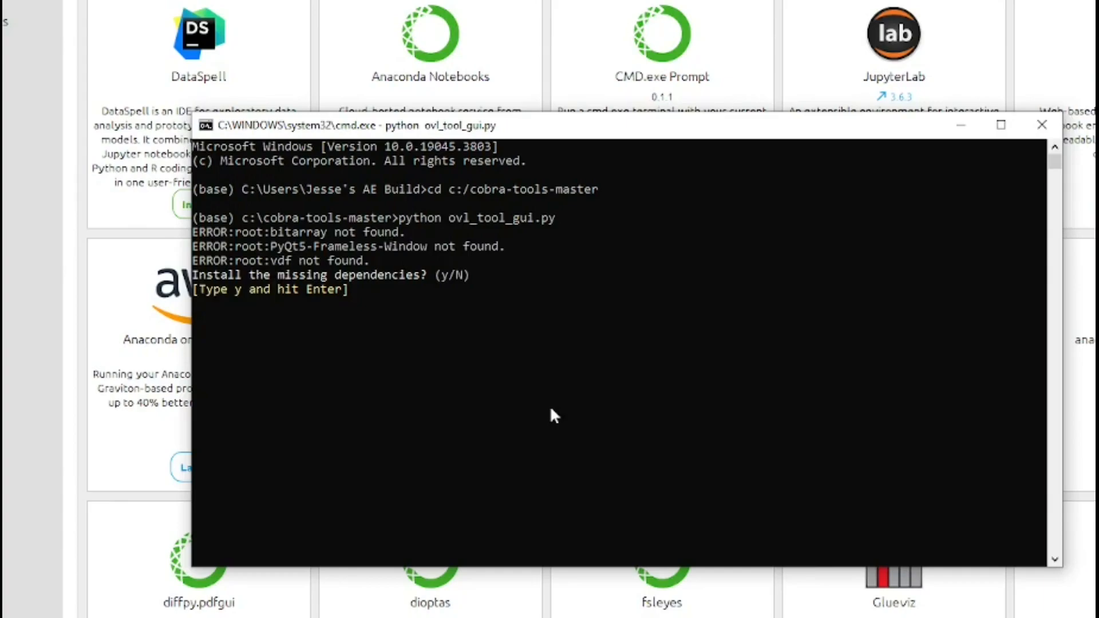
{"action": "mouse_move", "coordinate": [301, 218]}
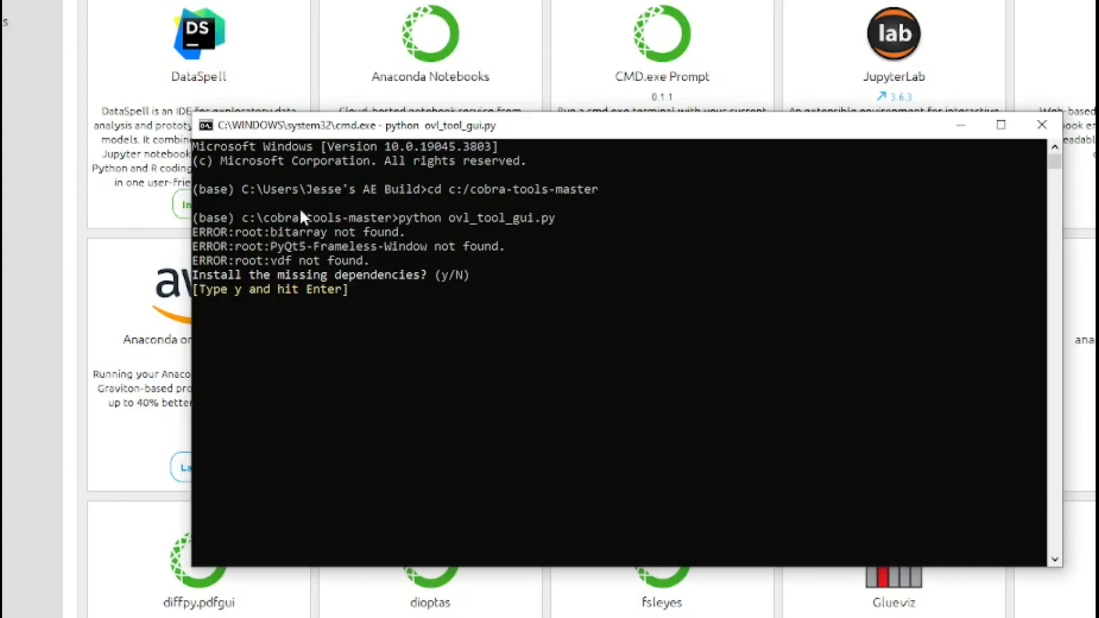
{"action": "mouse_move", "coordinate": [265, 240]}
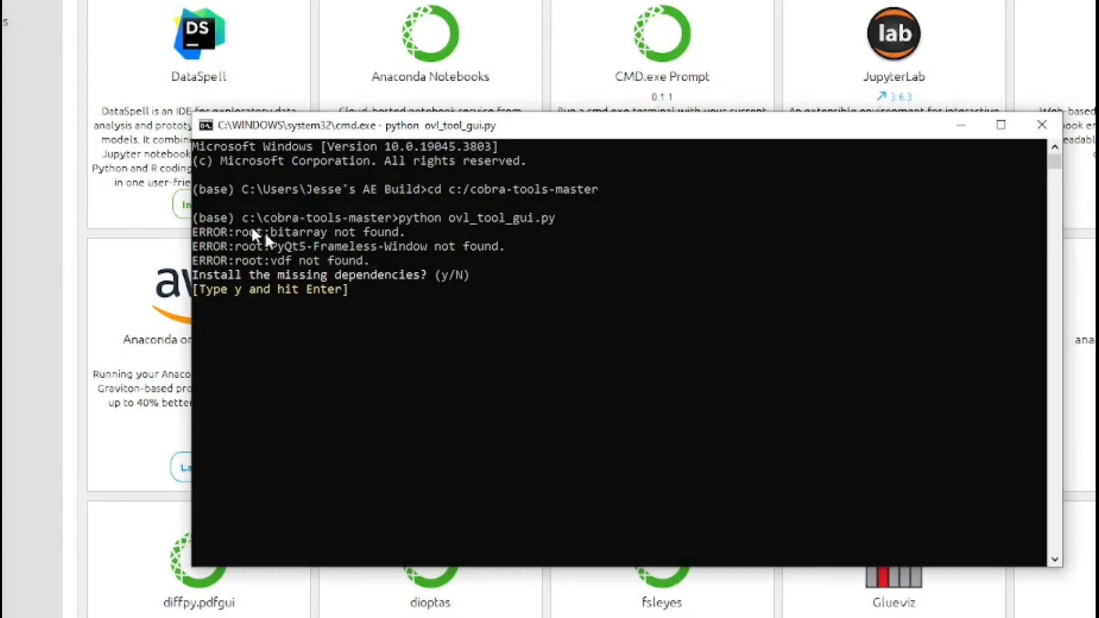
{"action": "mouse_move", "coordinate": [312, 321]}
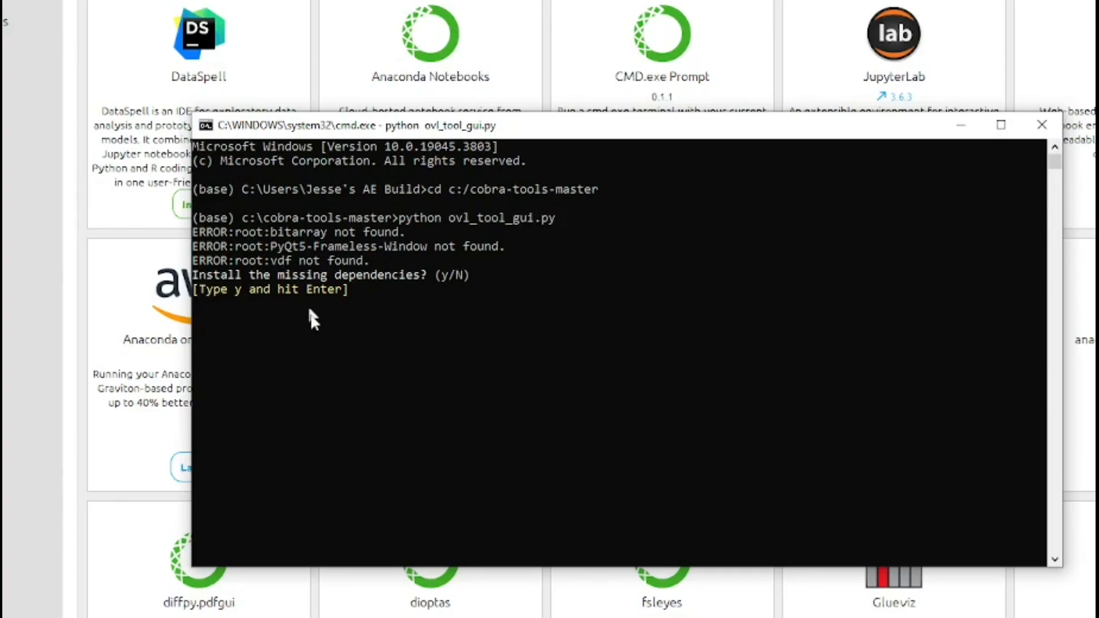
Step: Answer y to install the missing bitarray, PyQt5-Frameless-Window and vdf dependencies
{"action": "type", "text": "y"}
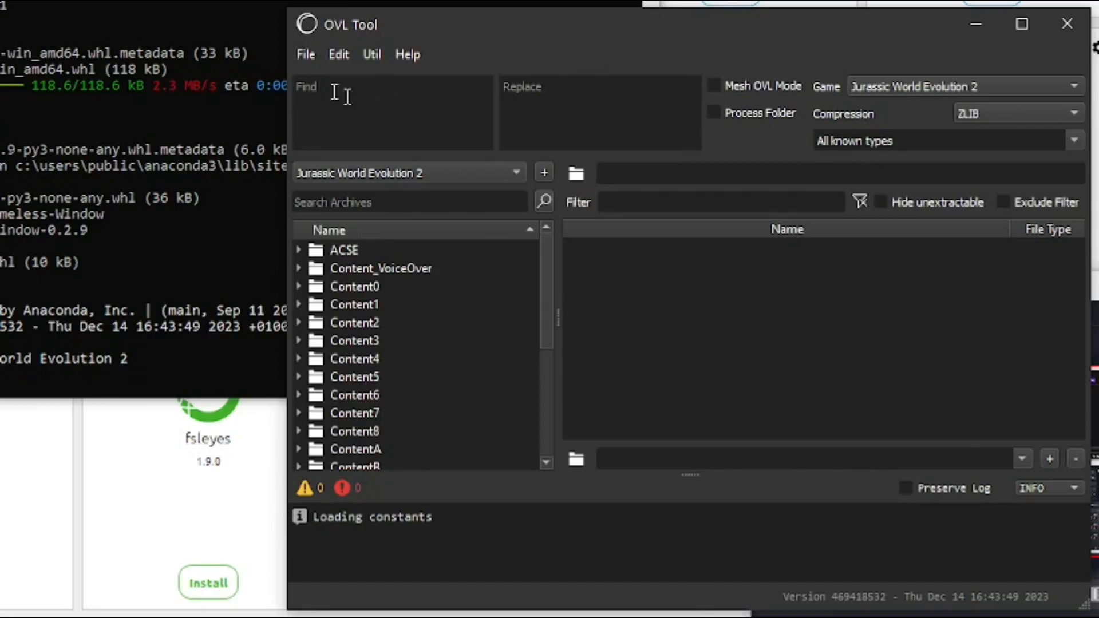
Step: Start File > Open to browse for an OVL archive
{"action": "left_click", "coordinate": [304, 54]}
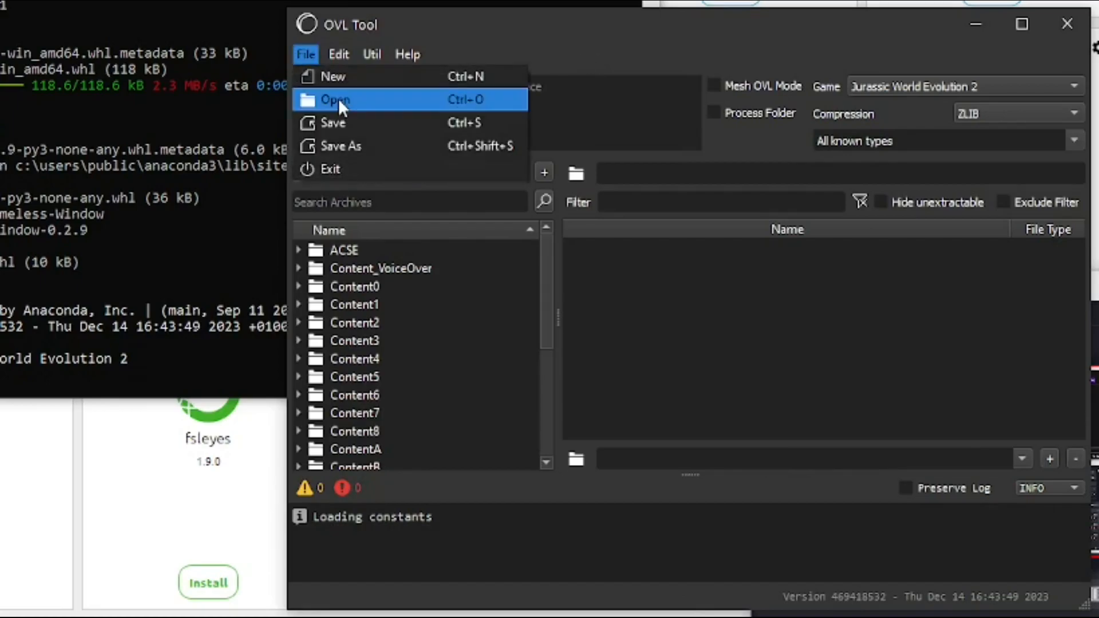
{"action": "left_click", "coordinate": [336, 99]}
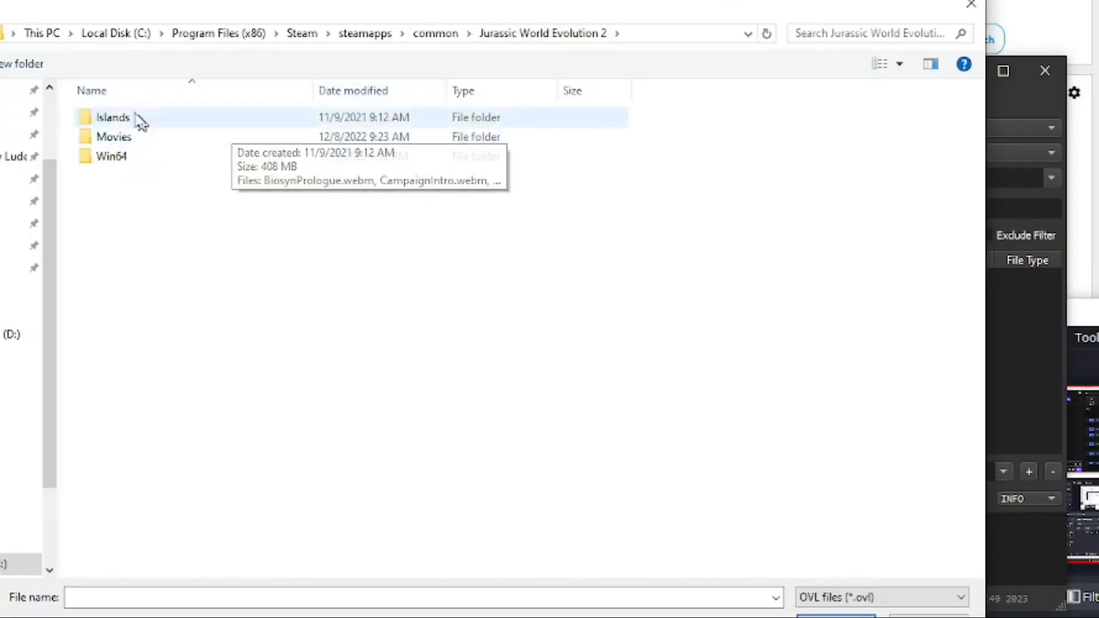
Step: Navigate into Win64\ovldata in the Jurassic World Evolution 2 folder
{"action": "double_click", "coordinate": [111, 156]}
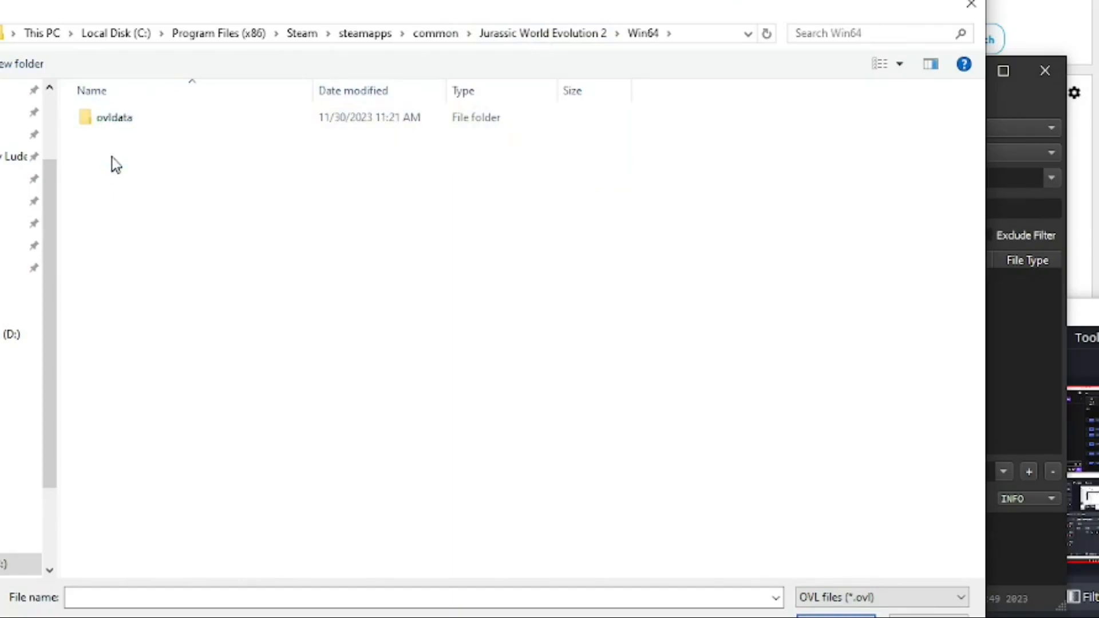
{"action": "left_click", "coordinate": [115, 117]}
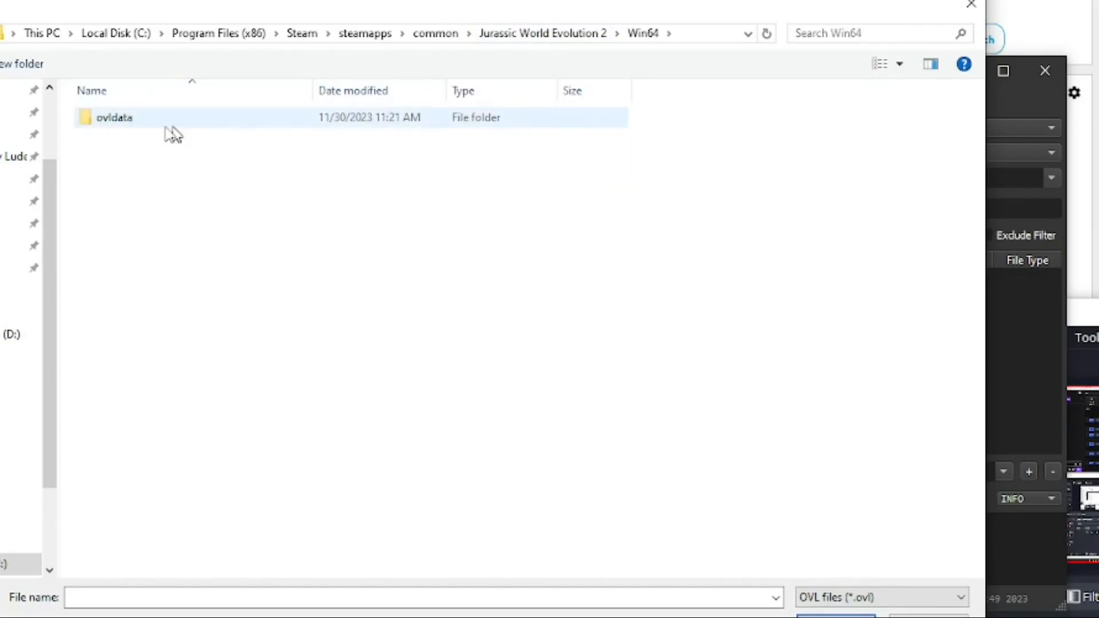
{"action": "double_click", "coordinate": [115, 117]}
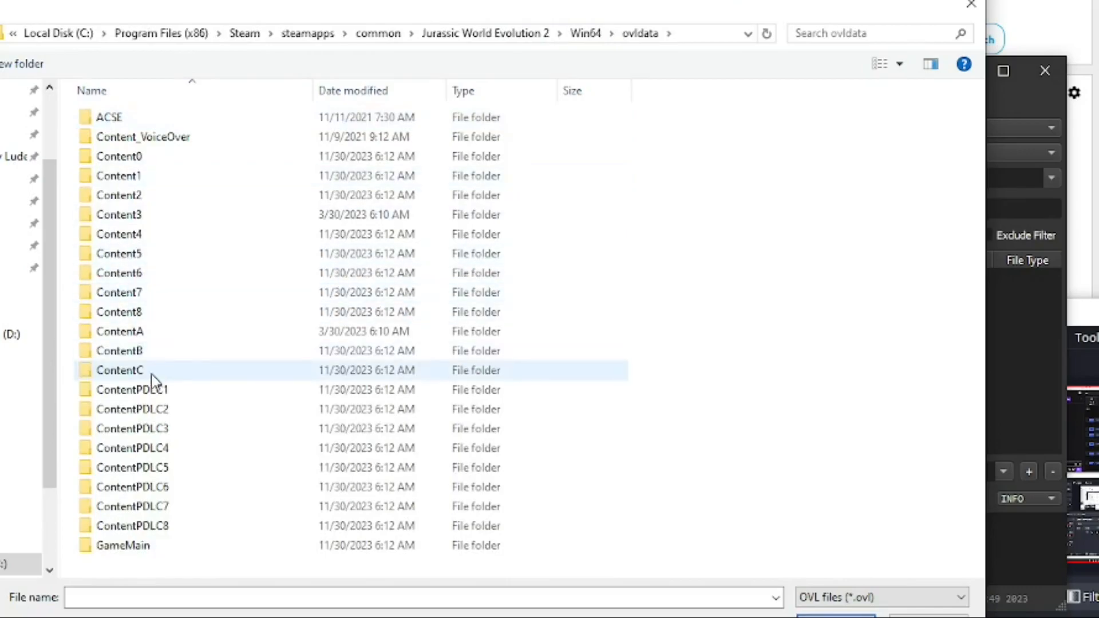
Step: Look over the GameMain, ContentPDLC1, ContentB and ContentC folders, ending on Content0
{"action": "left_click", "coordinate": [123, 545]}
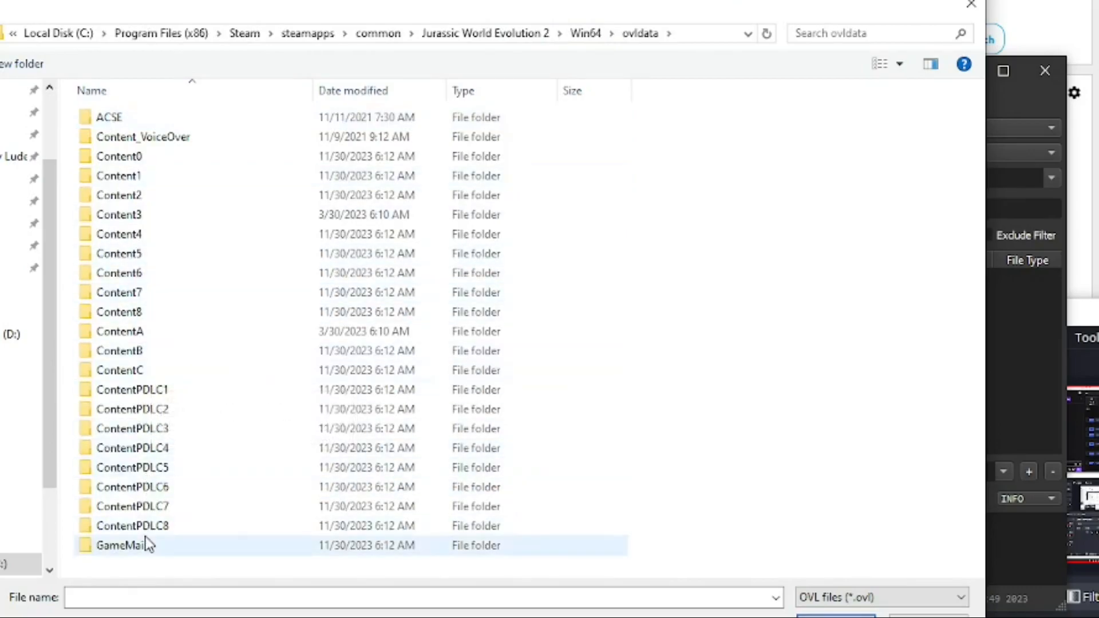
{"action": "left_click", "coordinate": [132, 389]}
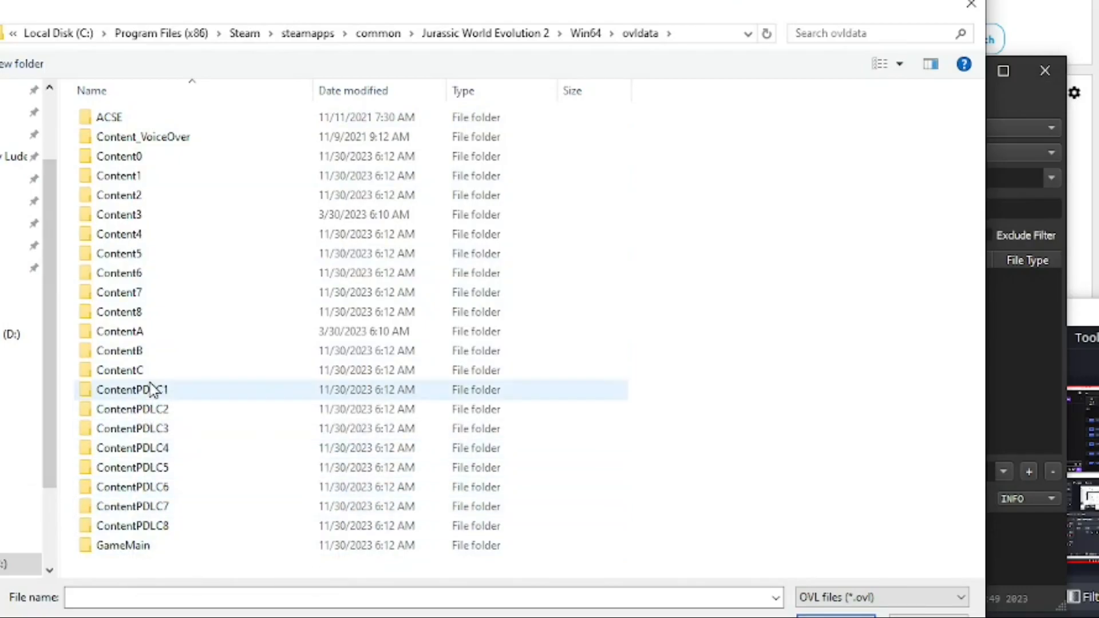
{"action": "left_click", "coordinate": [119, 332]}
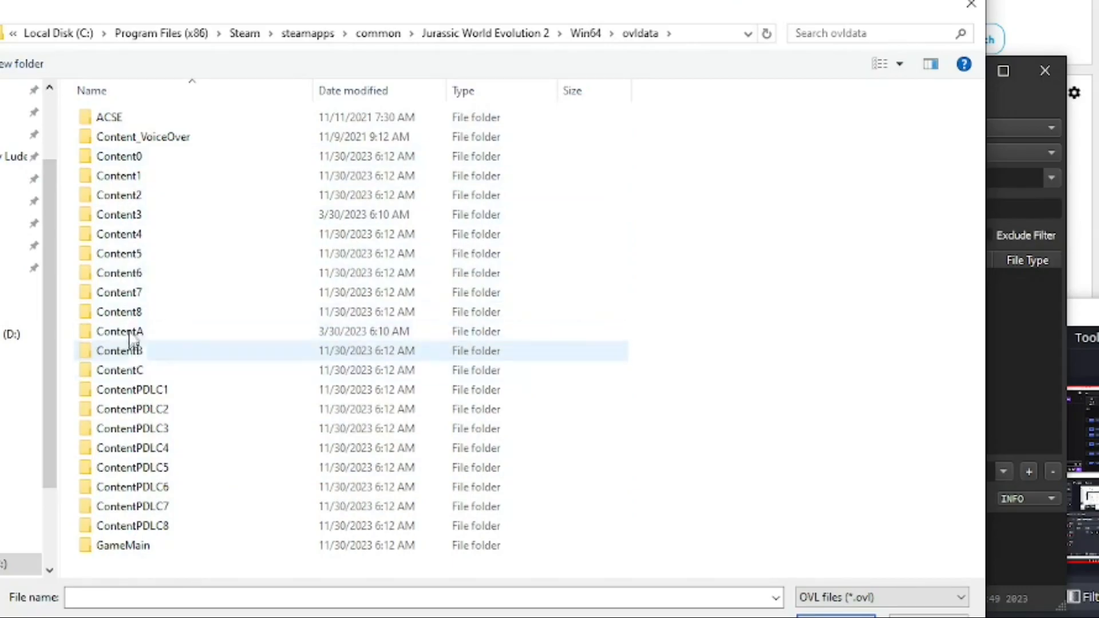
{"action": "left_click", "coordinate": [118, 370]}
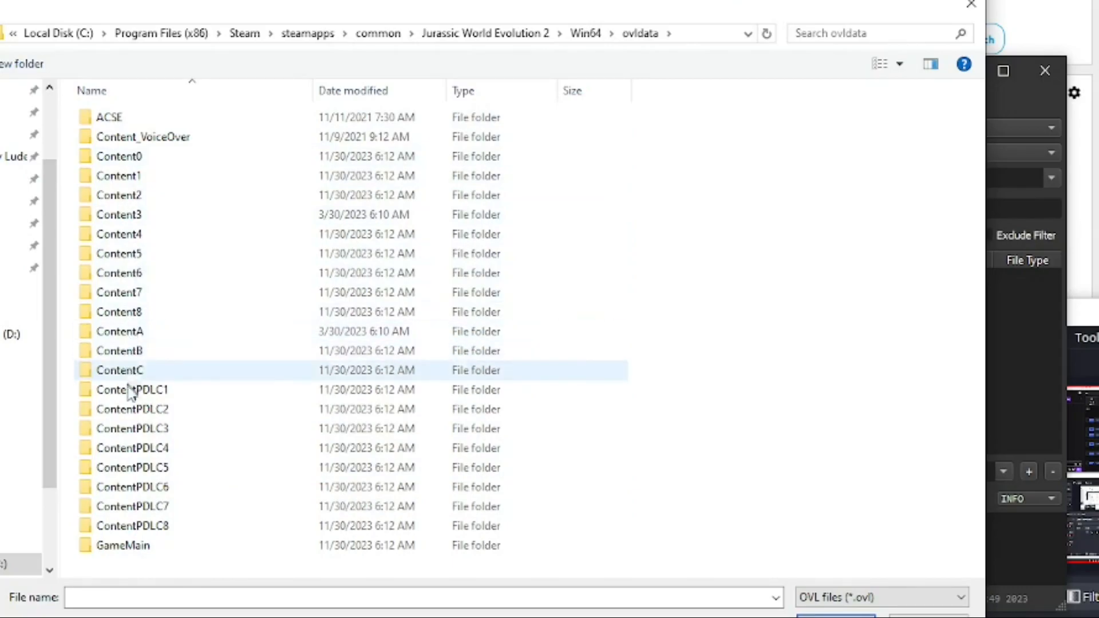
{"action": "left_click", "coordinate": [133, 506]}
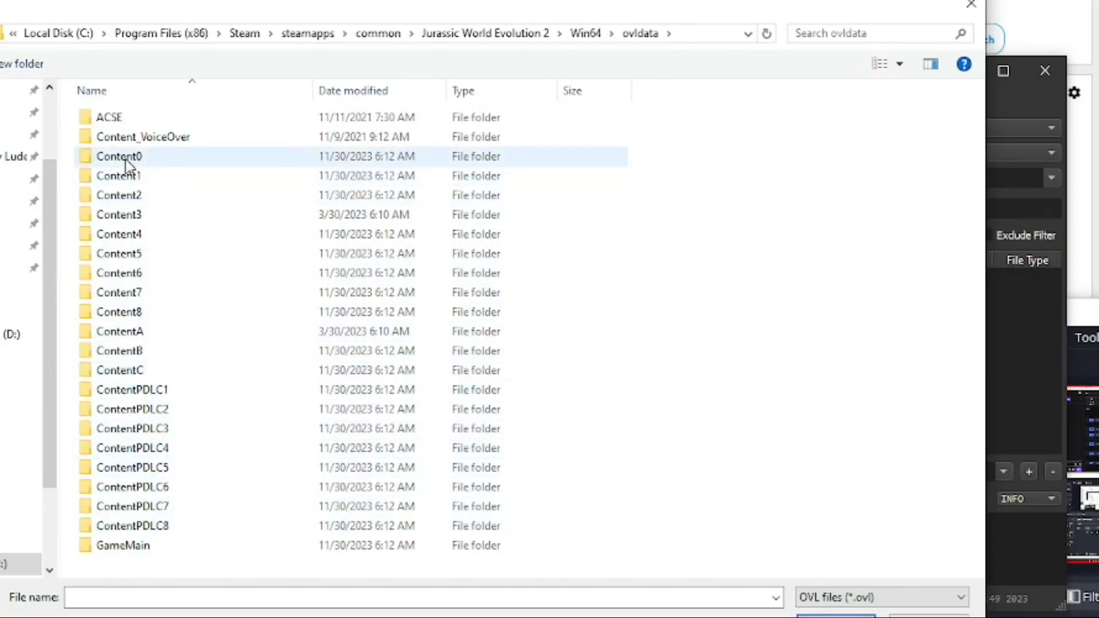
{"action": "mouse_move", "coordinate": [118, 156]}
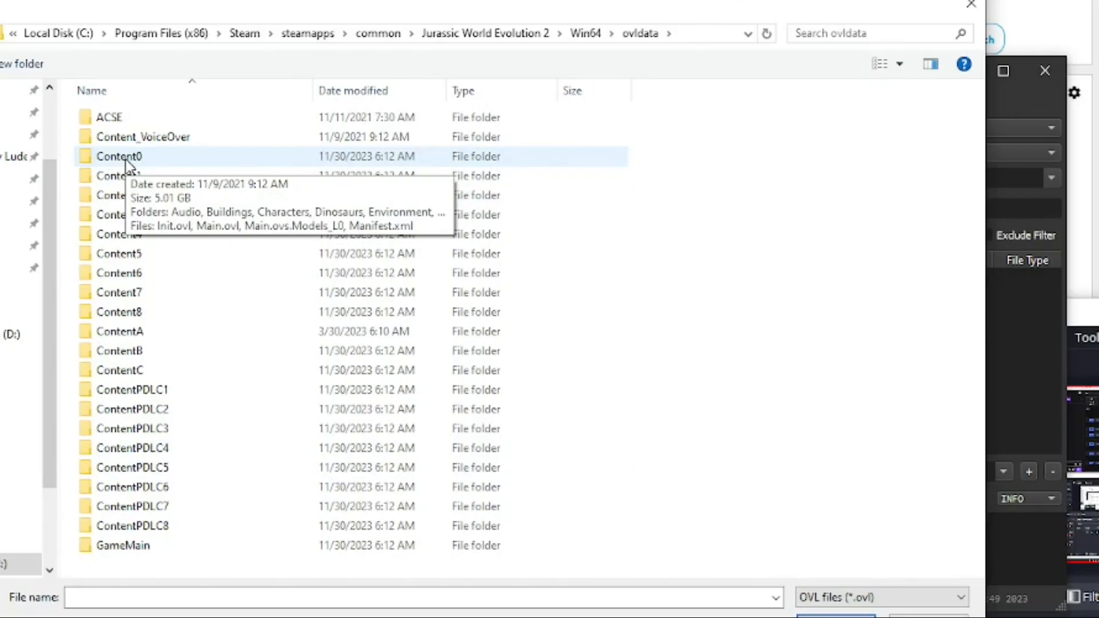
Step: Enter Content0 and choose Main.ovl as the file to open
{"action": "double_click", "coordinate": [119, 156]}
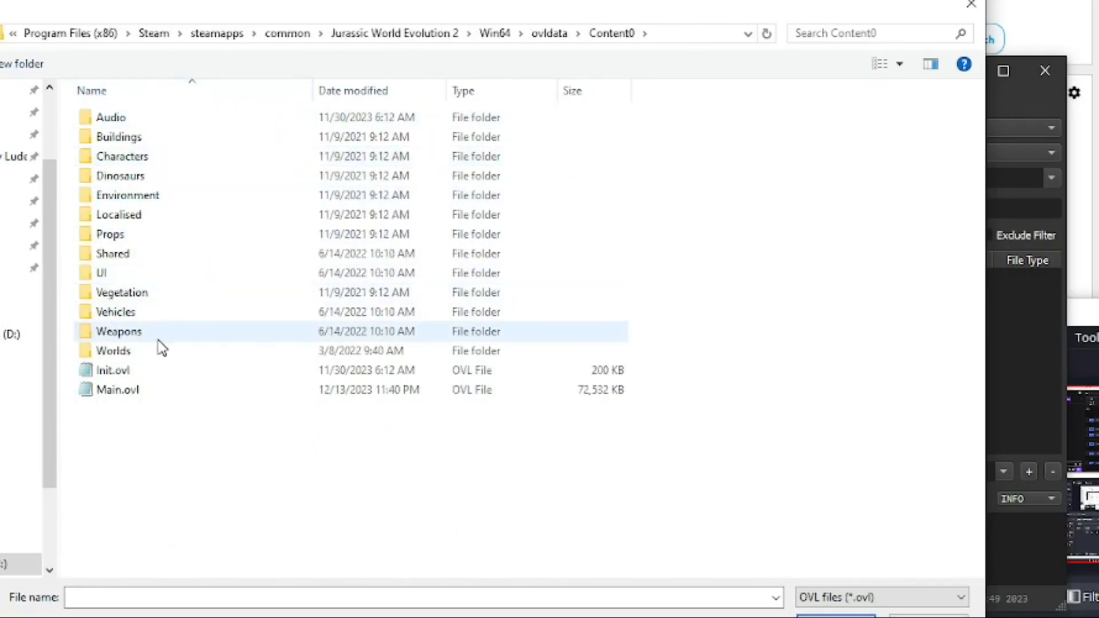
{"action": "left_click", "coordinate": [117, 389]}
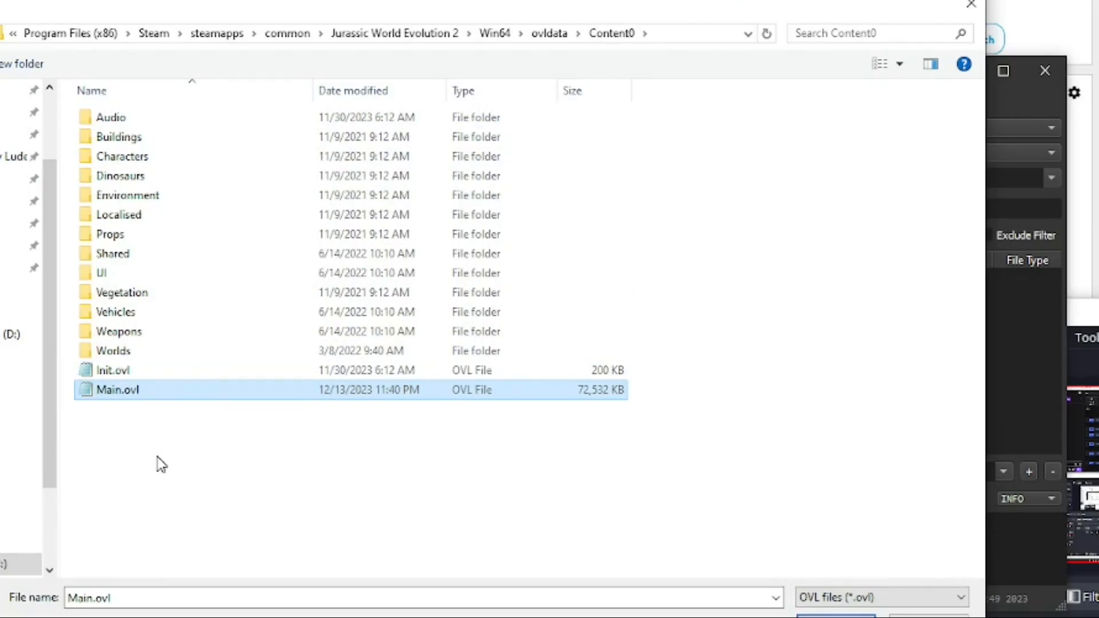
{"action": "mouse_move", "coordinate": [125, 393]}
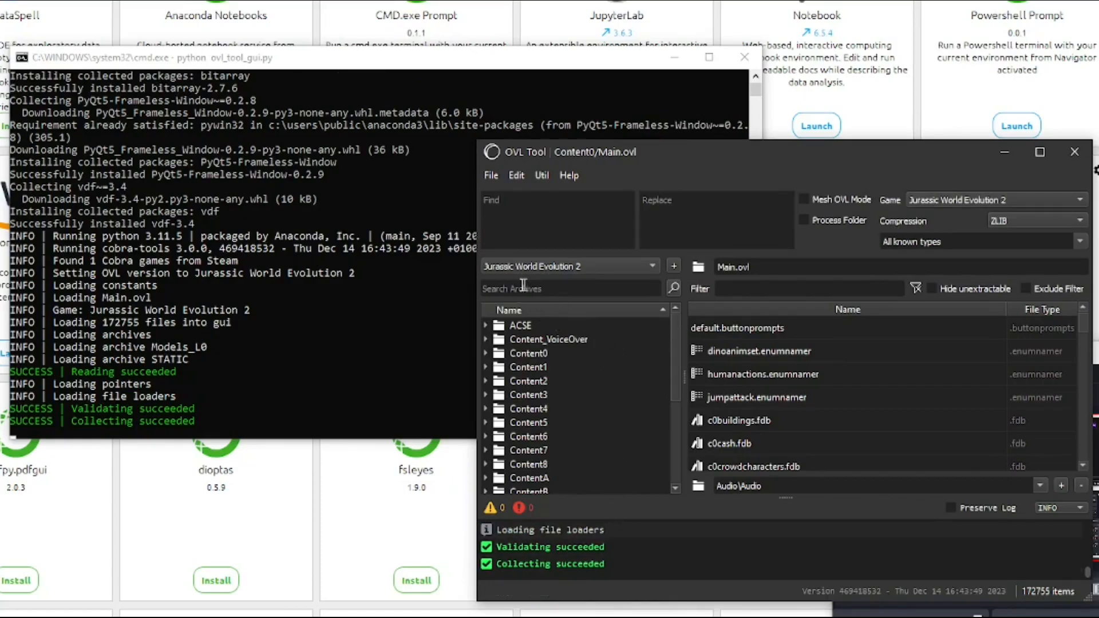
Step: Expand the Content0 archive in the tree to list its folders and OVL files
{"action": "scroll", "scroll_direction": "down", "scroll_amount": 3}
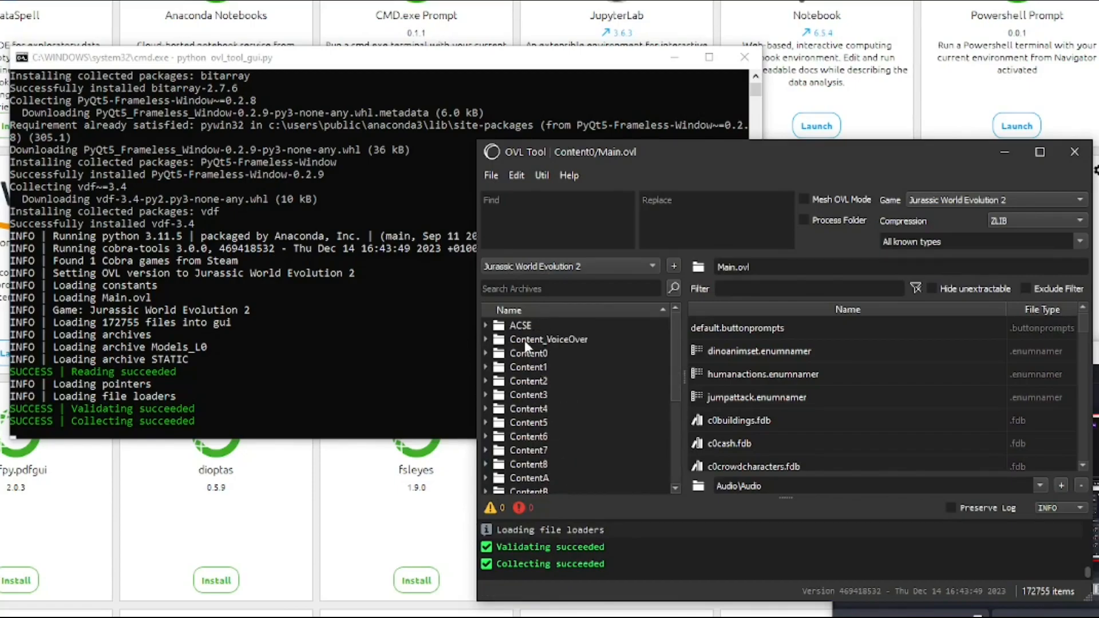
{"action": "scroll", "scroll_direction": "down", "scroll_amount": 3}
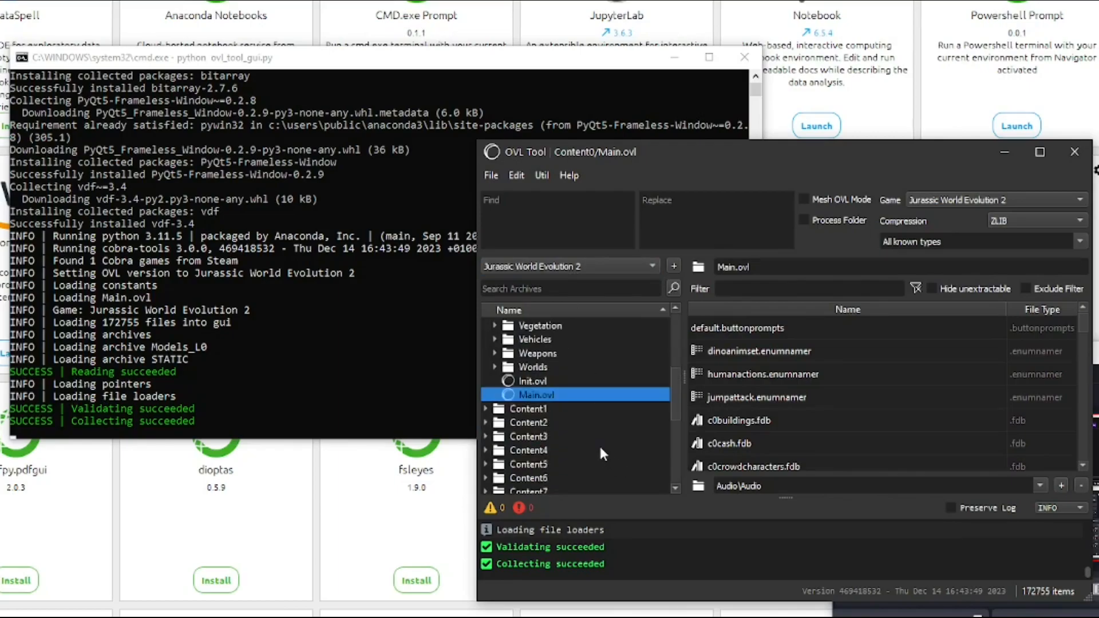
{"action": "left_click", "coordinate": [486, 353]}
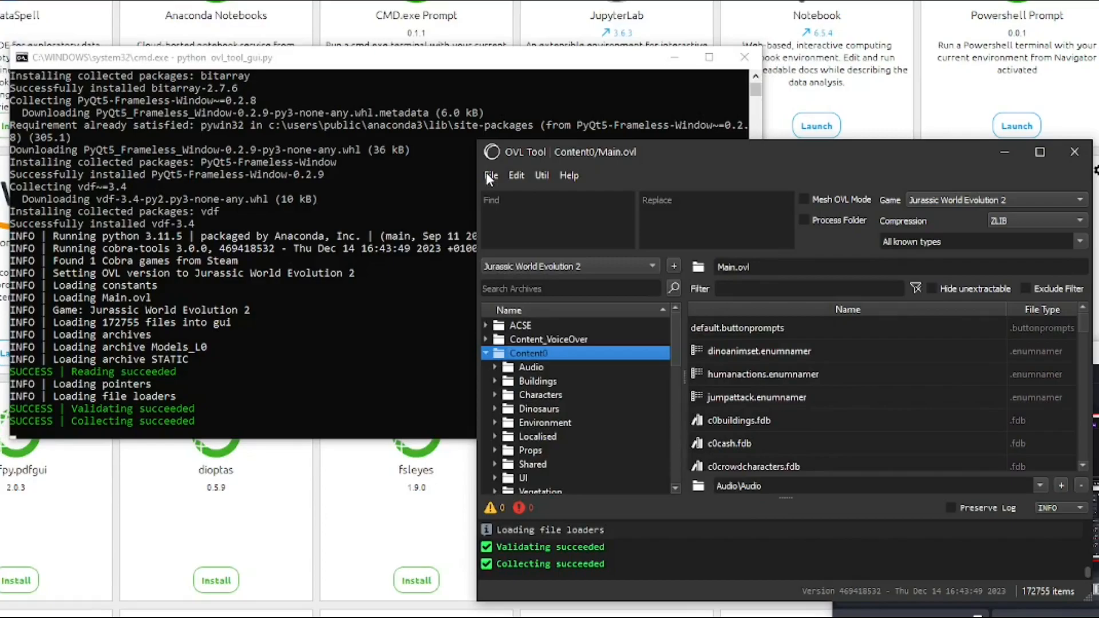
{"action": "mouse_move", "coordinate": [530, 272]}
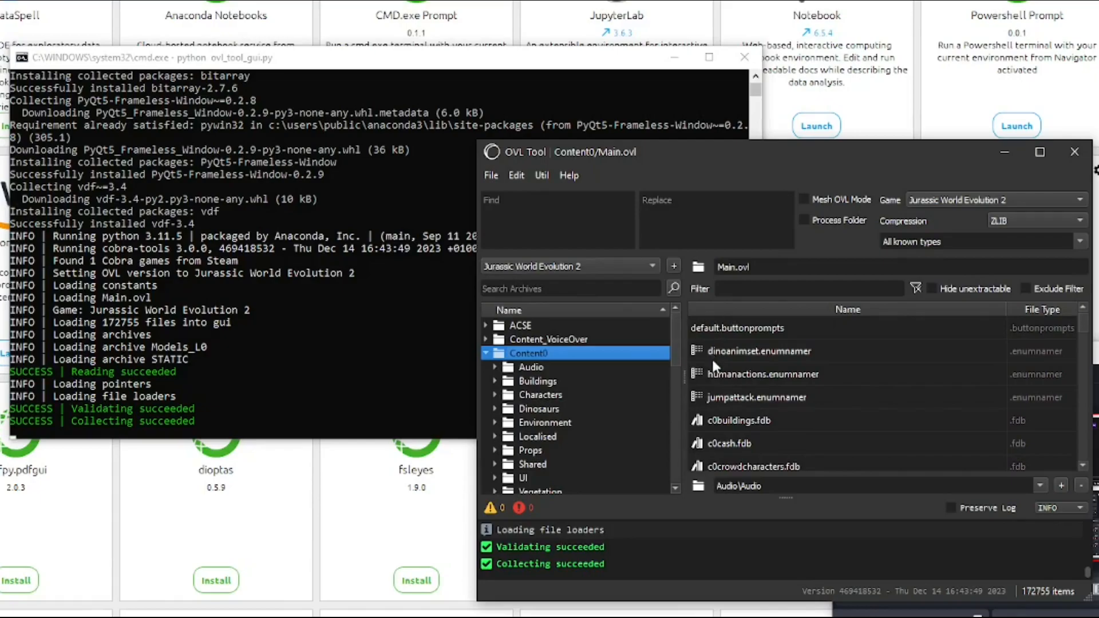
{"action": "mouse_move", "coordinate": [693, 182]}
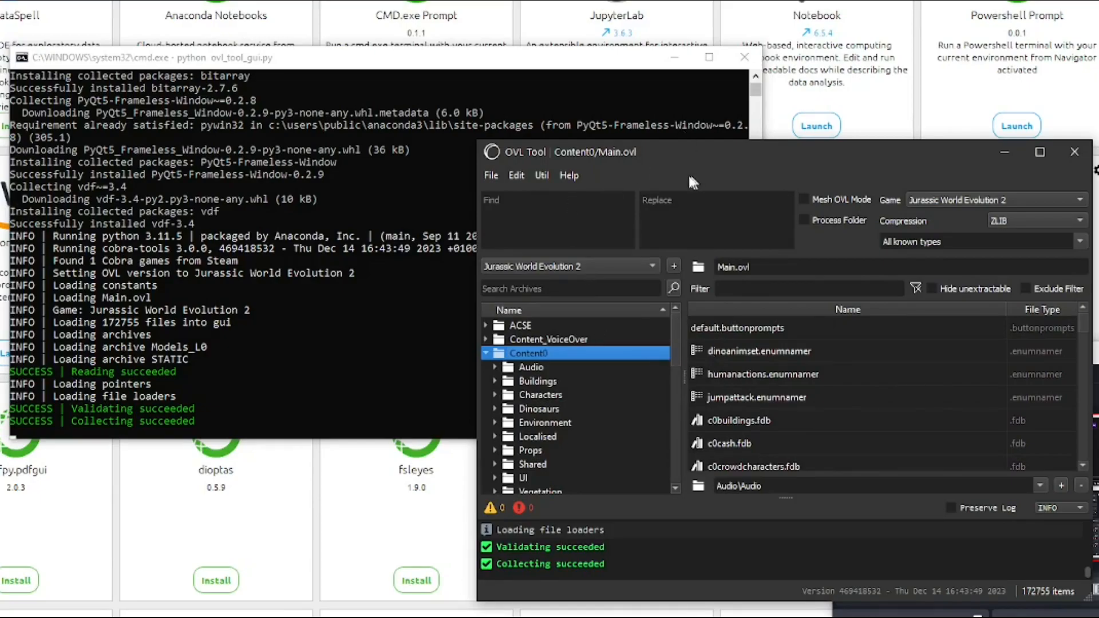
{"action": "mouse_move", "coordinate": [665, 162]}
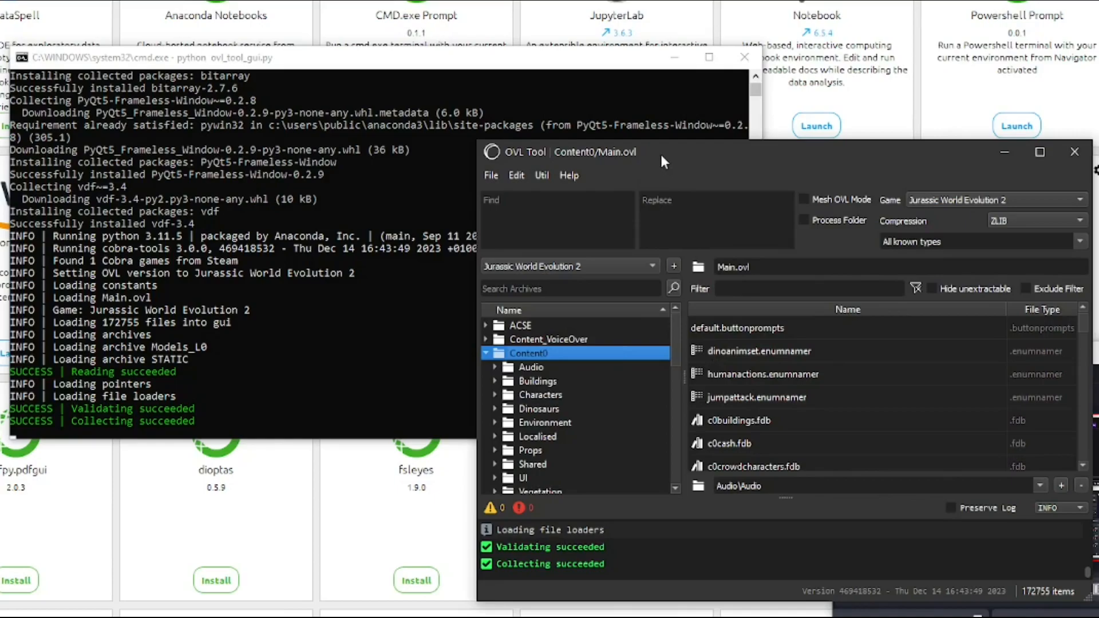
{"action": "mouse_move", "coordinate": [684, 398]}
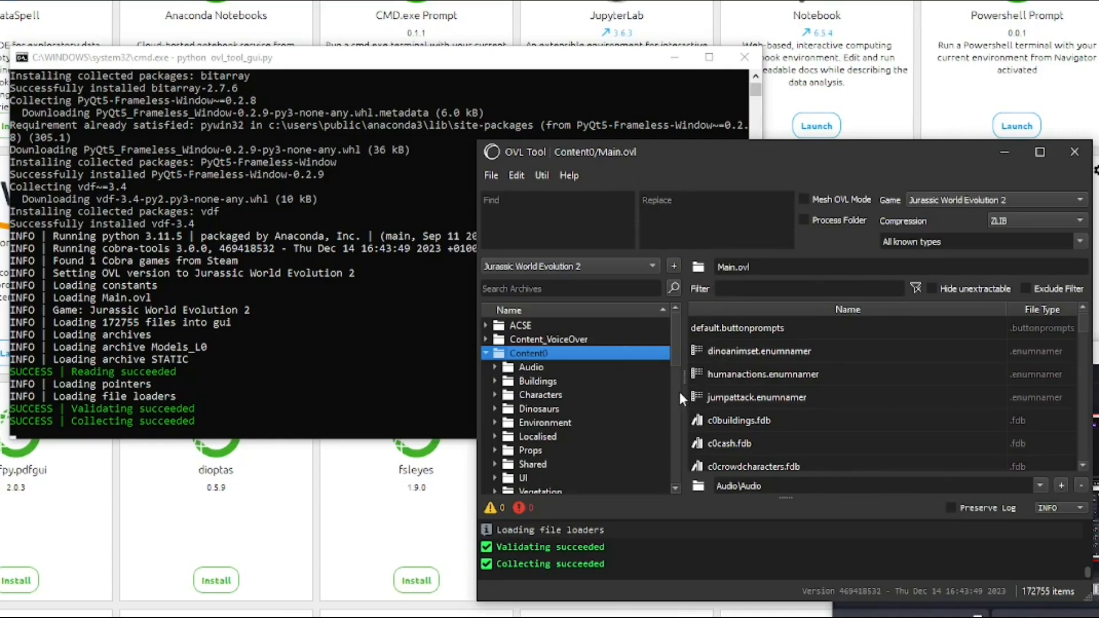
{"action": "mouse_move", "coordinate": [547, 536]}
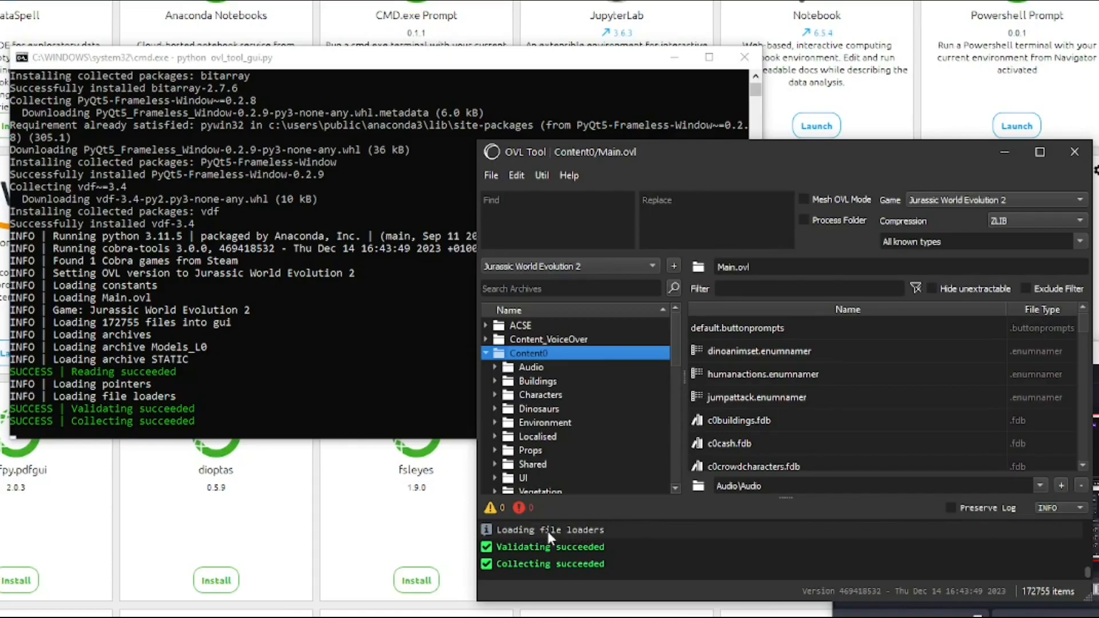
{"action": "mouse_move", "coordinate": [480, 535]}
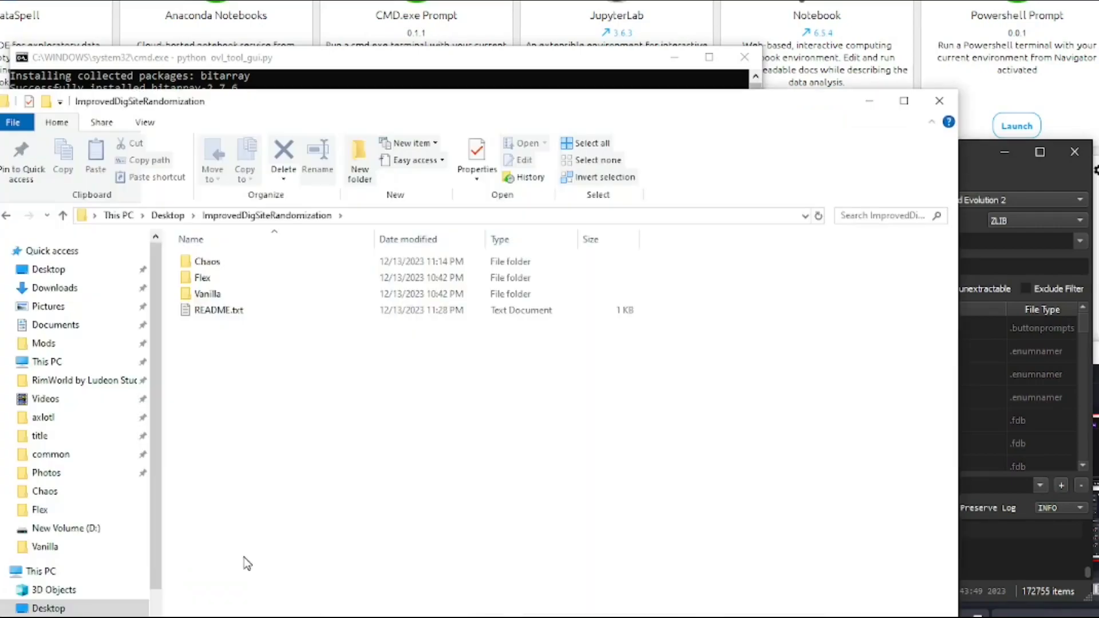
Step: Open the Chaos folder inside the ImprovedDigSiteRandomization mod folder
{"action": "left_click", "coordinate": [220, 310]}
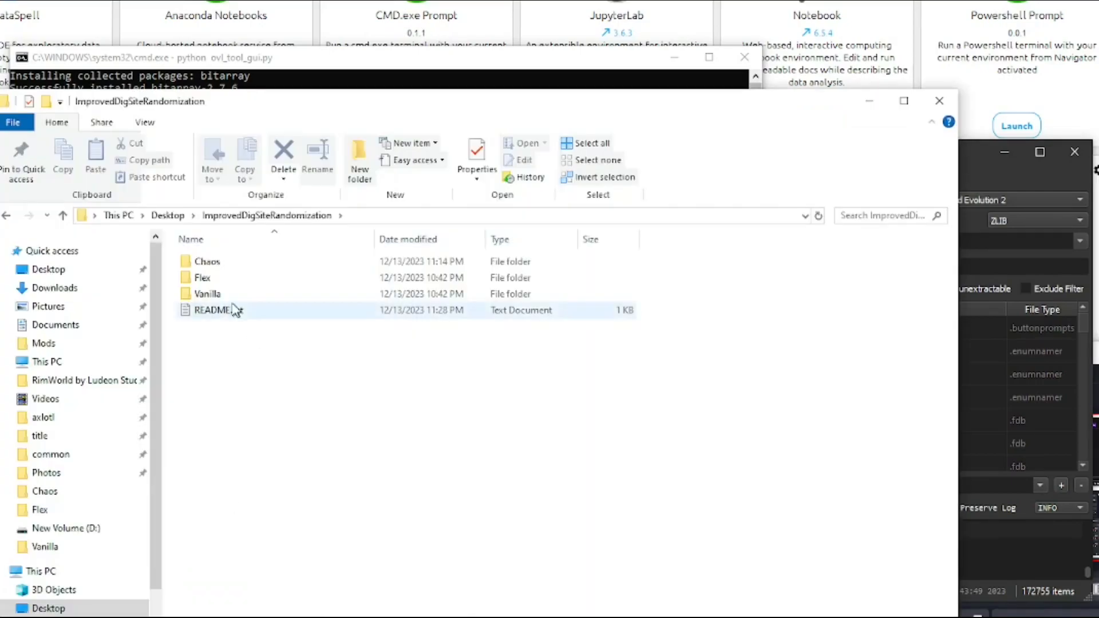
{"action": "left_click", "coordinate": [209, 294]}
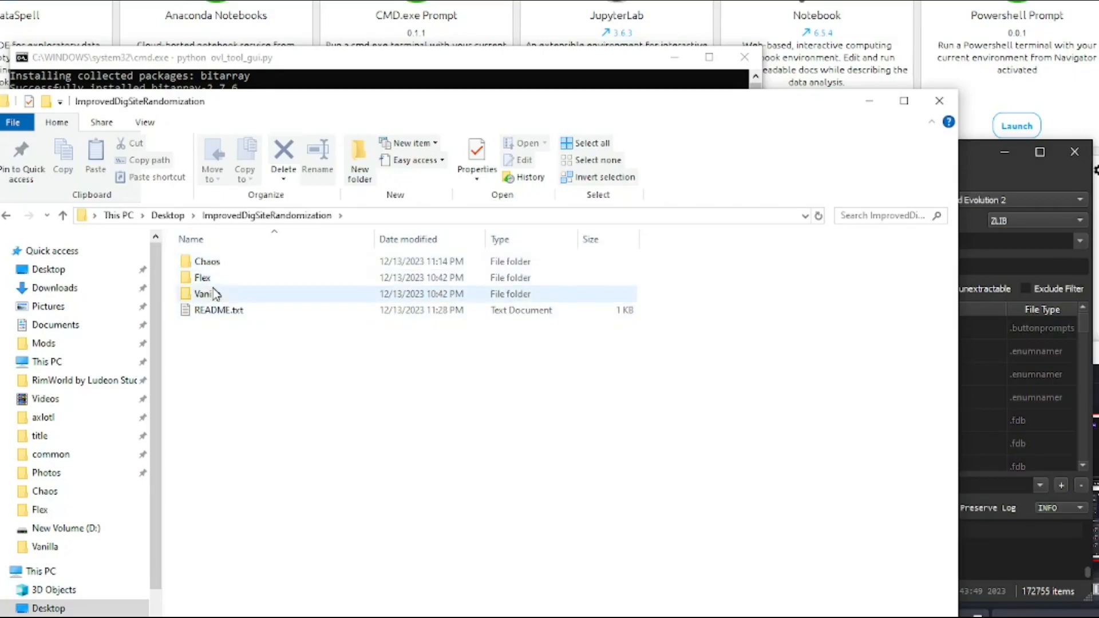
{"action": "mouse_move", "coordinate": [204, 293]}
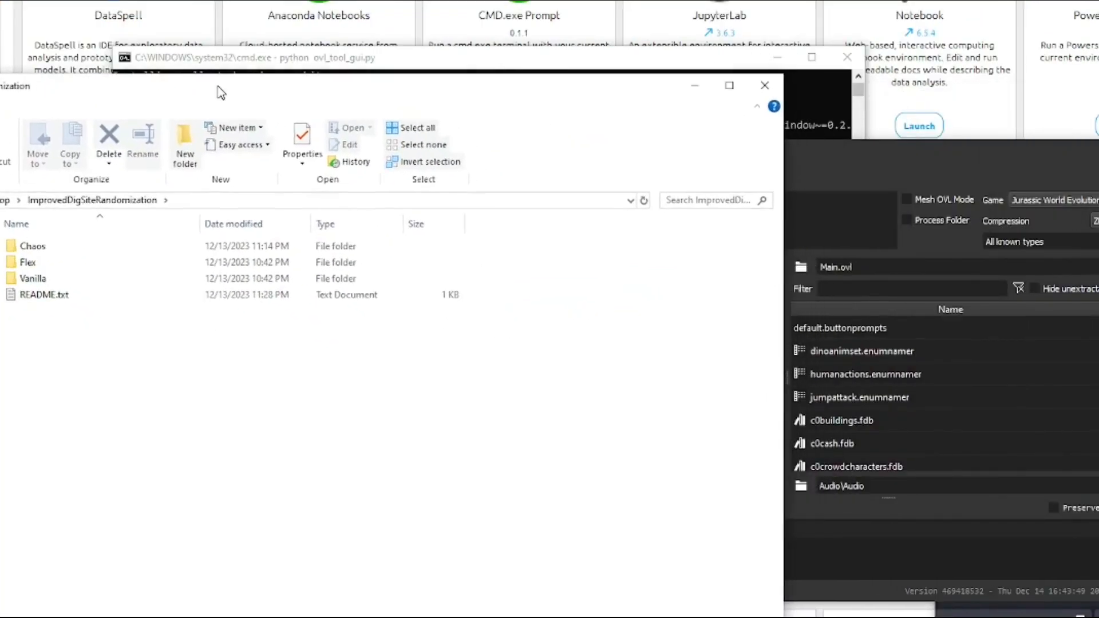
{"action": "double_click", "coordinate": [32, 245]}
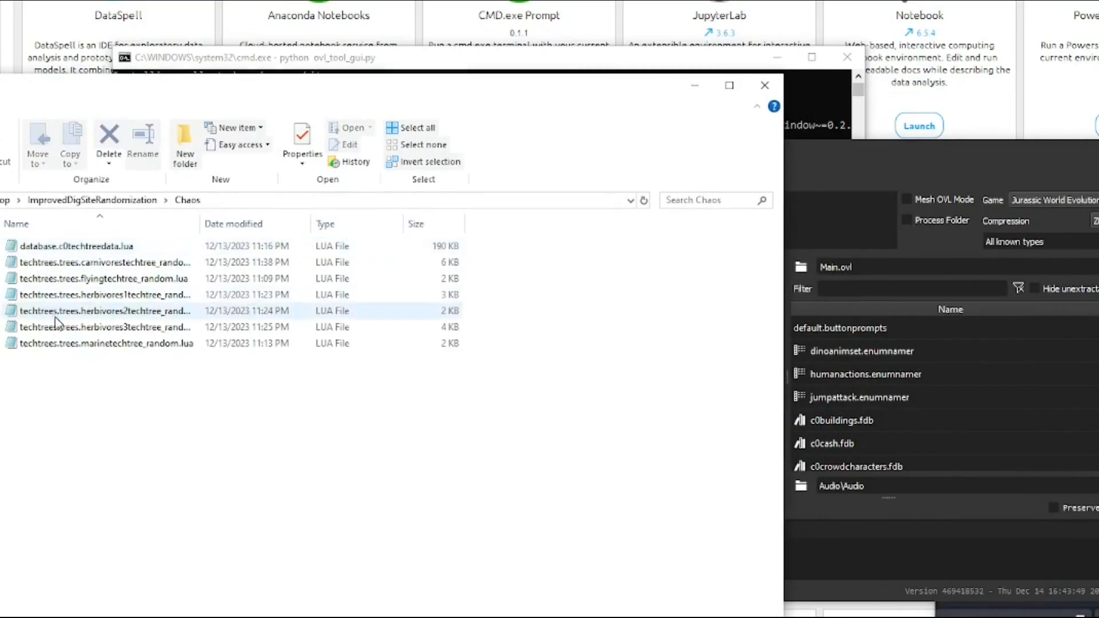
{"action": "left_click", "coordinate": [105, 261]}
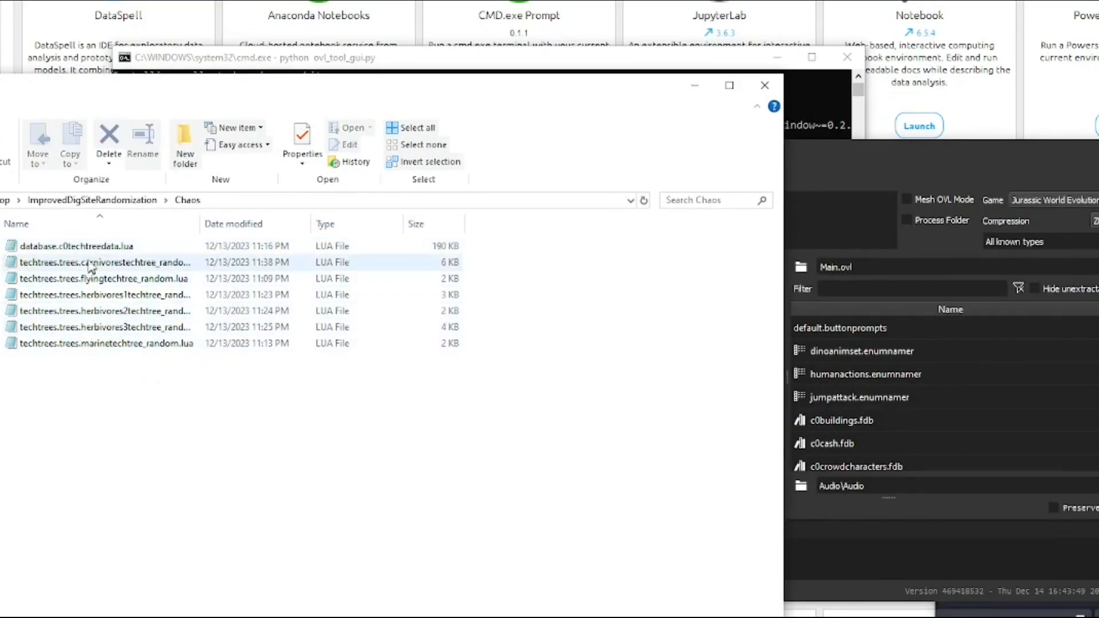
{"action": "mouse_move", "coordinate": [126, 263]}
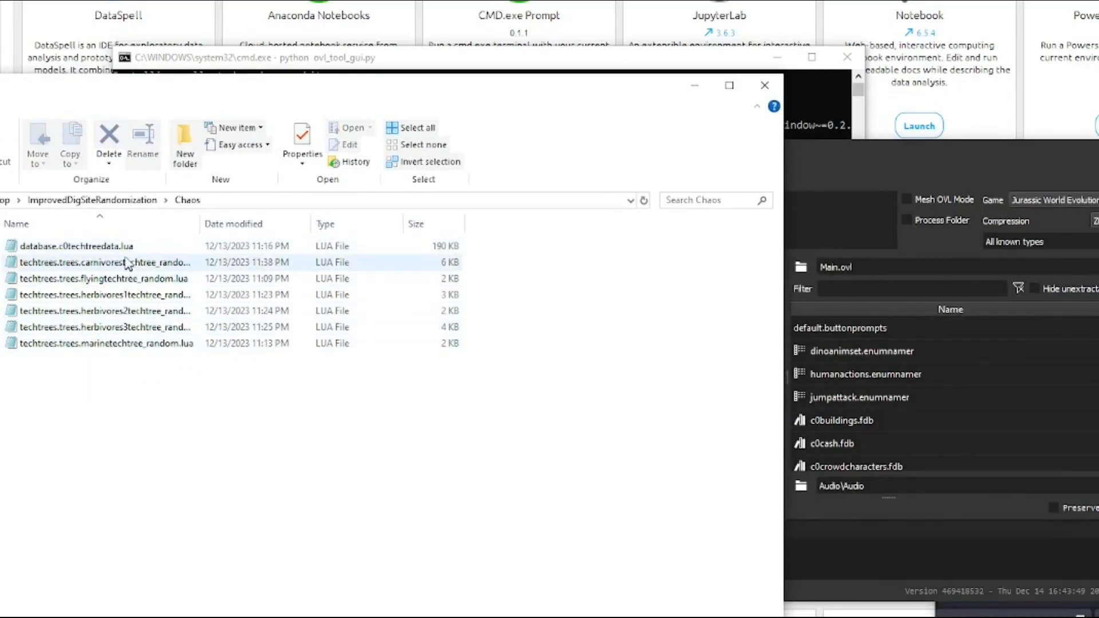
{"action": "left_click", "coordinate": [74, 245]}
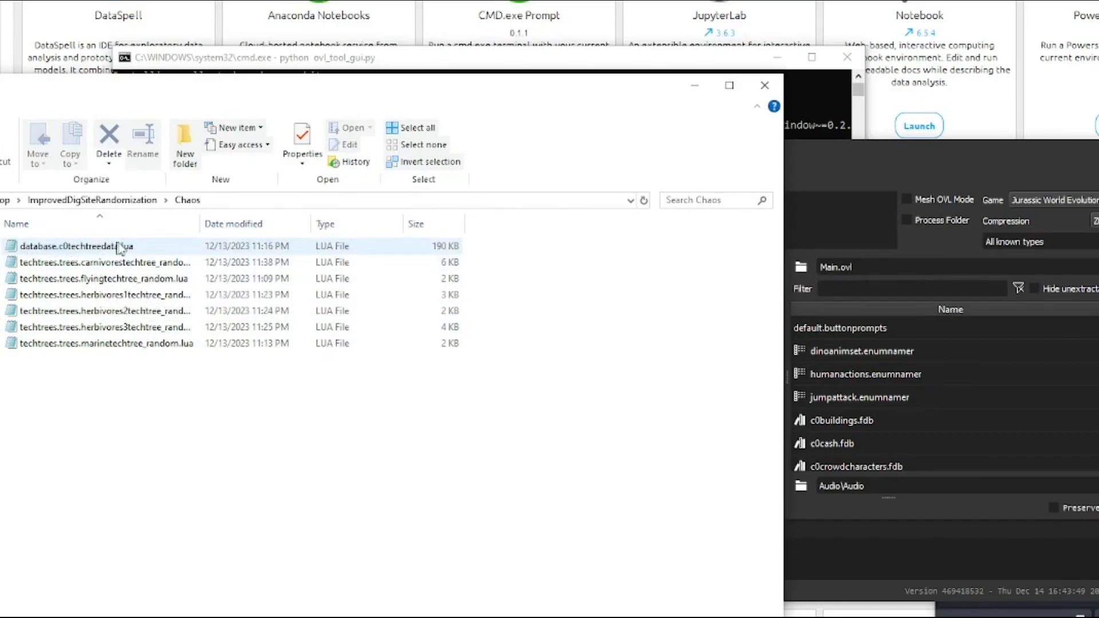
{"action": "mouse_move", "coordinate": [145, 252]}
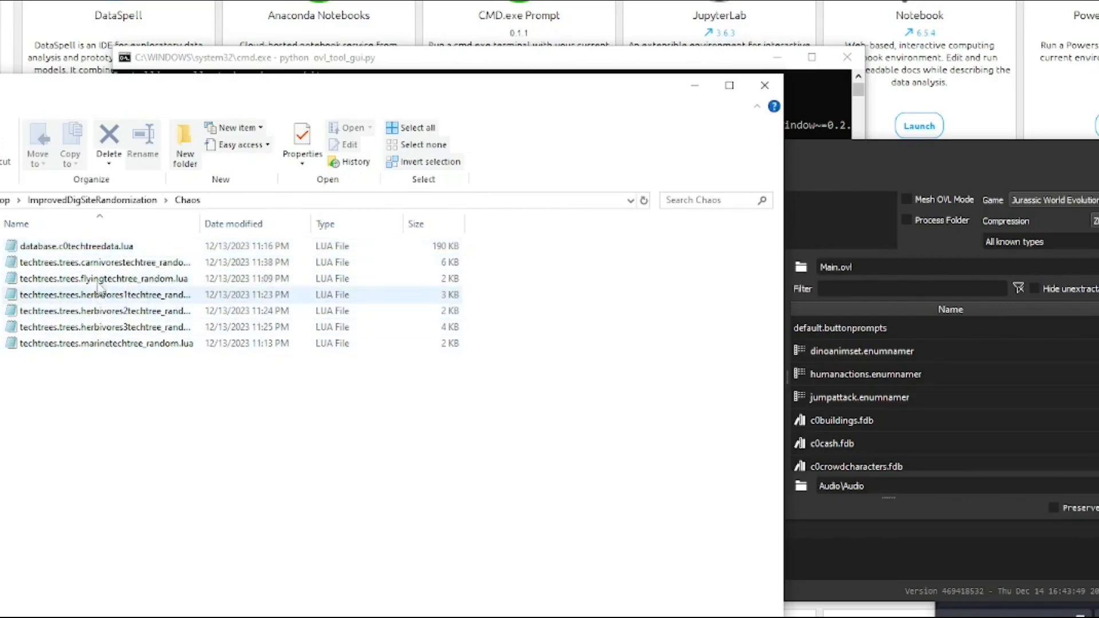
{"action": "left_click", "coordinate": [104, 261]}
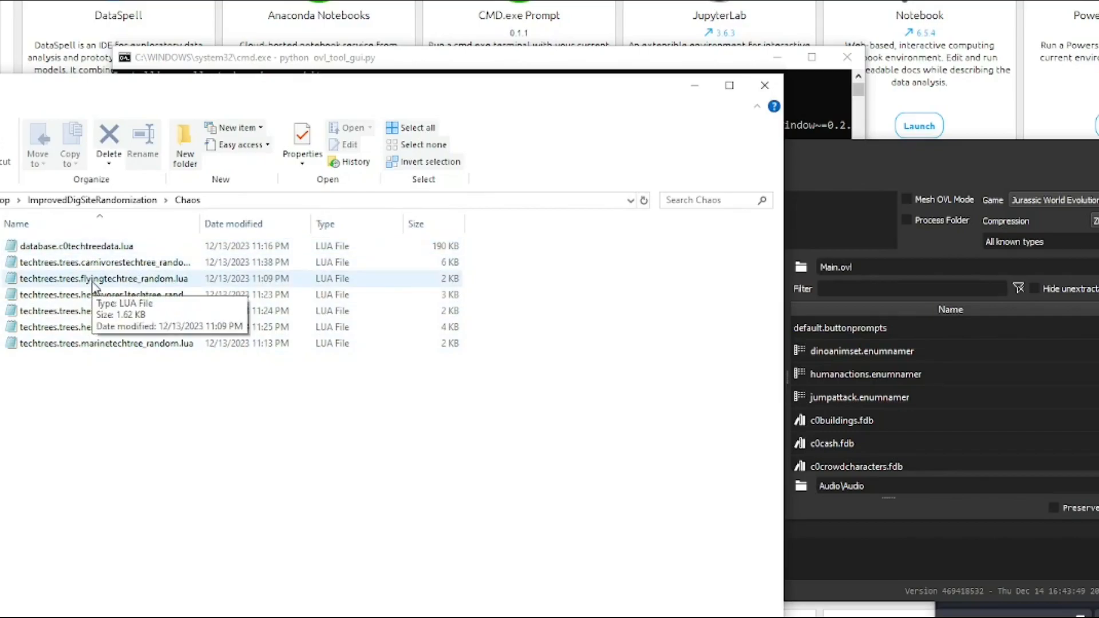
Step: Open database.c0techtreedata.lua and view the TechTree_Rand_Flying_T1 pterosaur reward list
{"action": "double_click", "coordinate": [75, 246]}
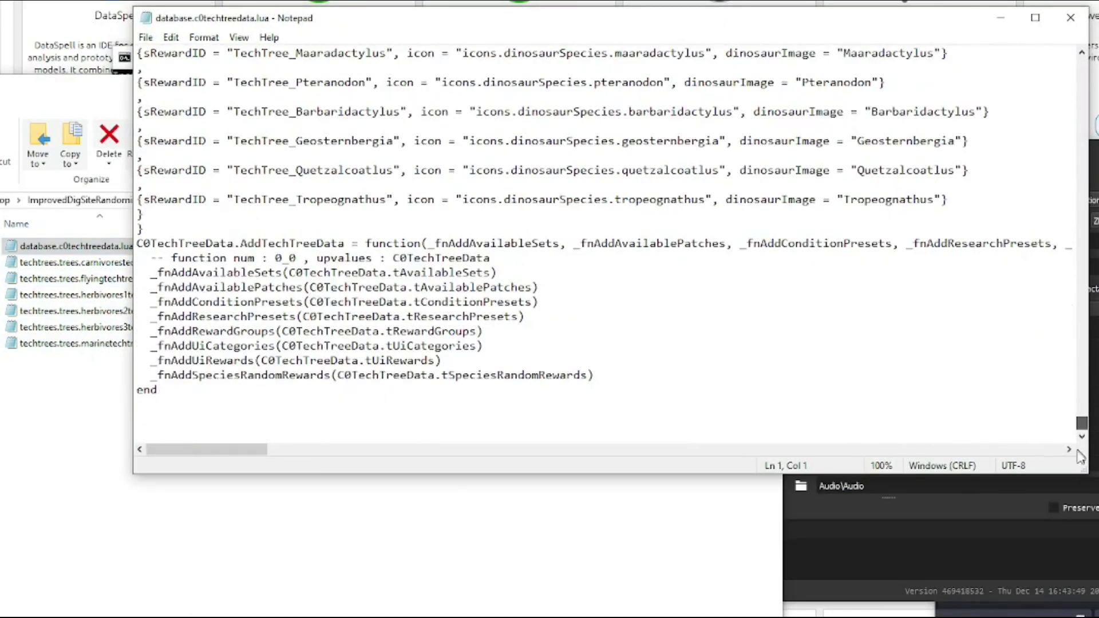
{"action": "scroll", "scroll_direction": "up", "scroll_amount": 3}
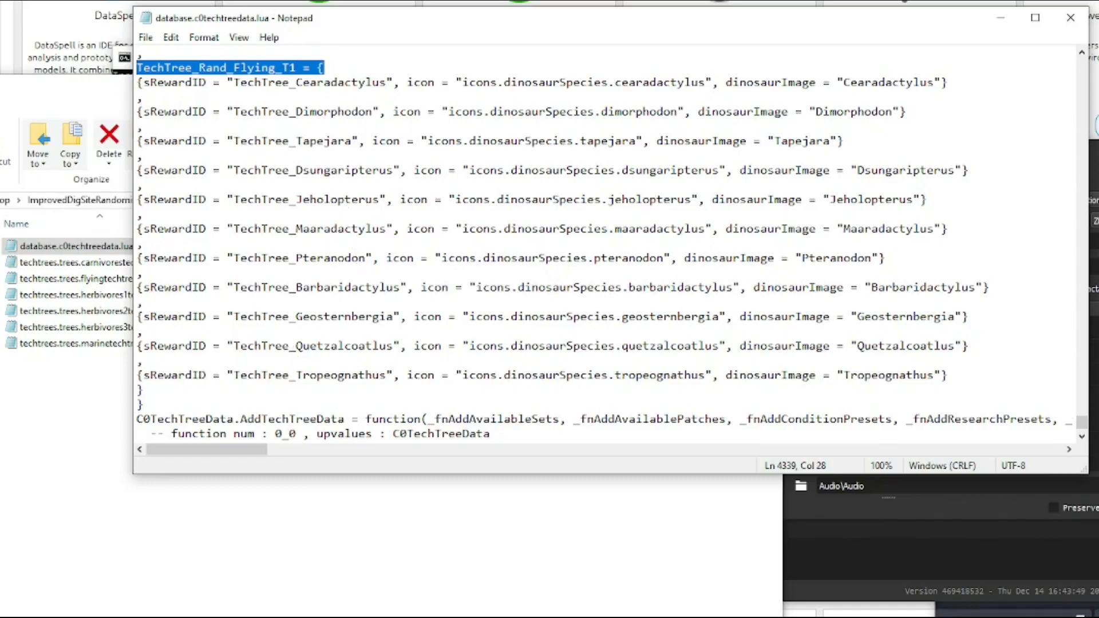
{"action": "mouse_move", "coordinate": [317, 316]}
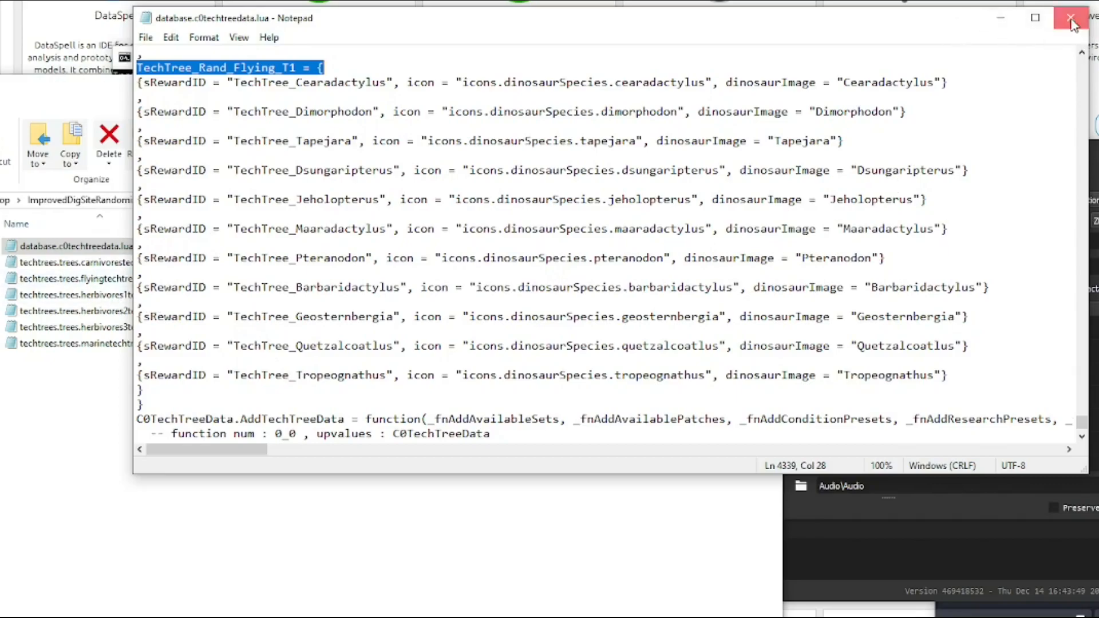
{"action": "left_click", "coordinate": [1071, 17]}
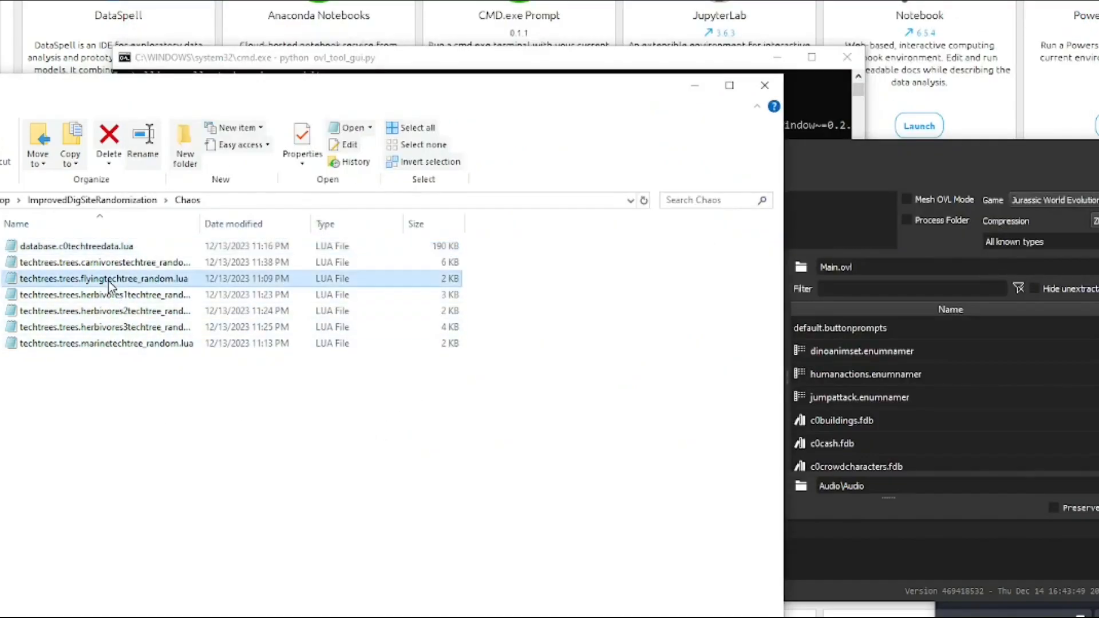
{"action": "double_click", "coordinate": [103, 278]}
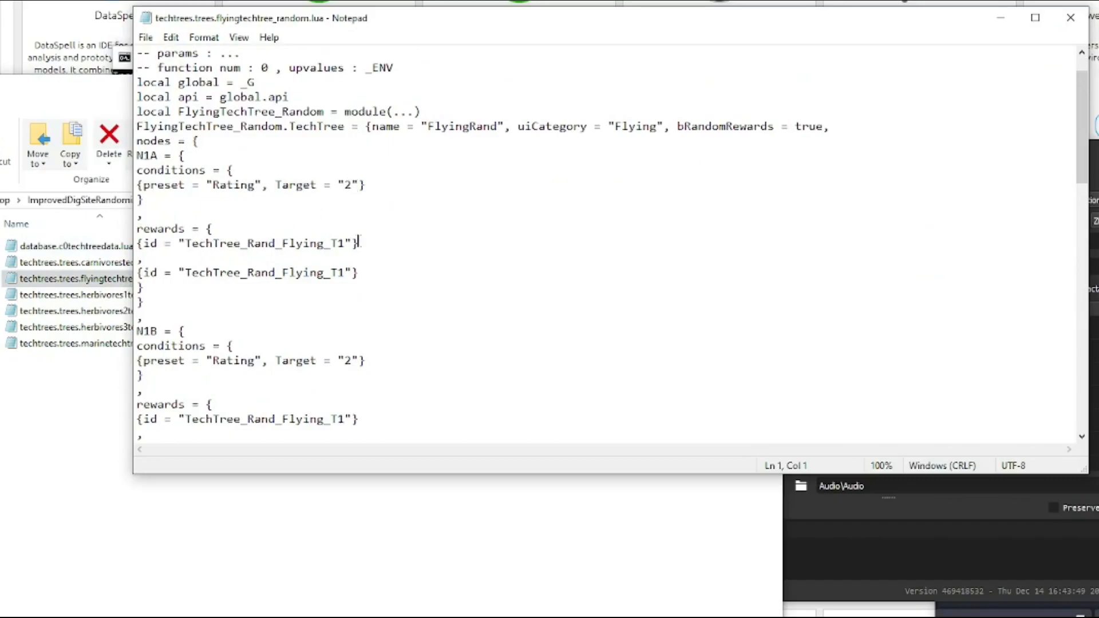
{"action": "scroll", "scroll_direction": "down", "scroll_amount": 3}
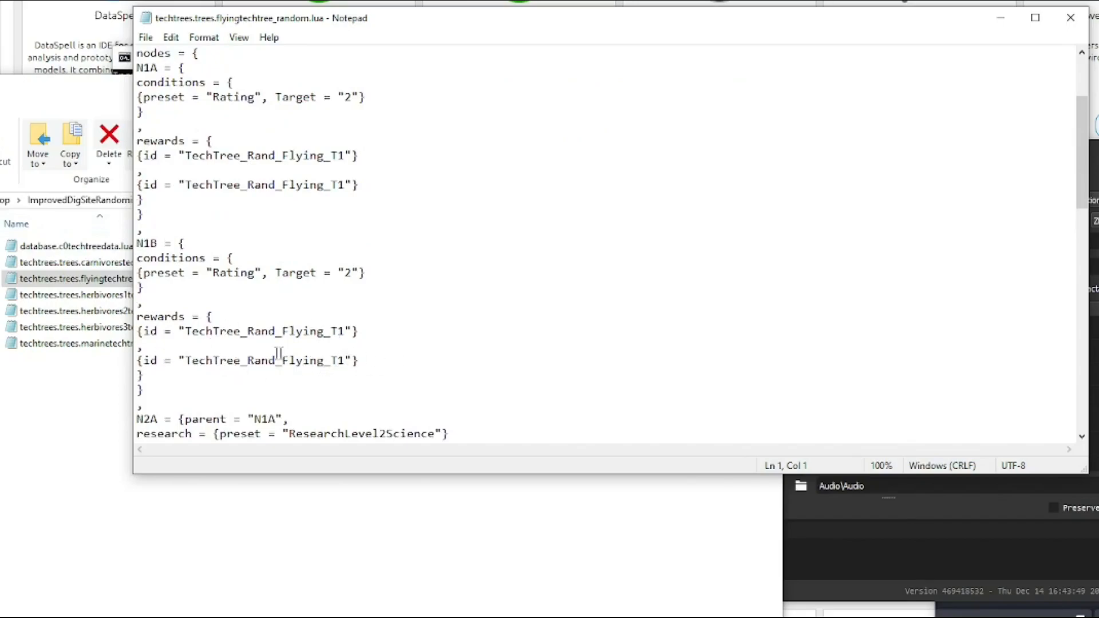
{"action": "scroll", "scroll_direction": "down", "scroll_amount": 3}
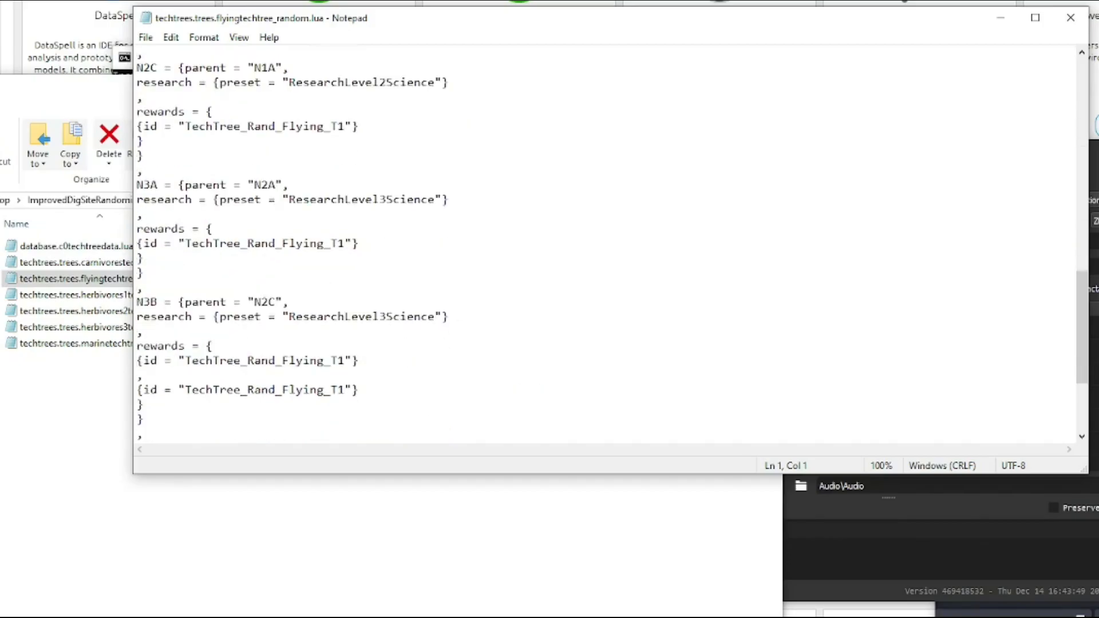
{"action": "scroll", "scroll_direction": "down", "scroll_amount": 3}
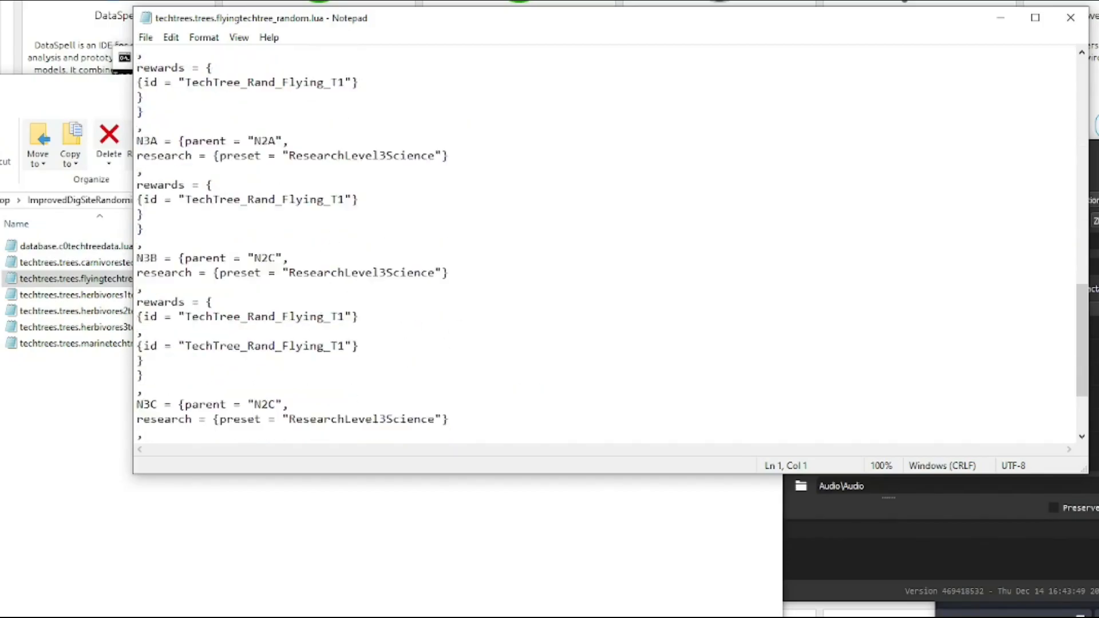
{"action": "scroll", "scroll_direction": "down", "scroll_amount": 3}
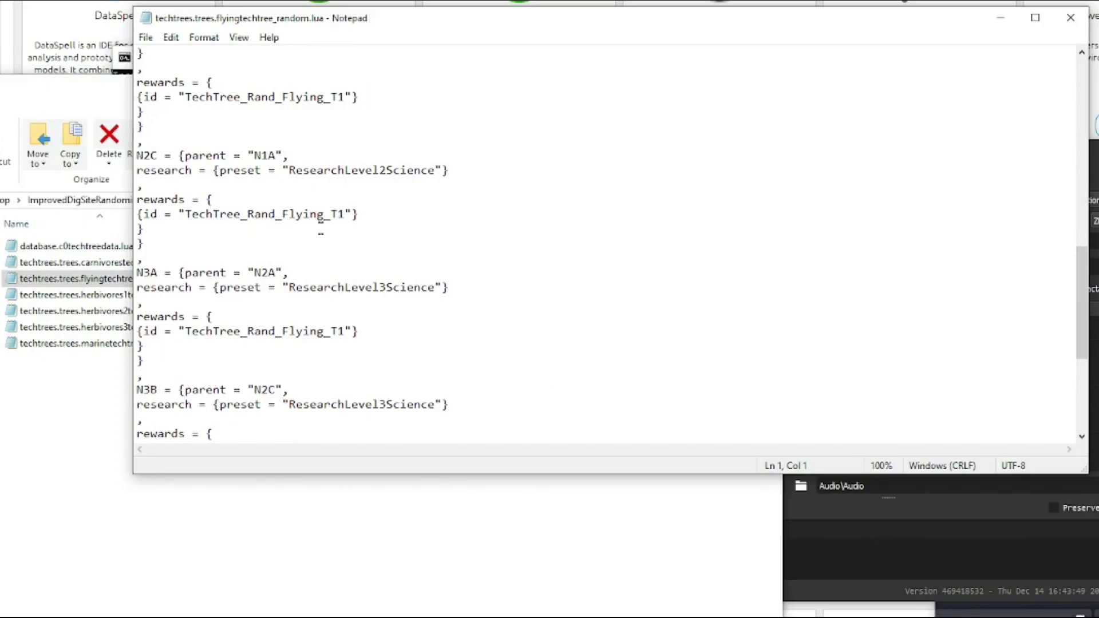
{"action": "scroll", "scroll_direction": "down", "scroll_amount": 3}
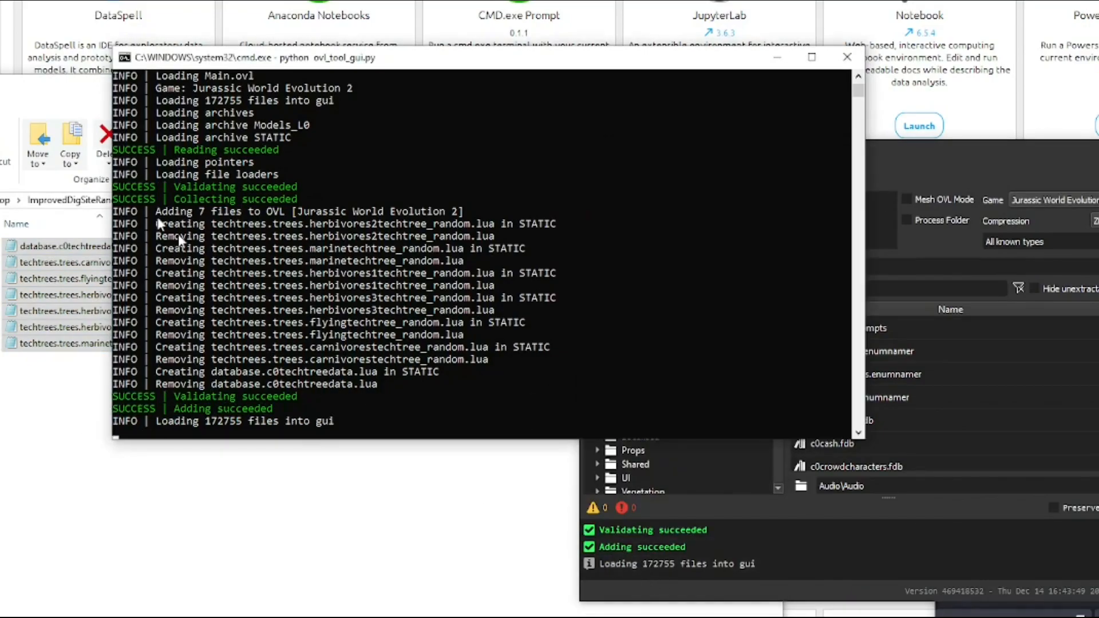
{"action": "mouse_move", "coordinate": [182, 427]}
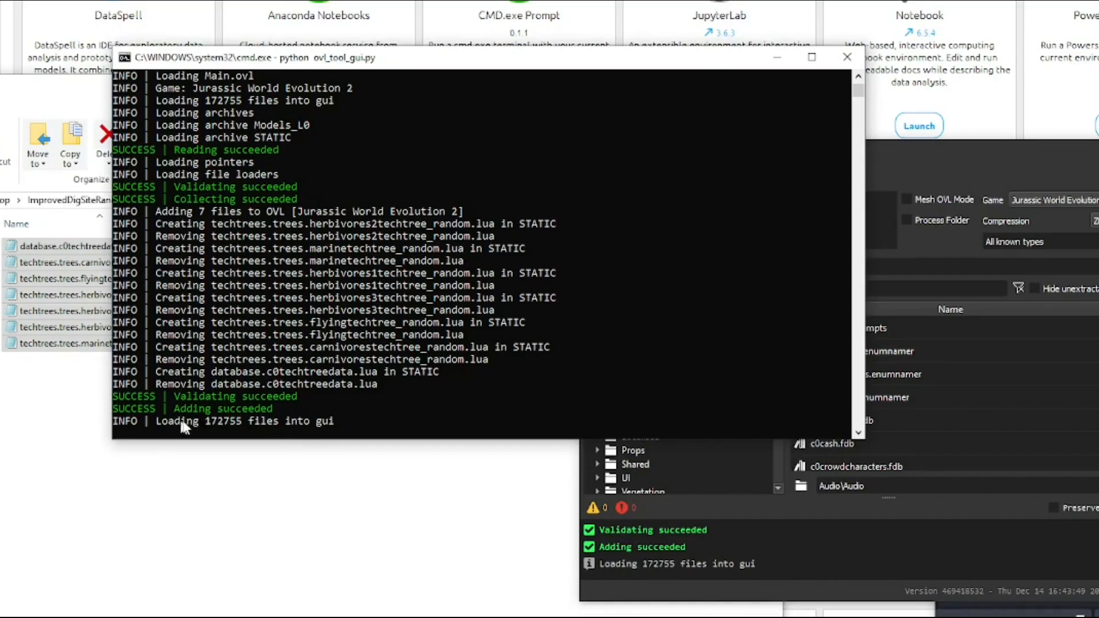
{"action": "mouse_move", "coordinate": [228, 428]}
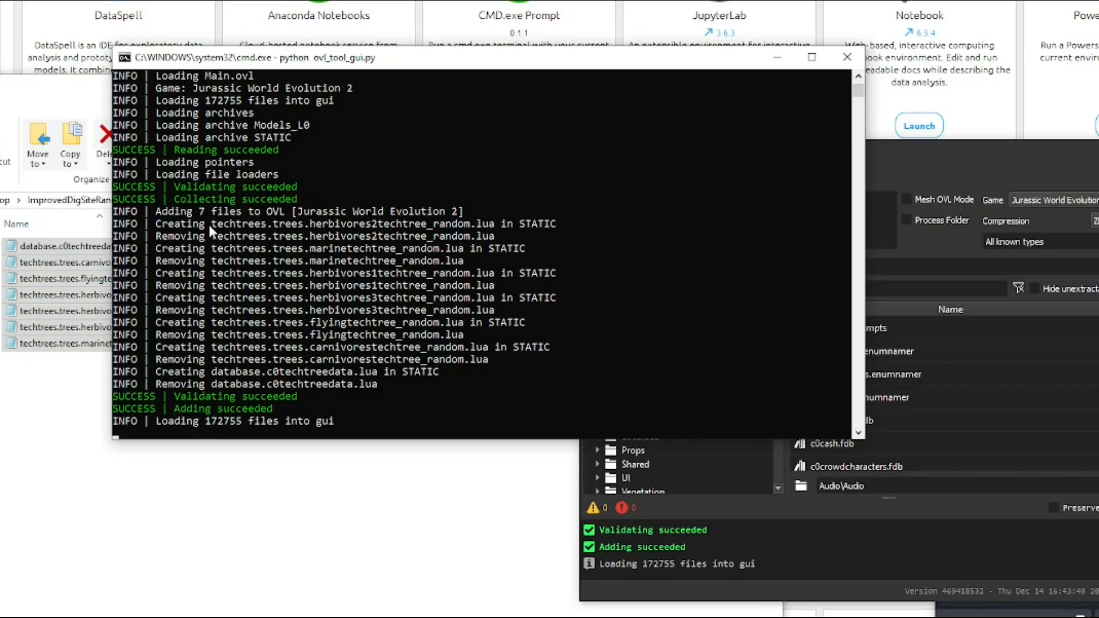
{"action": "mouse_move", "coordinate": [294, 410]}
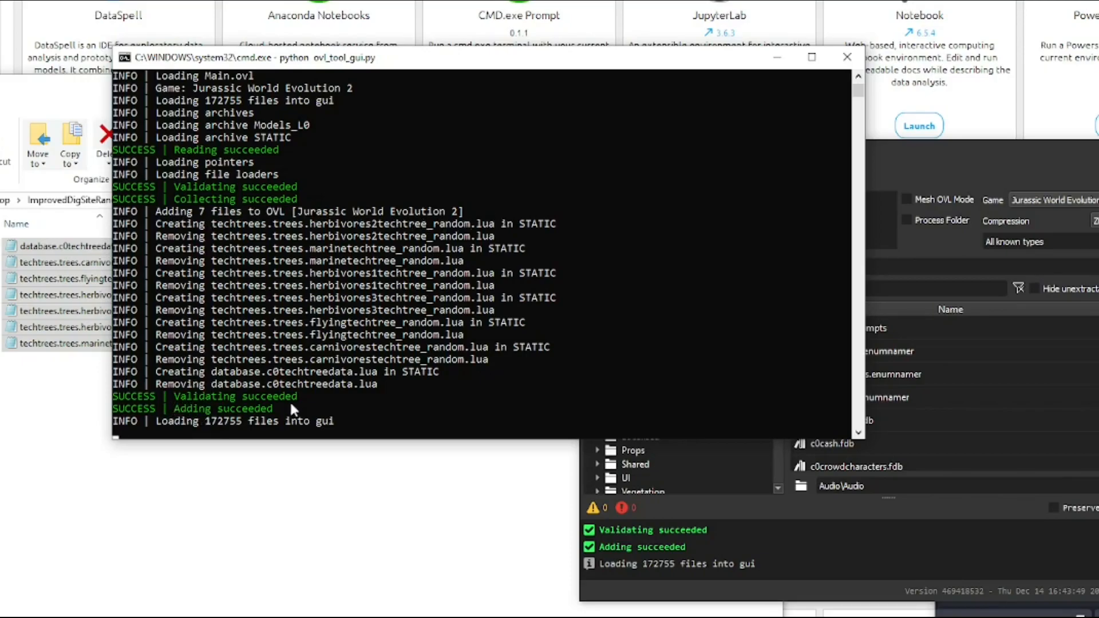
{"action": "mouse_move", "coordinate": [162, 427]}
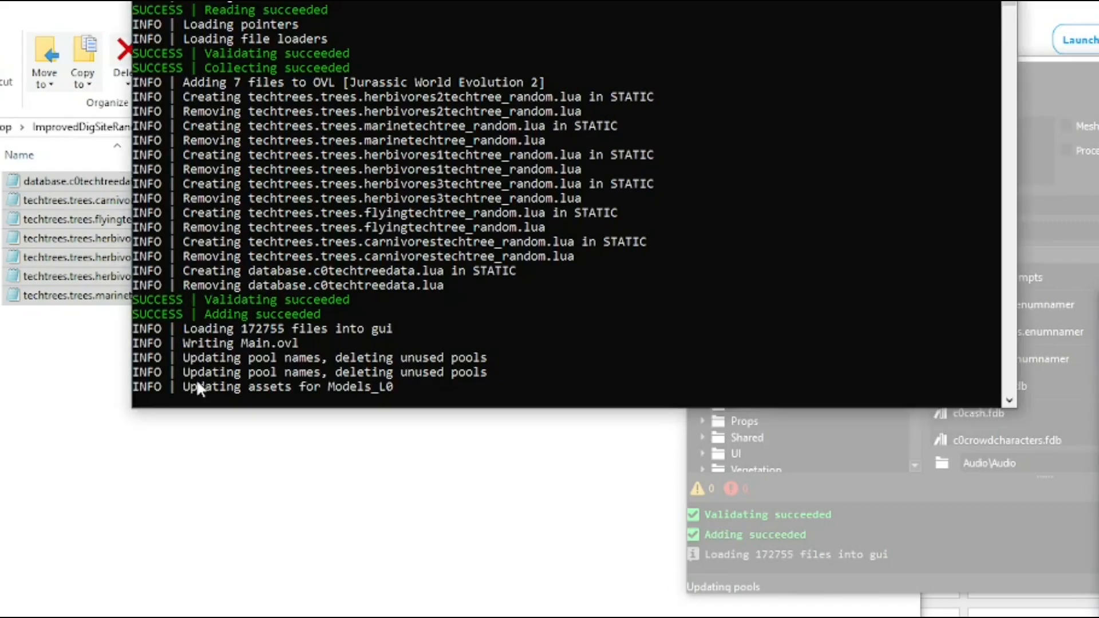
{"action": "mouse_move", "coordinate": [231, 392]}
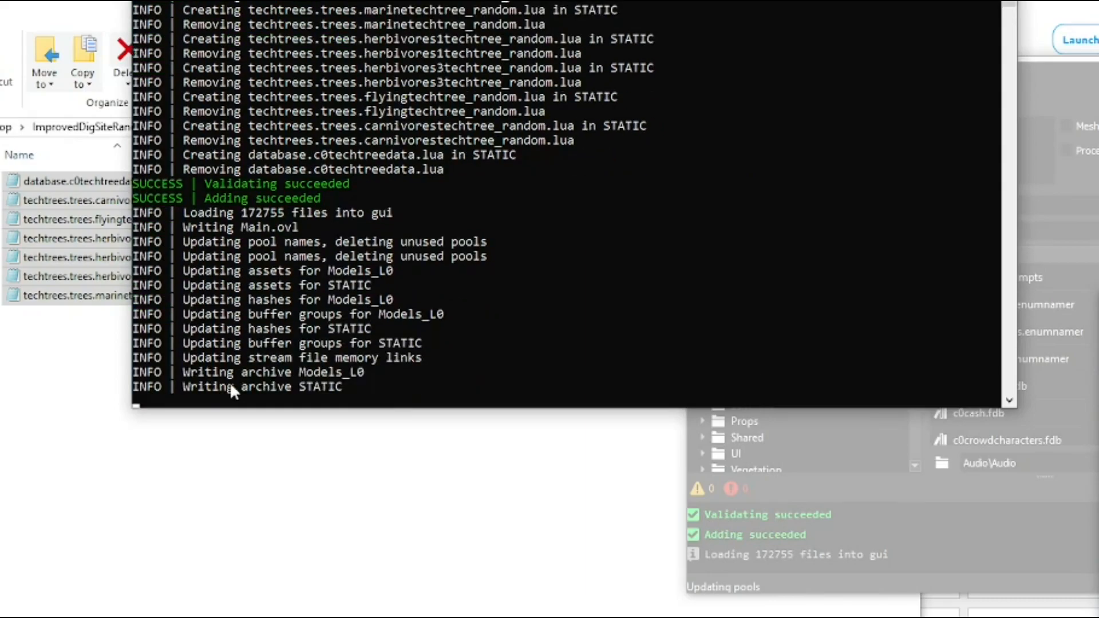
{"action": "mouse_move", "coordinate": [386, 235]}
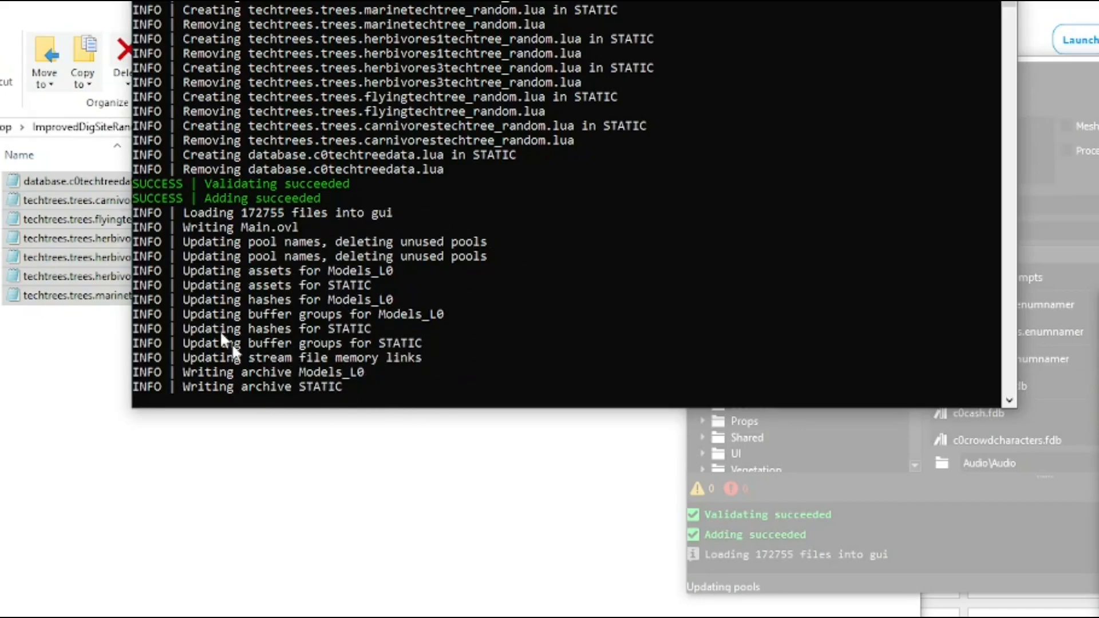
{"action": "mouse_move", "coordinate": [488, 326]}
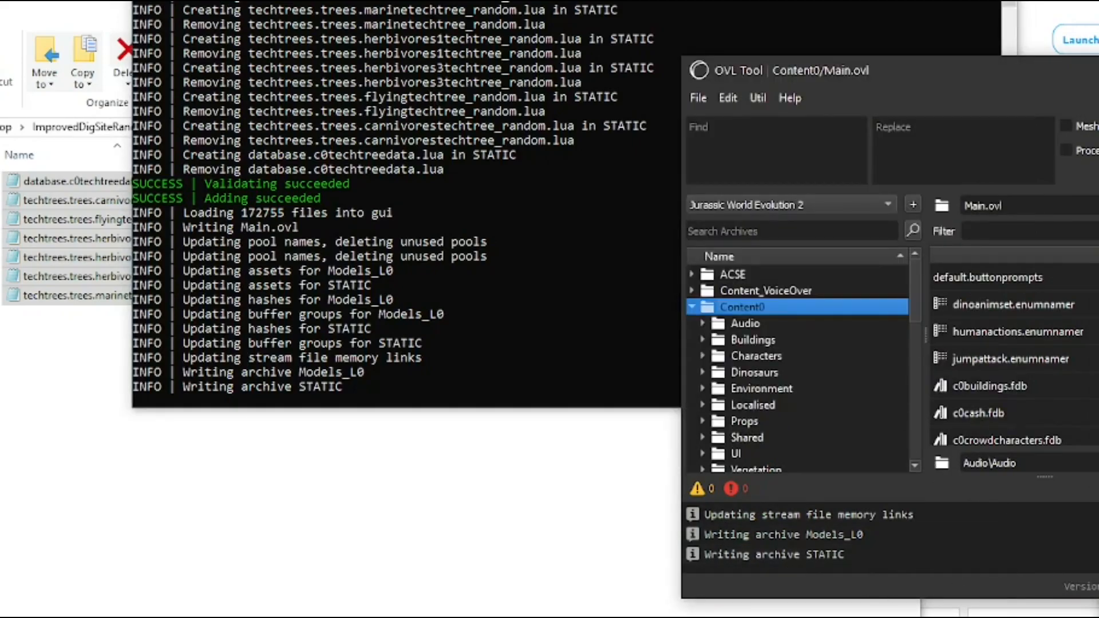
{"action": "mouse_move", "coordinate": [1010, 572]}
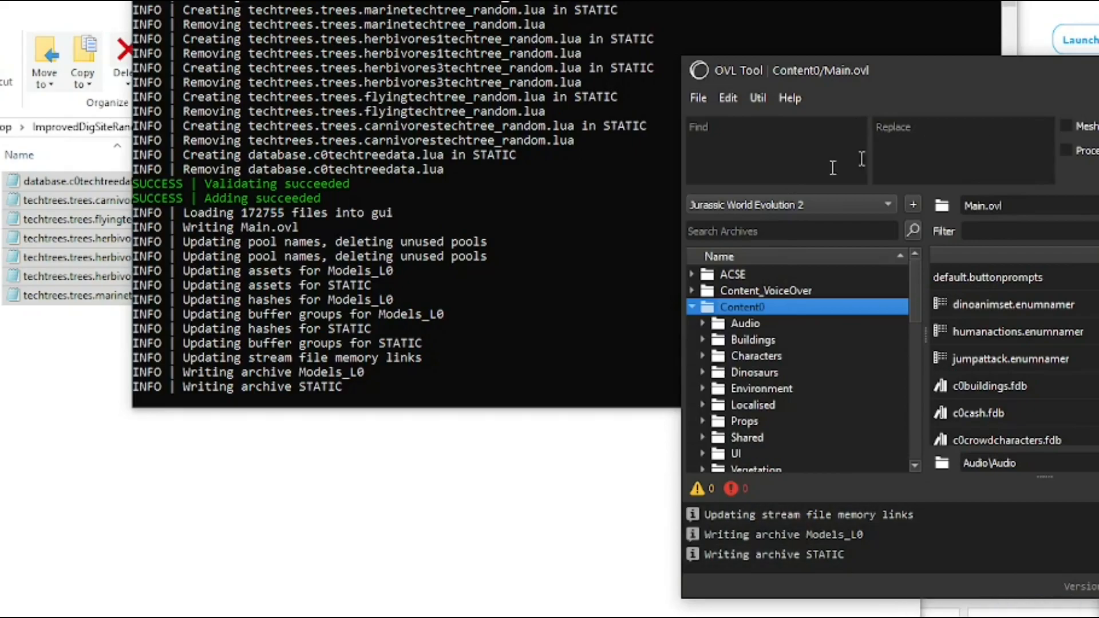
{"action": "mouse_move", "coordinate": [1075, 359]}
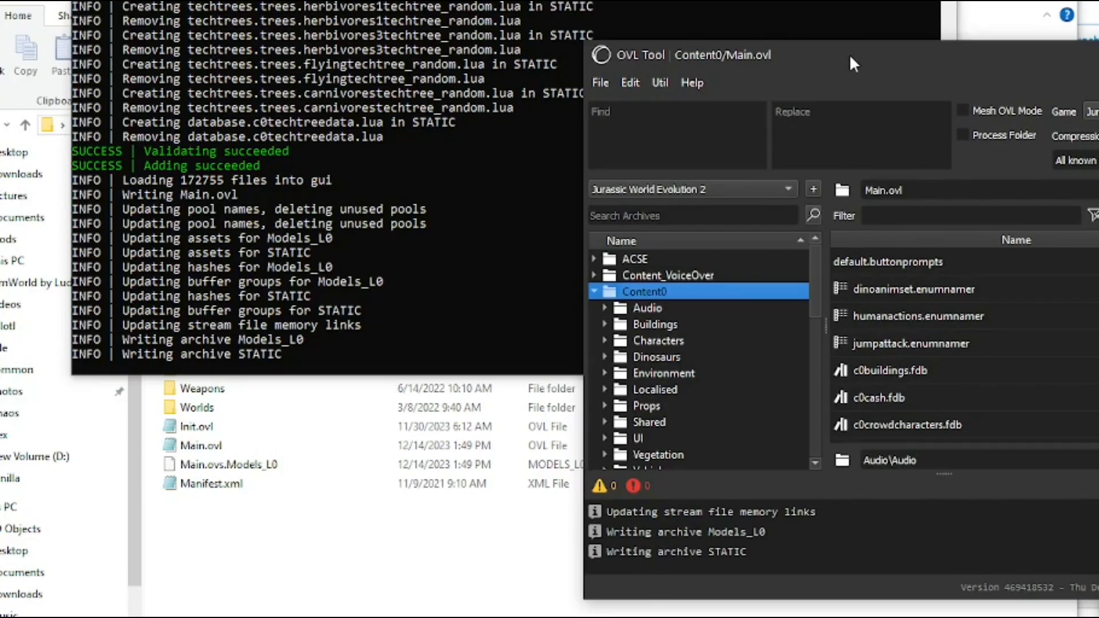
{"action": "mouse_move", "coordinate": [195, 369]}
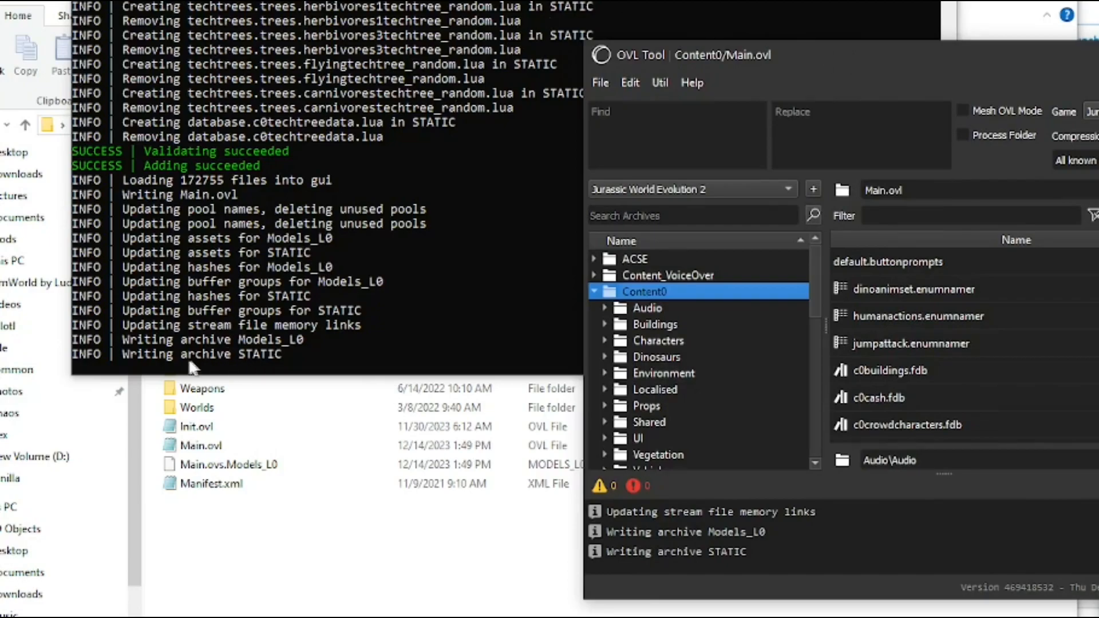
{"action": "mouse_move", "coordinate": [248, 333]}
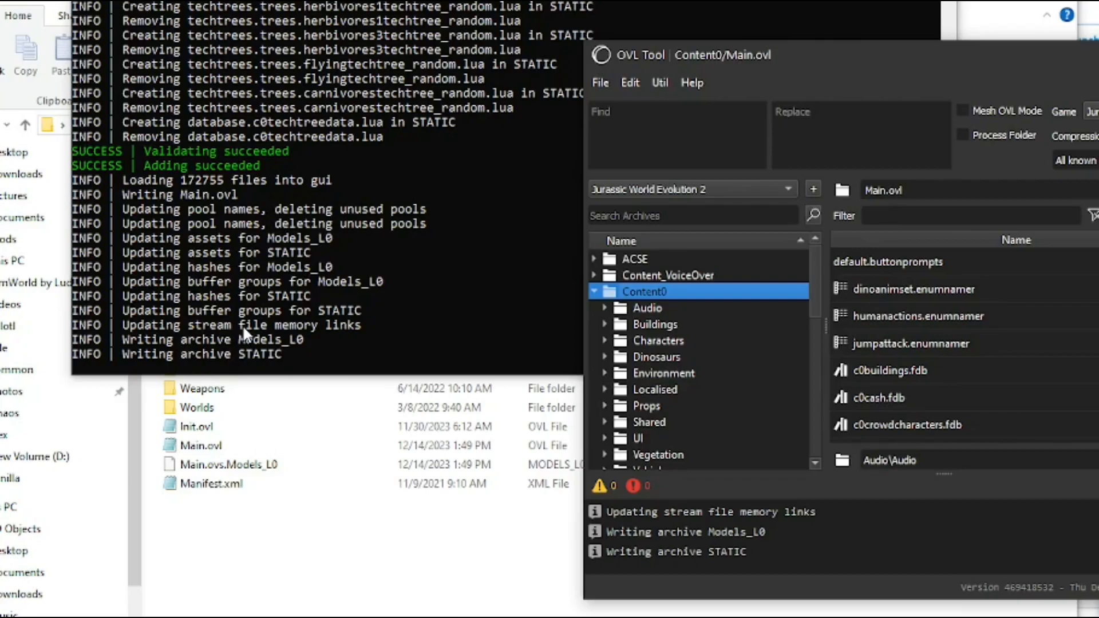
{"action": "mouse_move", "coordinate": [133, 364]}
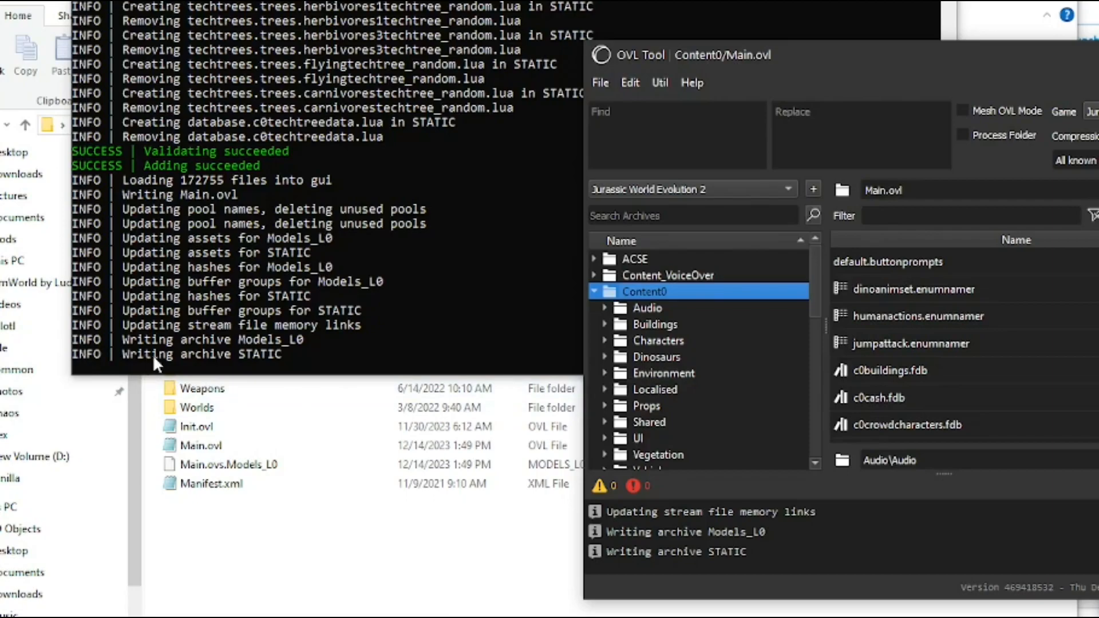
{"action": "mouse_move", "coordinate": [652, 613]}
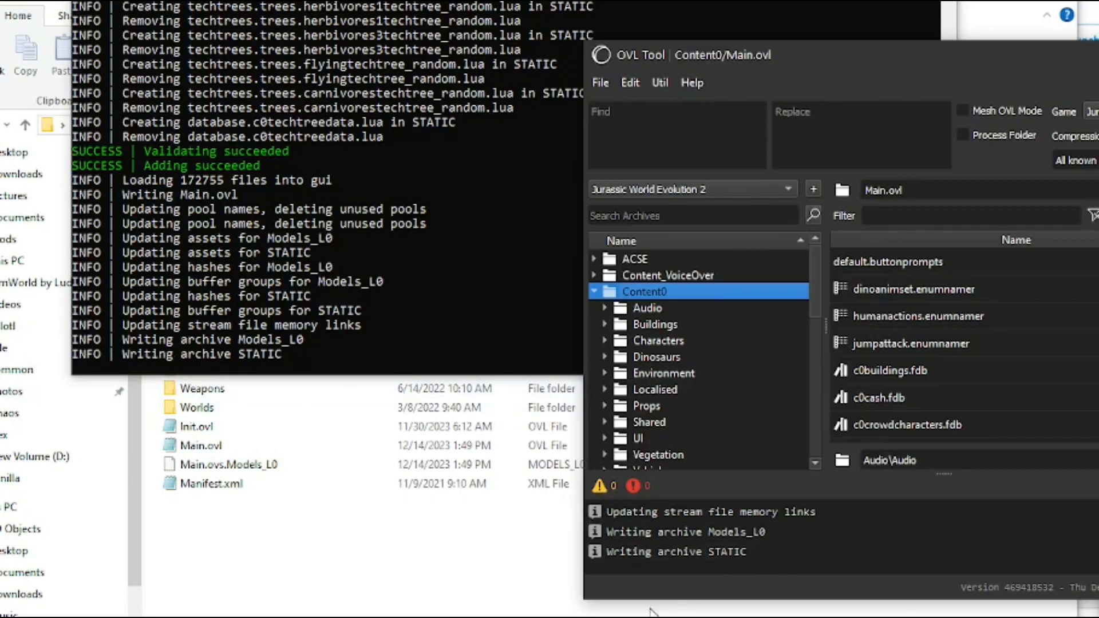
{"action": "mouse_move", "coordinate": [1020, 82]}
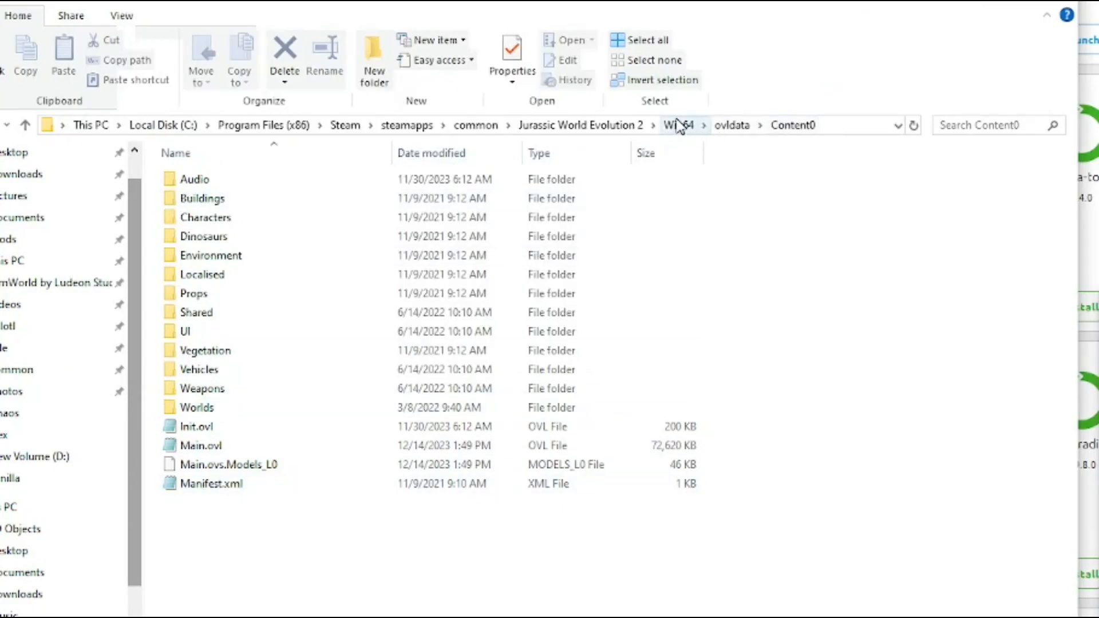
Step: Check the freshly saved Main.ovl in the game's ovldata\Content0 folder
{"action": "left_click", "coordinate": [200, 445]}
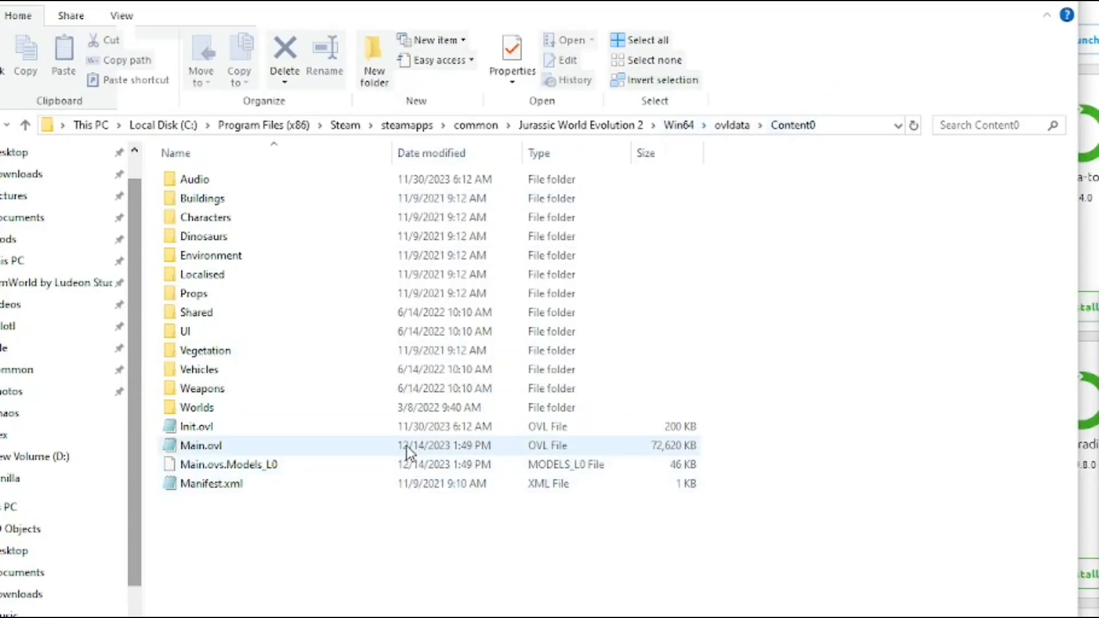
{"action": "mouse_move", "coordinate": [245, 450]}
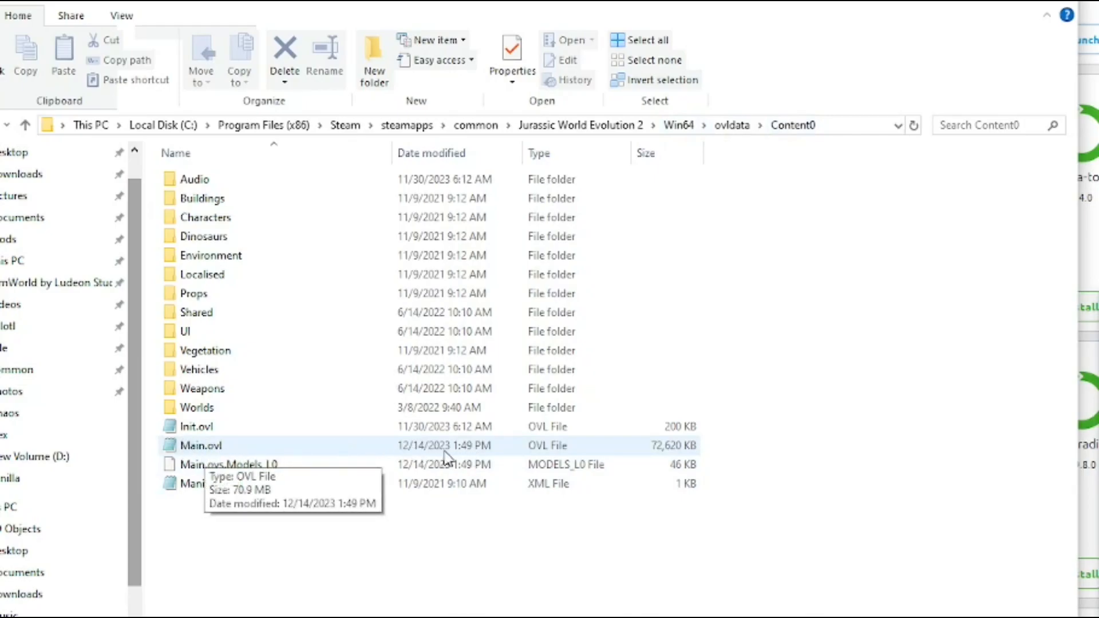
{"action": "mouse_move", "coordinate": [468, 456]}
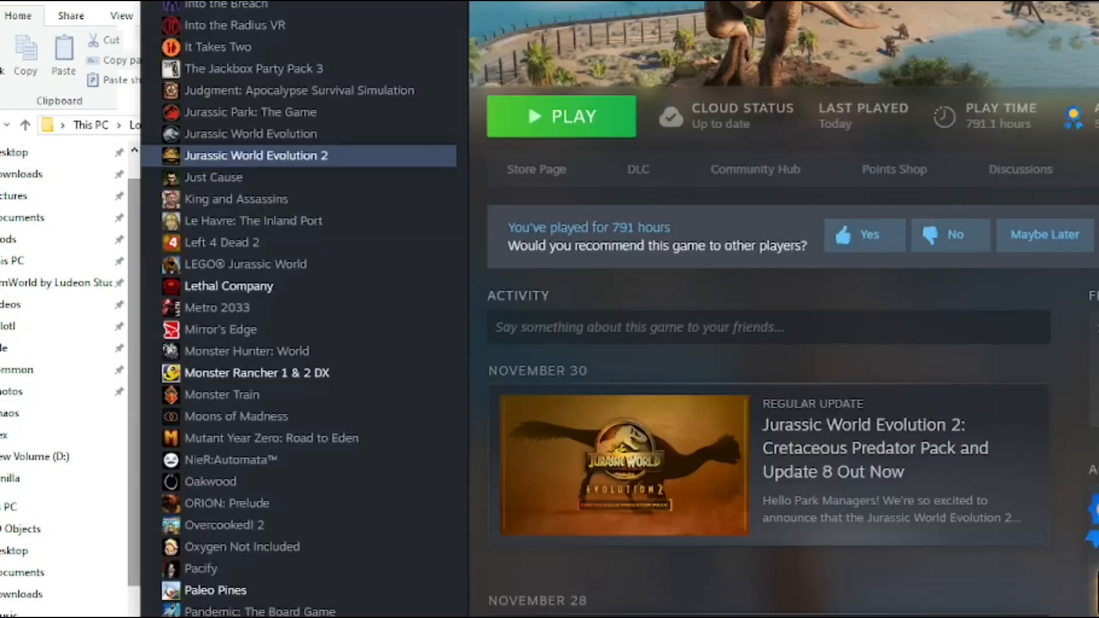
Step: Launch Jurassic World Evolution 2 and show the expanded challenge maps
{"action": "left_click", "coordinate": [561, 117]}
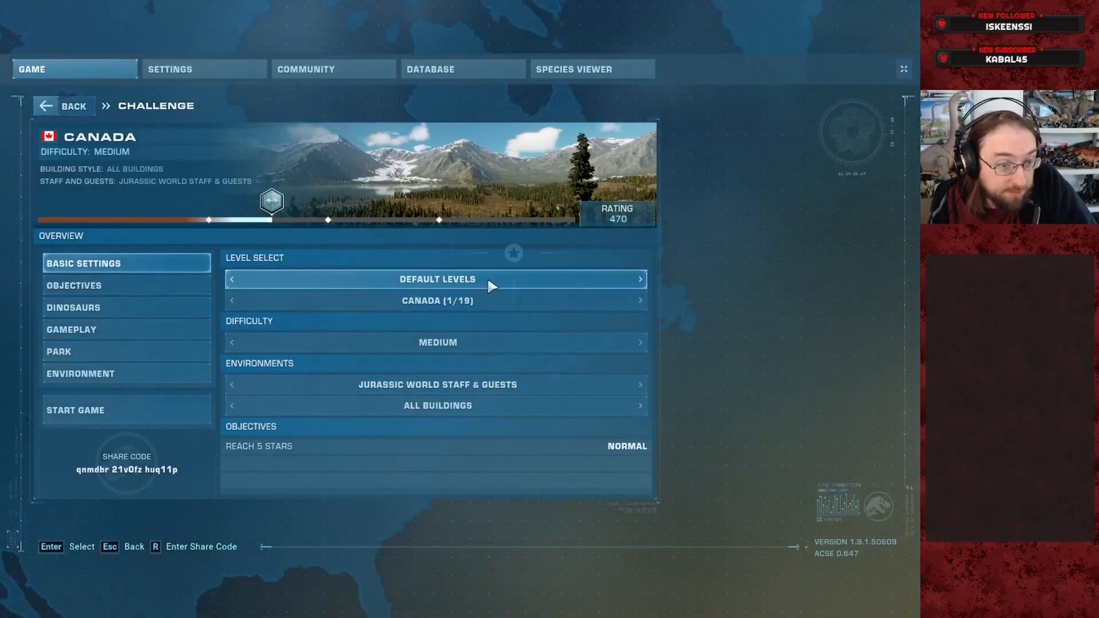
{"action": "left_click", "coordinate": [637, 279]}
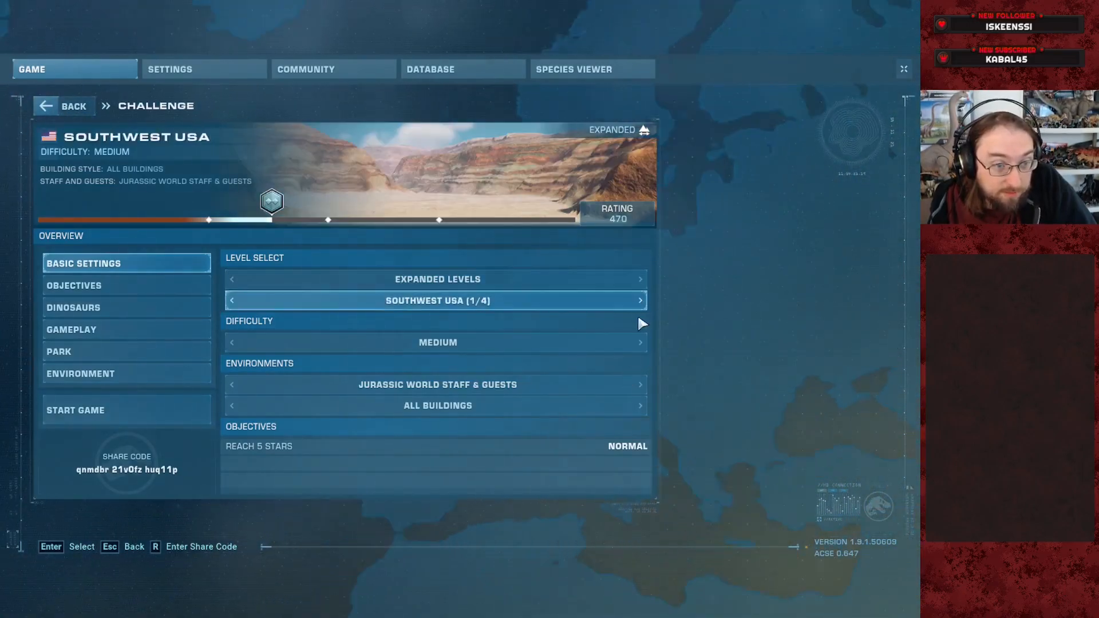
Step: Start the Southwest USA challenge at Jurassic difficulty with Dig Site Randomization on
{"action": "left_click", "coordinate": [639, 342]}
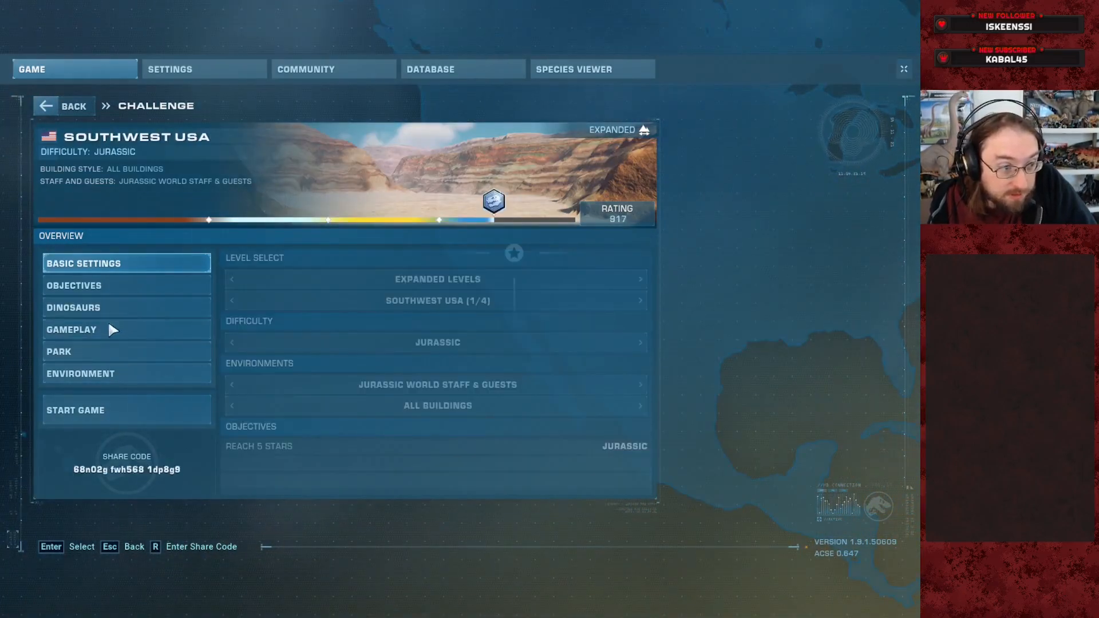
{"action": "left_click", "coordinate": [71, 330]}
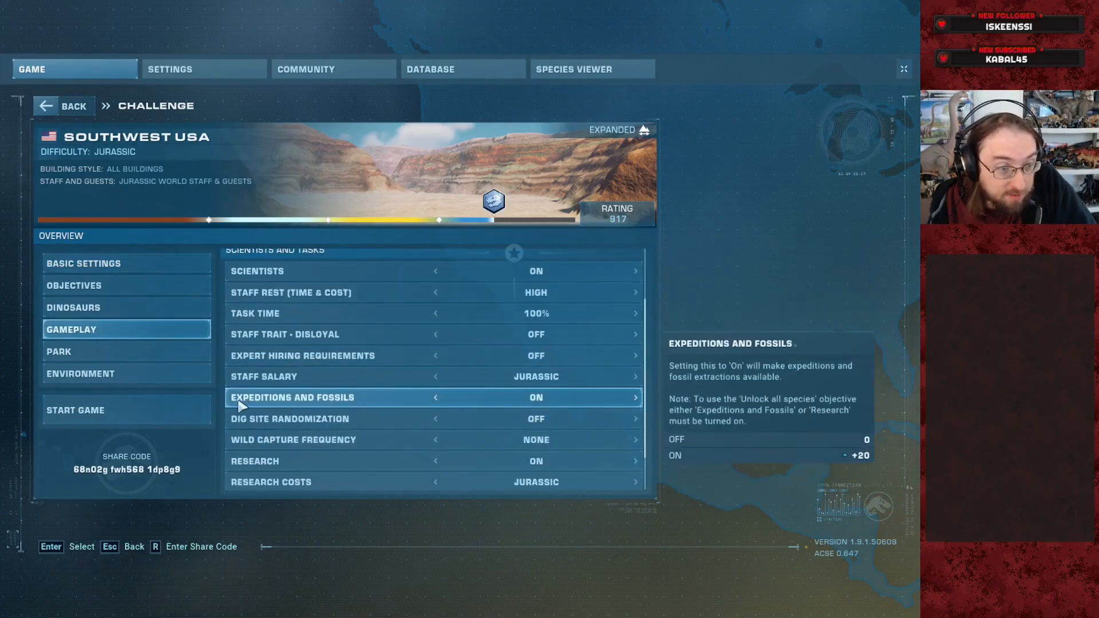
{"action": "left_click", "coordinate": [536, 419]}
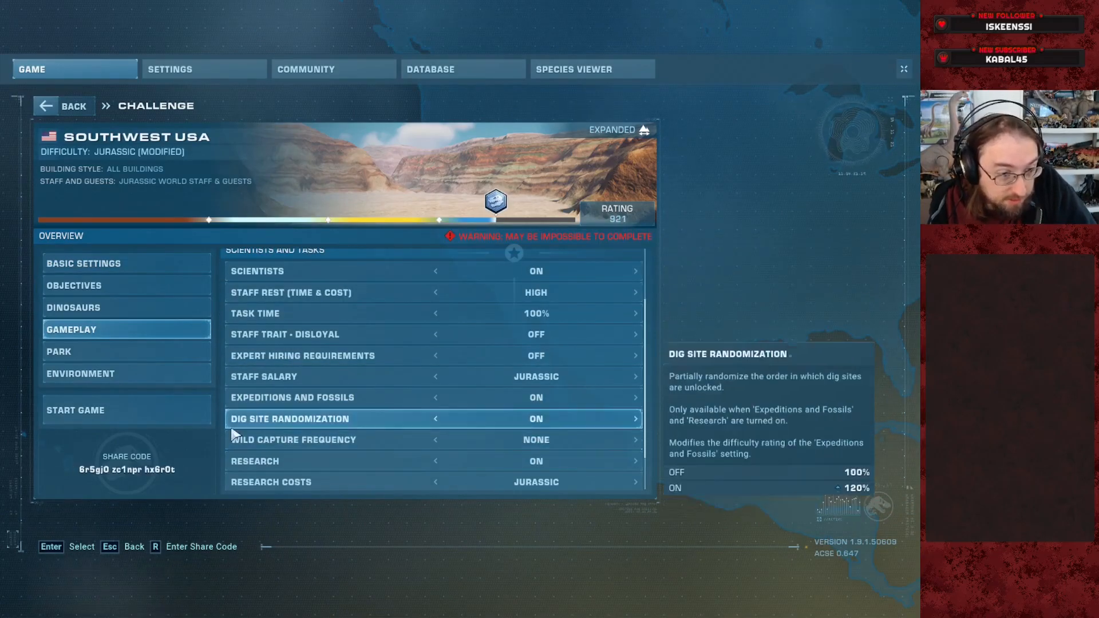
{"action": "left_click", "coordinate": [75, 410]}
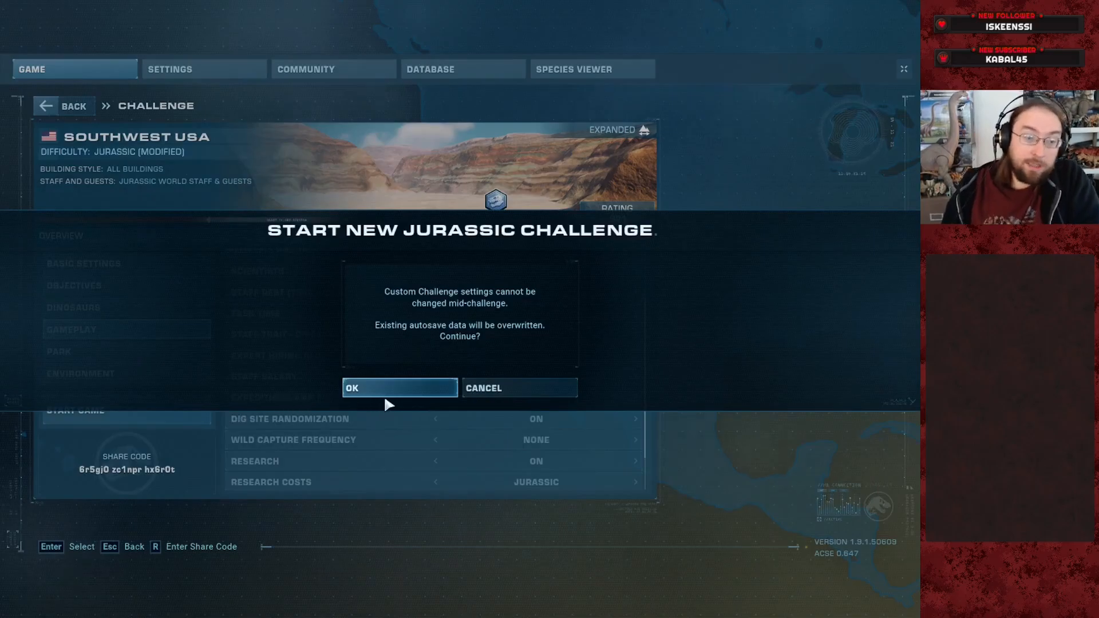
{"action": "left_click", "coordinate": [399, 389]}
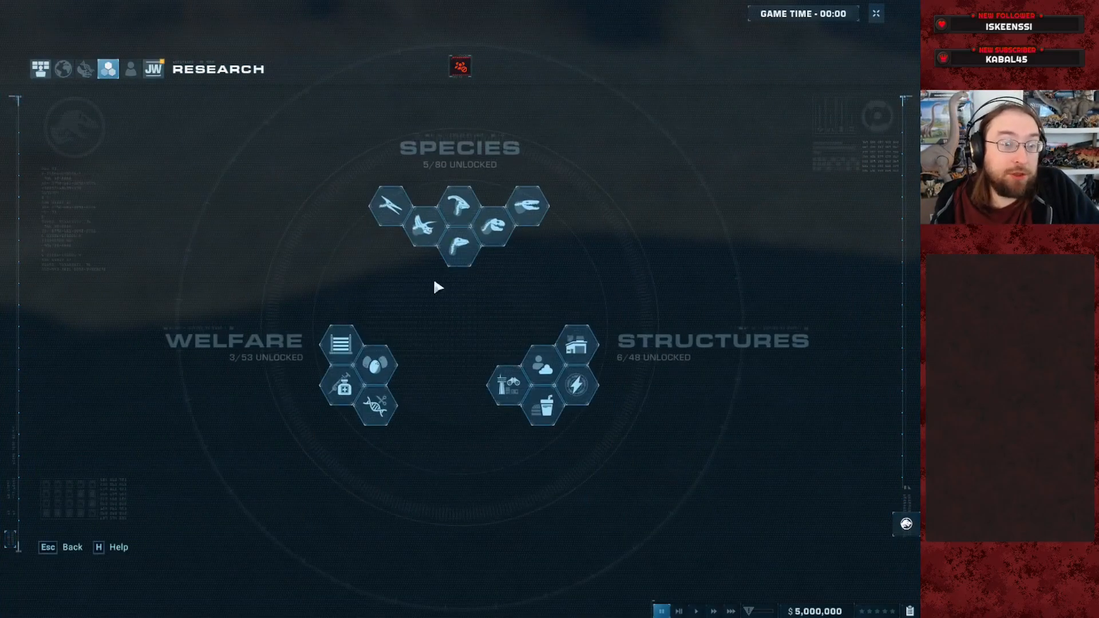
Step: Inspect the Flying Reptiles 1 and 3X research nodes for shuffled rewards
{"action": "left_click", "coordinate": [485, 224]}
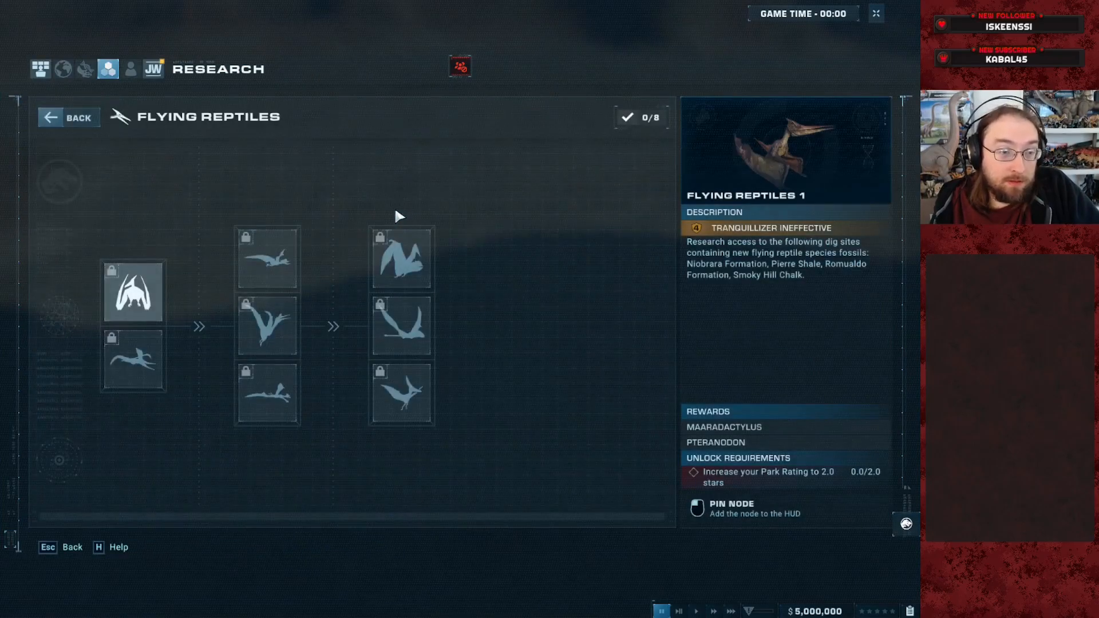
{"action": "left_click", "coordinate": [133, 360]}
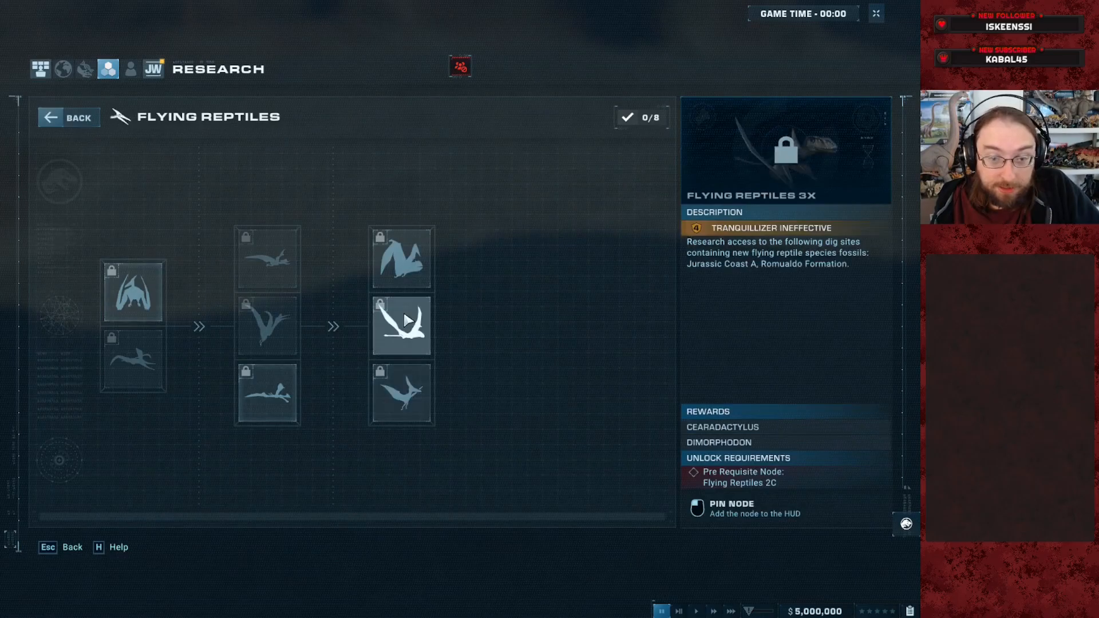
{"action": "left_click", "coordinate": [267, 327]}
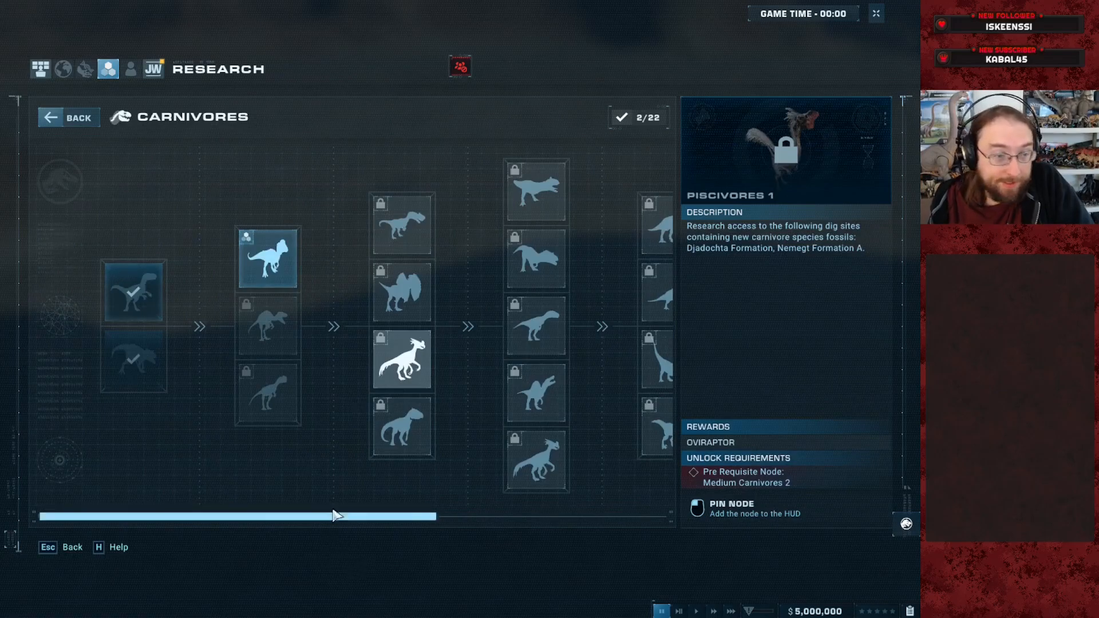
Step: Review the Carnivores tree, inspecting the Small Carnivores 4X node's randomized rewards
{"action": "left_click_drag", "start_coordinate": [333, 516], "coordinate": [456, 517]}
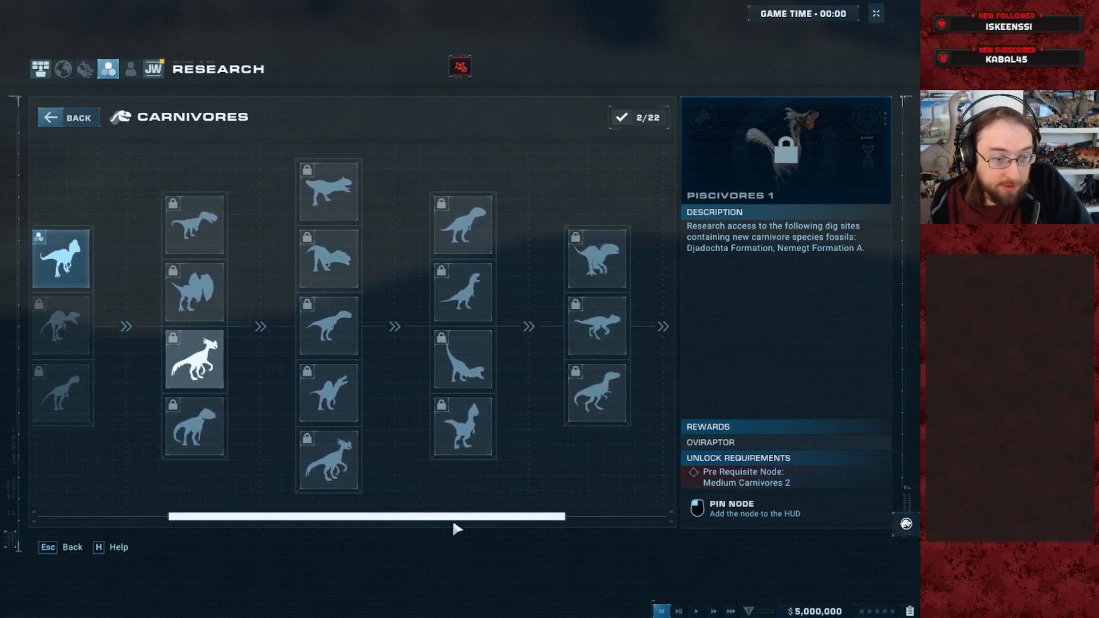
{"action": "left_click", "coordinate": [329, 459]}
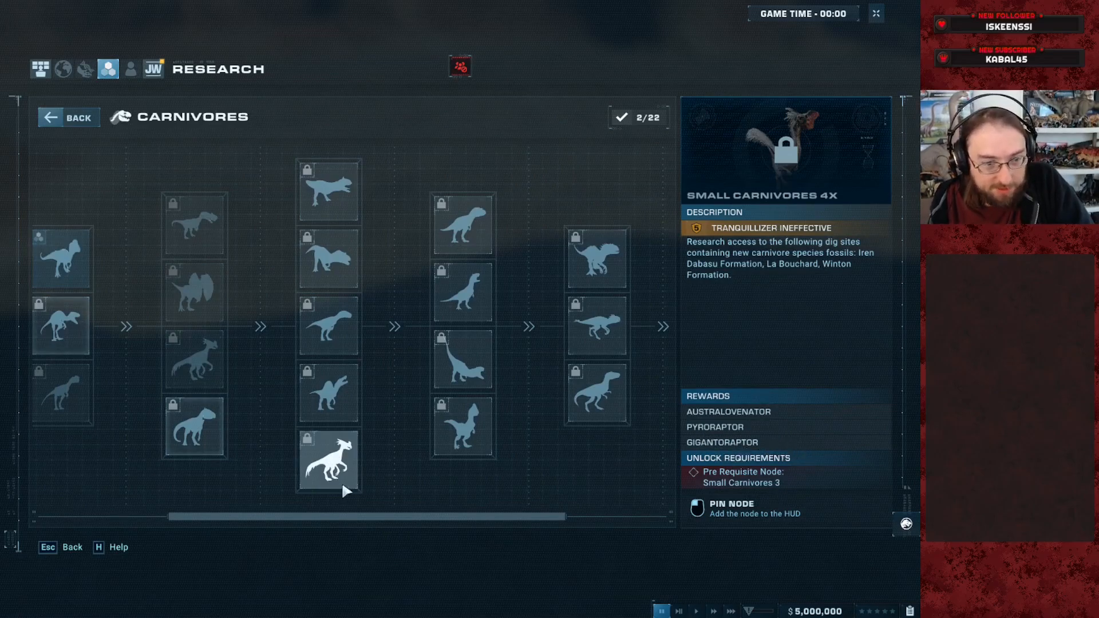
{"action": "left_click", "coordinate": [462, 427]}
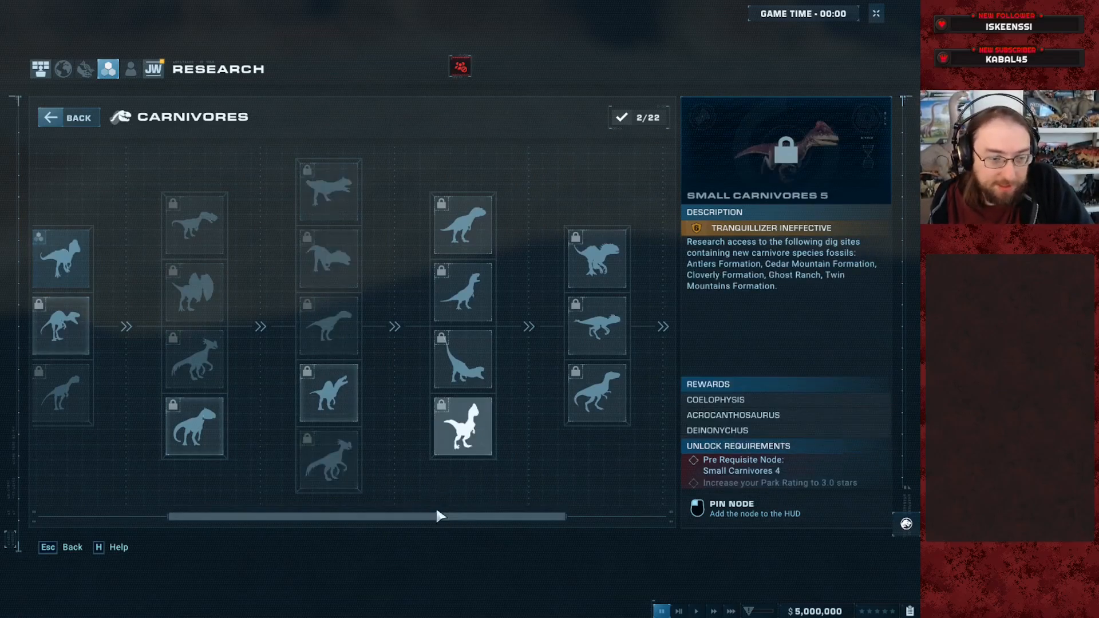
{"action": "left_click_drag", "start_coordinate": [442, 517], "coordinate": [536, 519]}
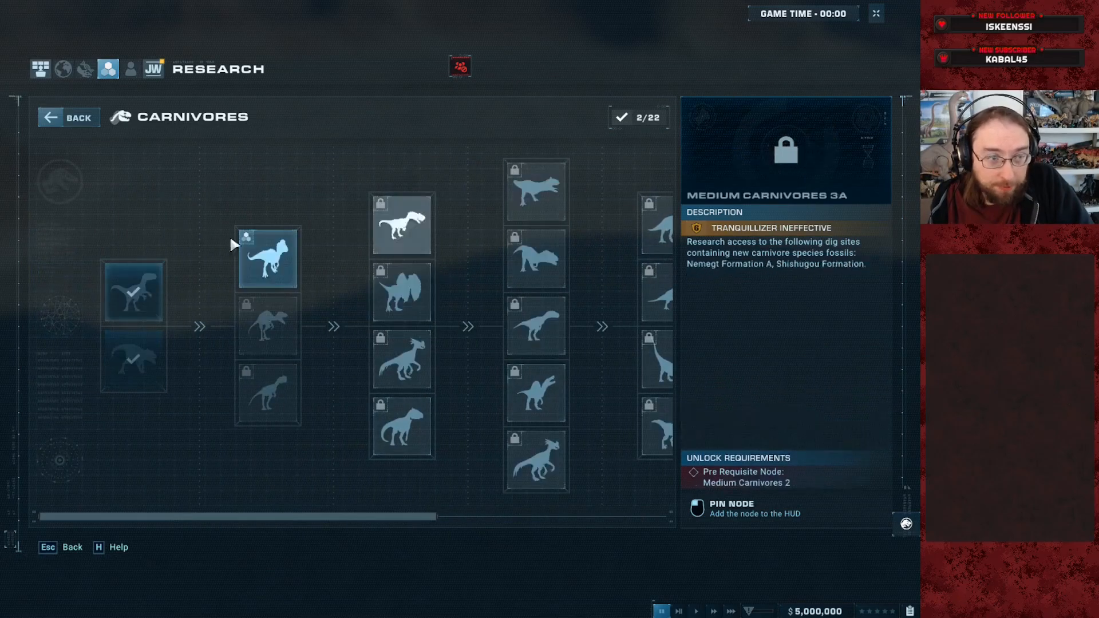
Step: Inspect the Hadrosaurs 4, 3B and 3C nodes in Medium and Large Herbivores, then leave the tree
{"action": "left_click", "coordinate": [69, 117]}
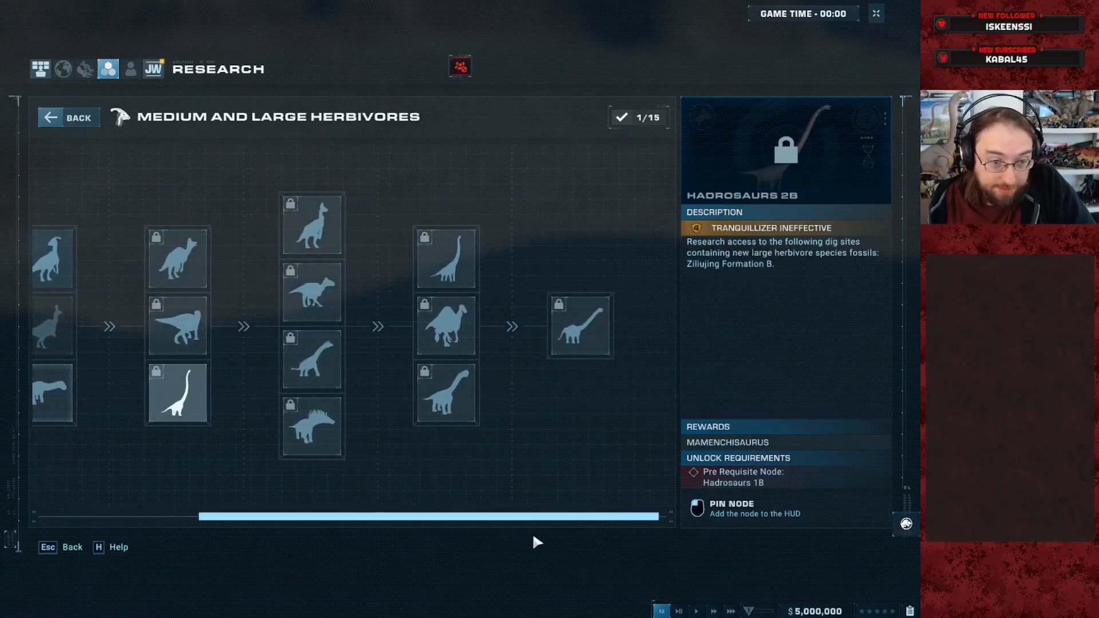
{"action": "left_click", "coordinate": [312, 427]}
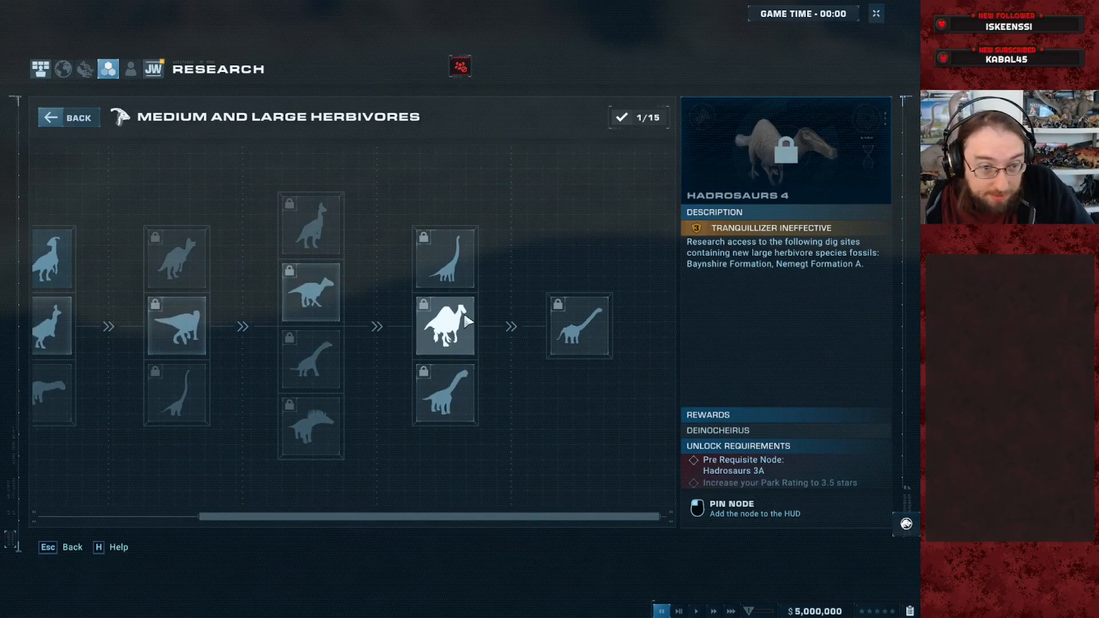
{"action": "left_click", "coordinate": [310, 426]}
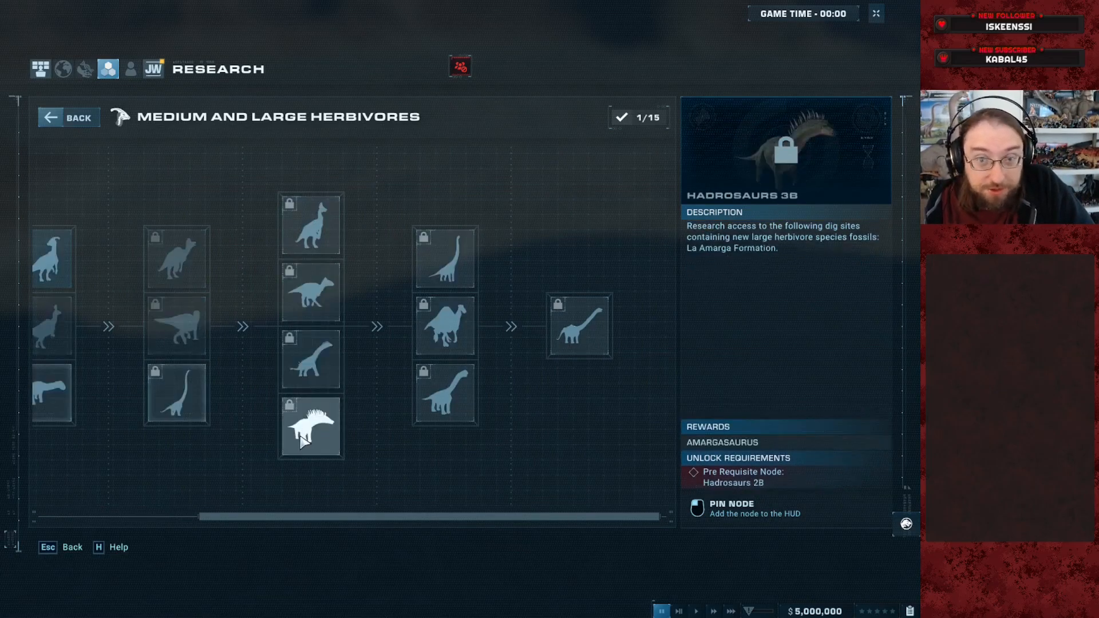
{"action": "left_click", "coordinate": [310, 360]}
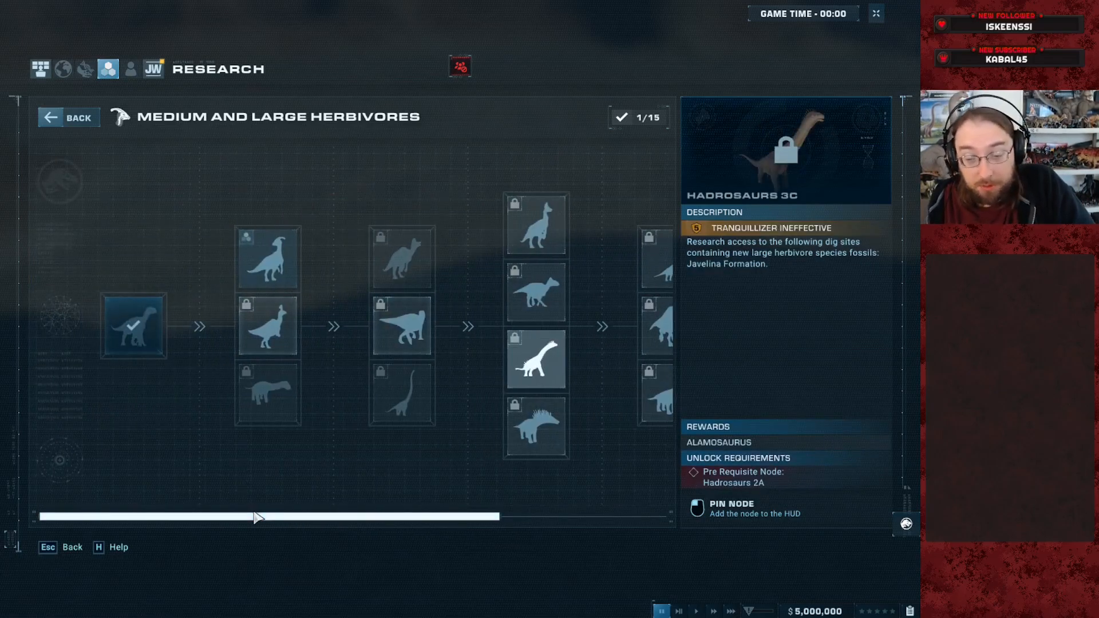
{"action": "left_click", "coordinate": [267, 259]}
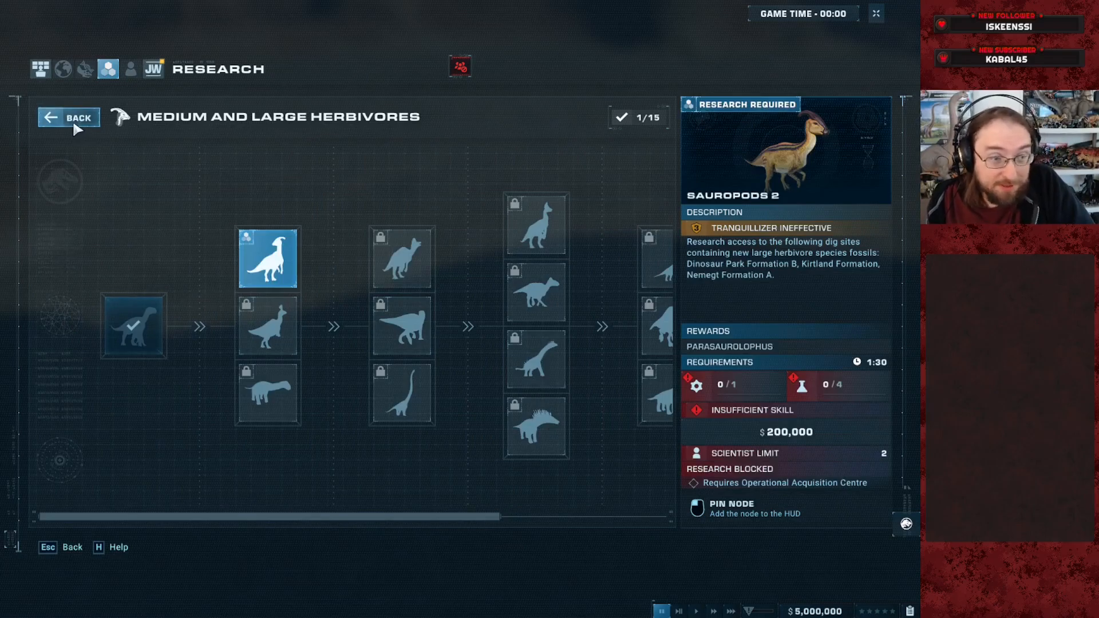
{"action": "left_click", "coordinate": [67, 117]}
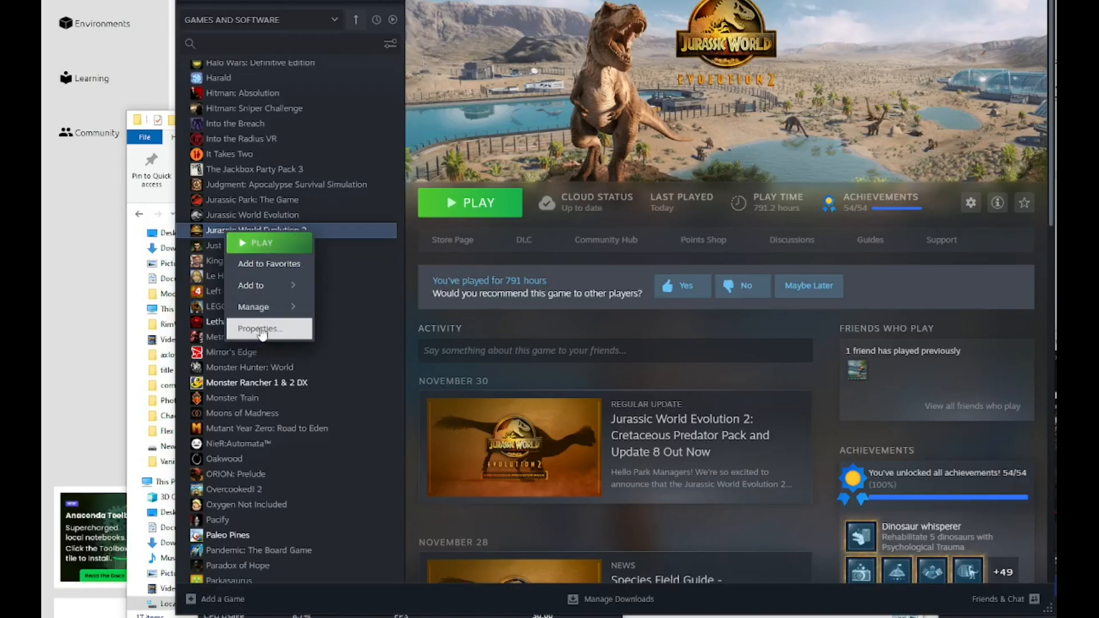
Step: Show the Installed Files section of Jurassic World Evolution 2's Steam properties
{"action": "left_click", "coordinate": [259, 329]}
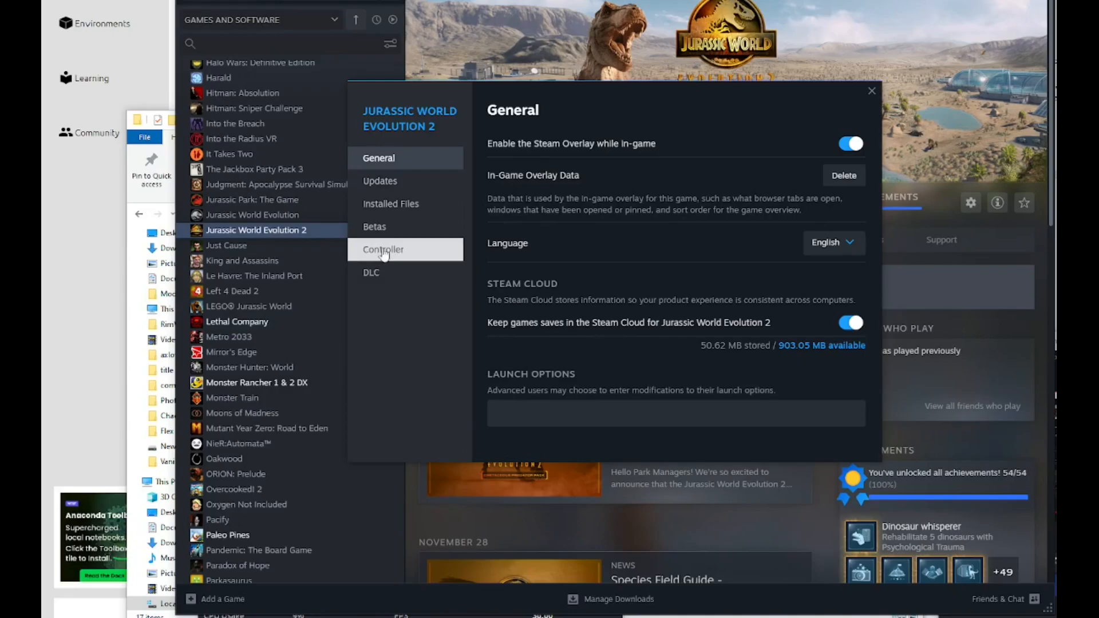
{"action": "left_click", "coordinate": [391, 204]}
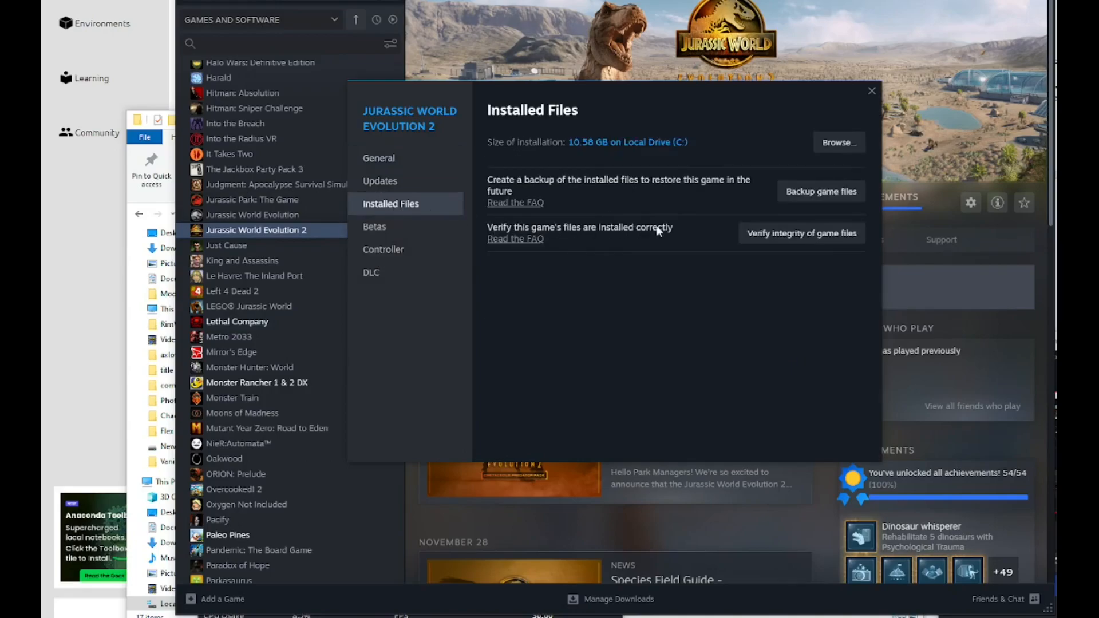
{"action": "mouse_move", "coordinate": [825, 251]}
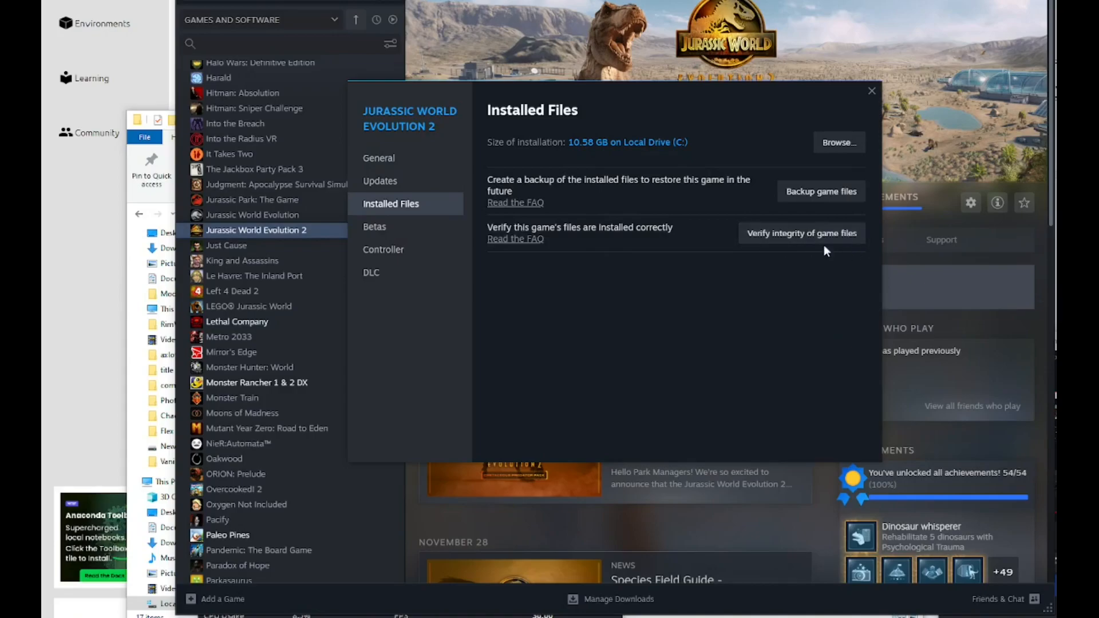
{"action": "mouse_move", "coordinate": [782, 237]}
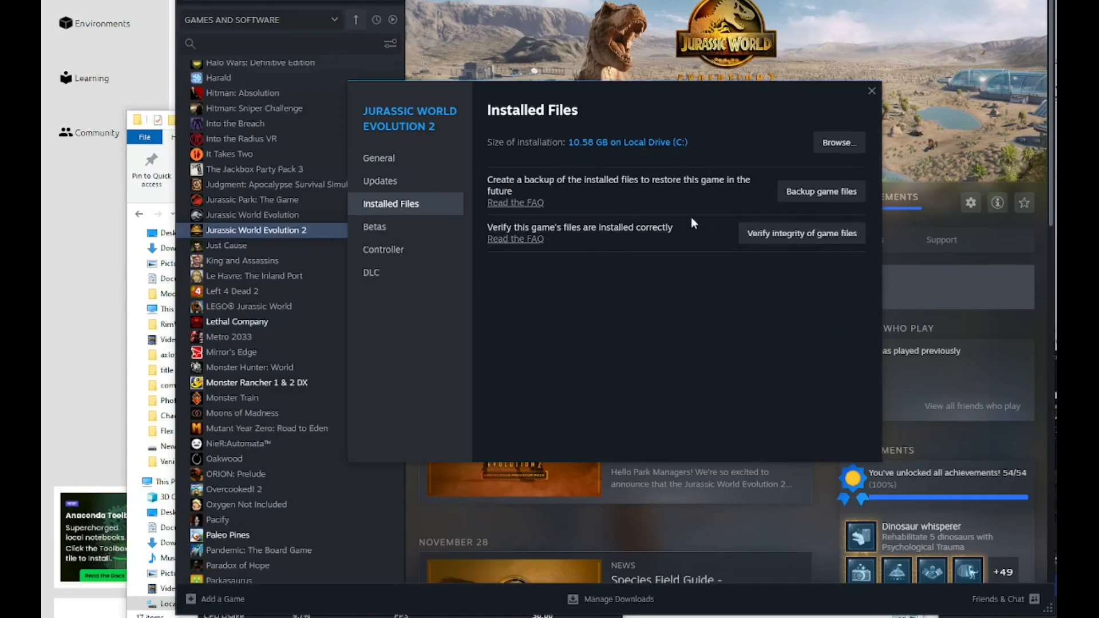
{"action": "mouse_move", "coordinate": [691, 224]}
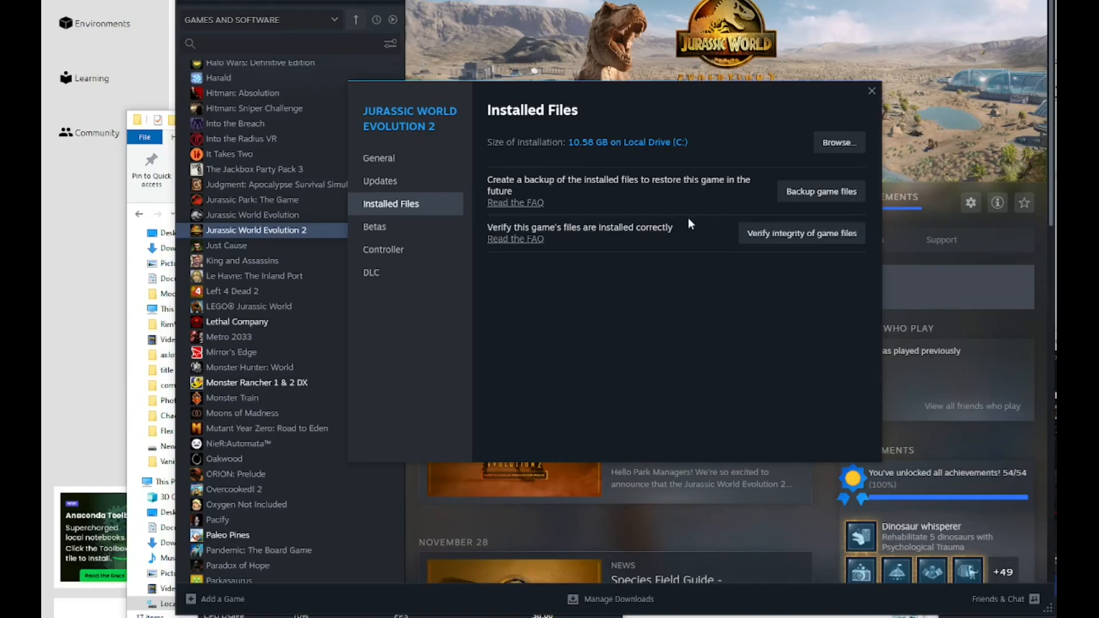
{"action": "mouse_move", "coordinate": [866, 211]}
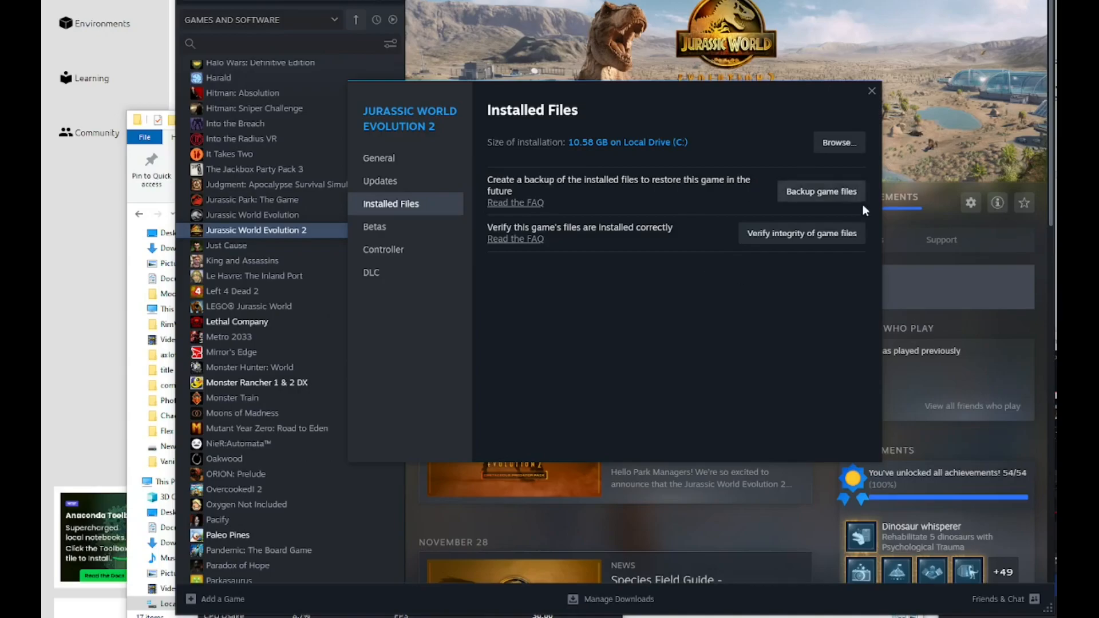
{"action": "mouse_move", "coordinate": [845, 264]}
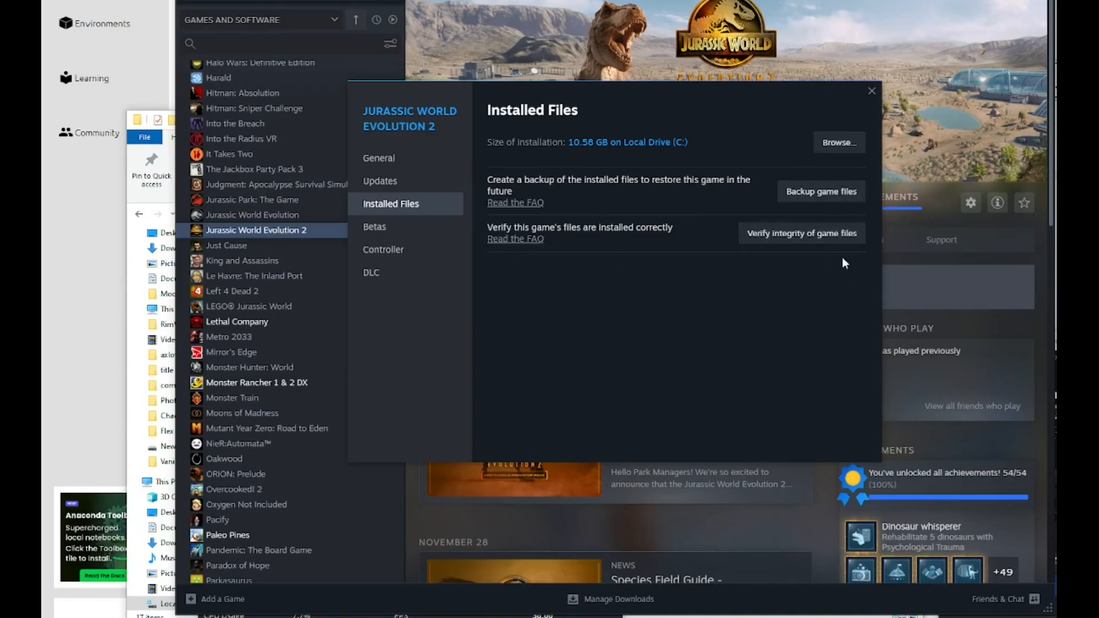
{"action": "mouse_move", "coordinate": [756, 210]}
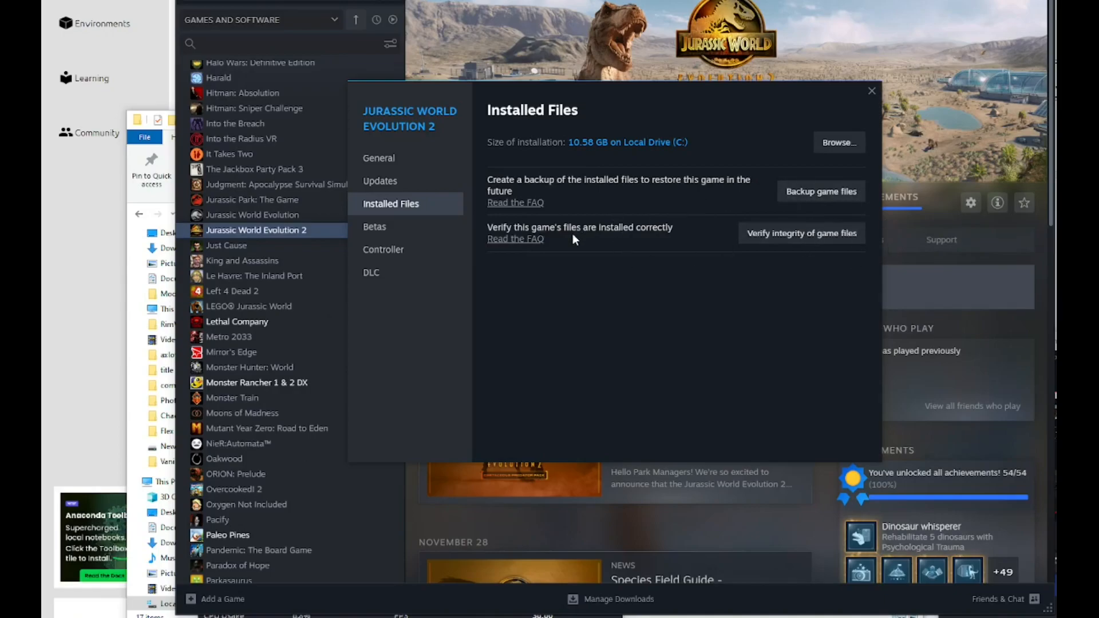
{"action": "mouse_move", "coordinate": [563, 236]}
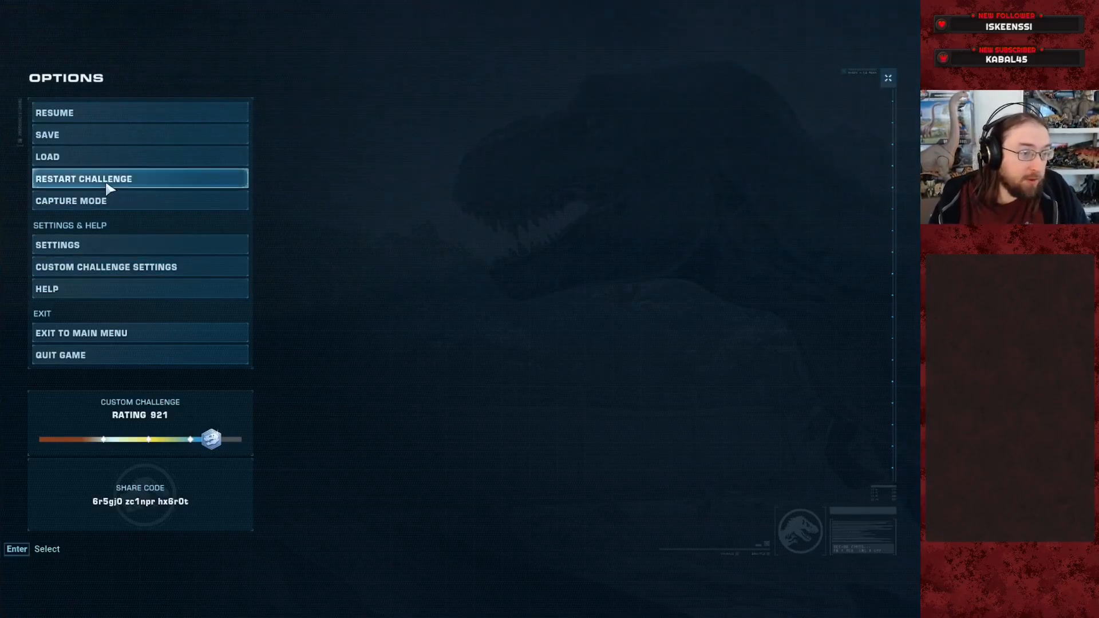
Step: Restart the Southwest USA custom challenge from the options menu
{"action": "left_click", "coordinate": [84, 179]}
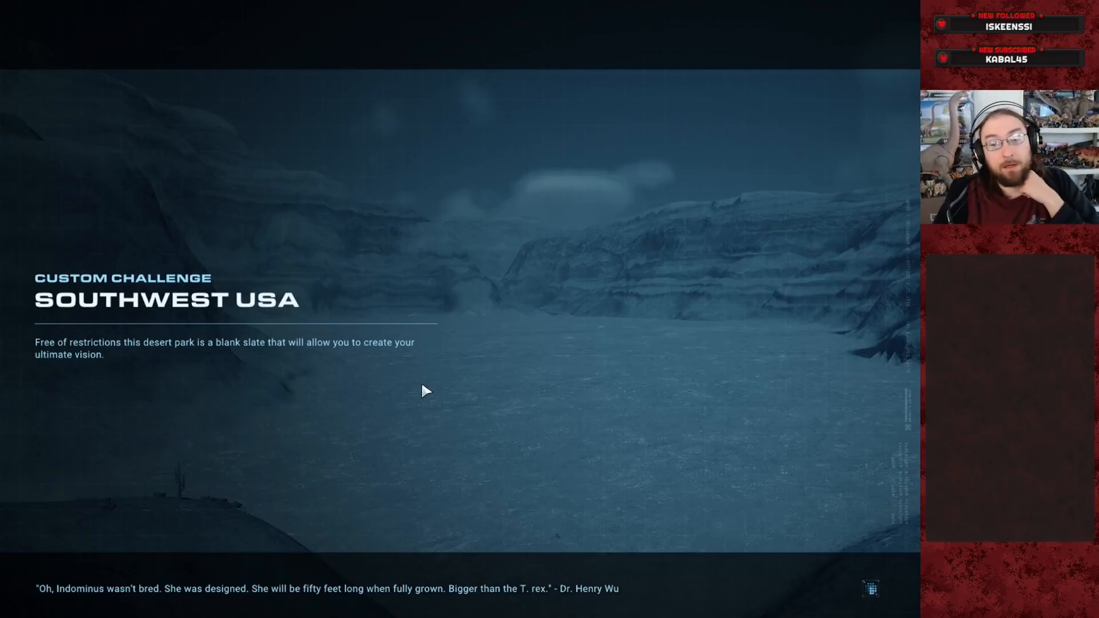
{"action": "mouse_move", "coordinate": [395, 367]}
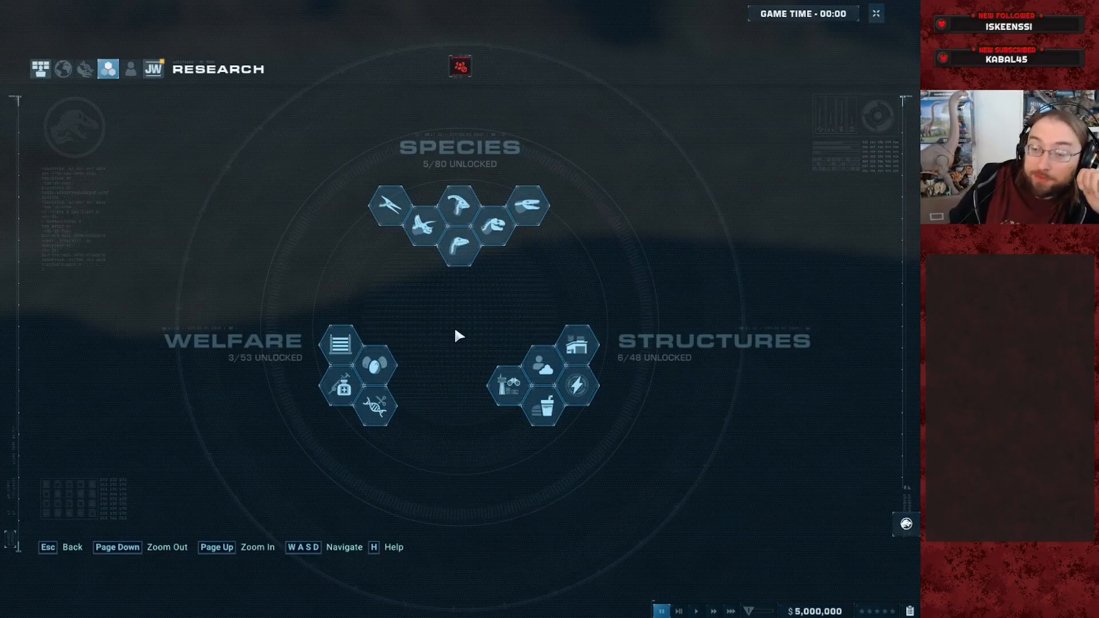
{"action": "mouse_move", "coordinate": [500, 263]}
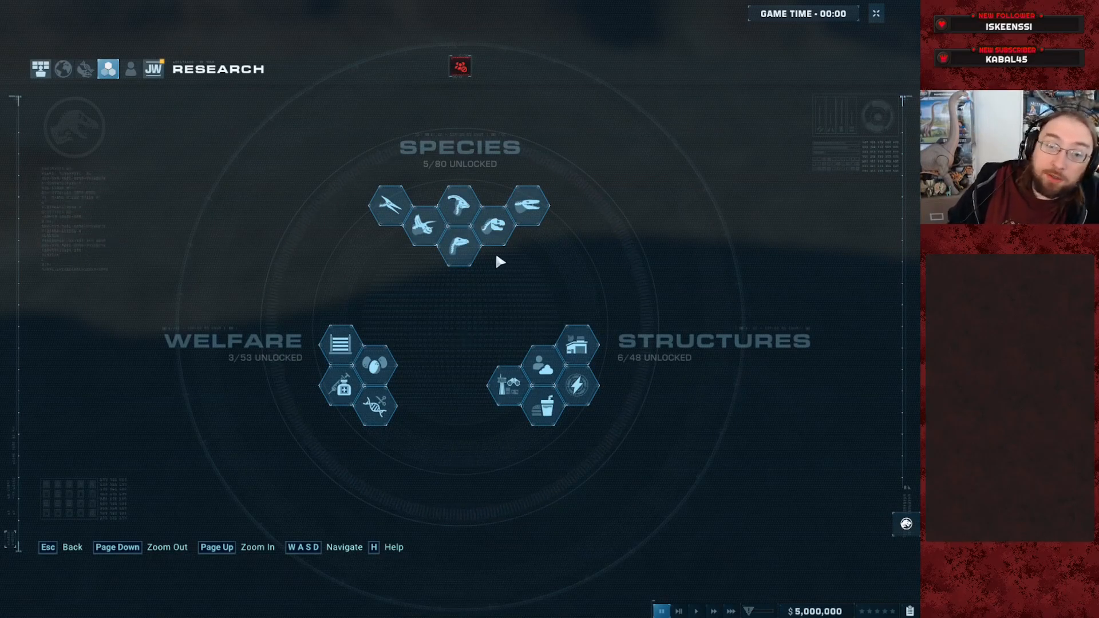